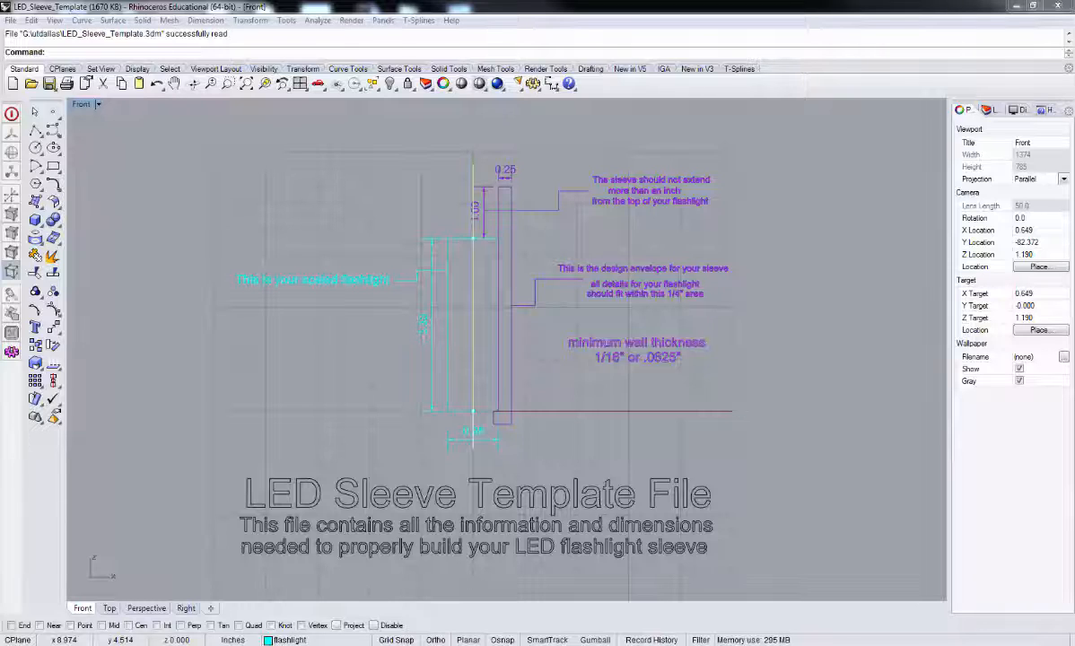
mouse_move(891, 332)
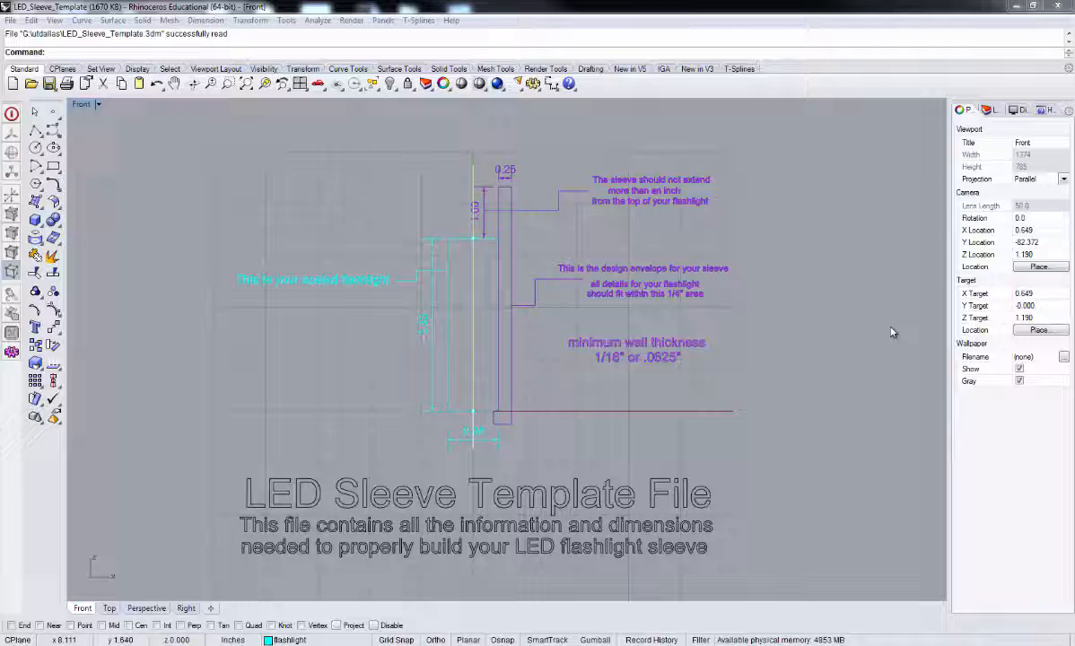
mouse_move(492, 431)
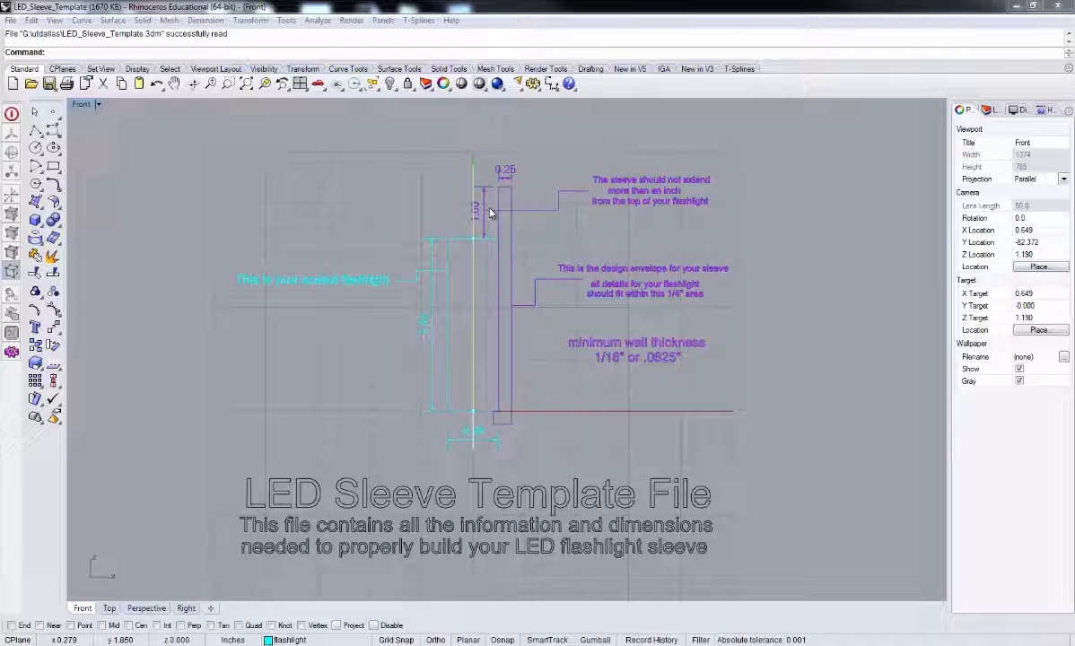
mouse_move(507, 390)
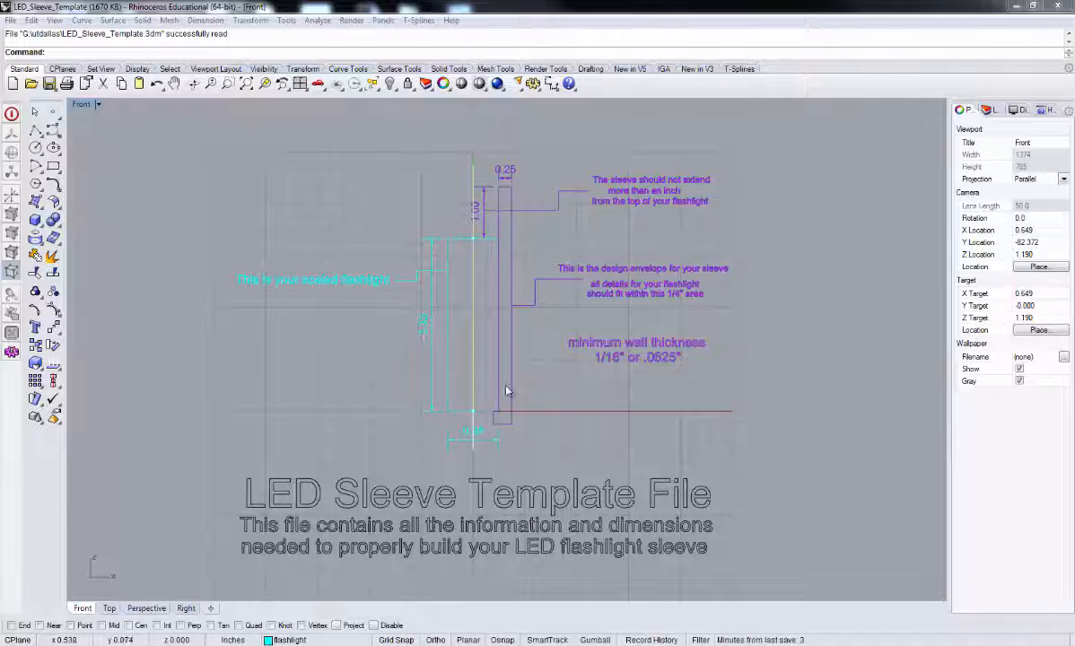
mouse_move(510, 429)
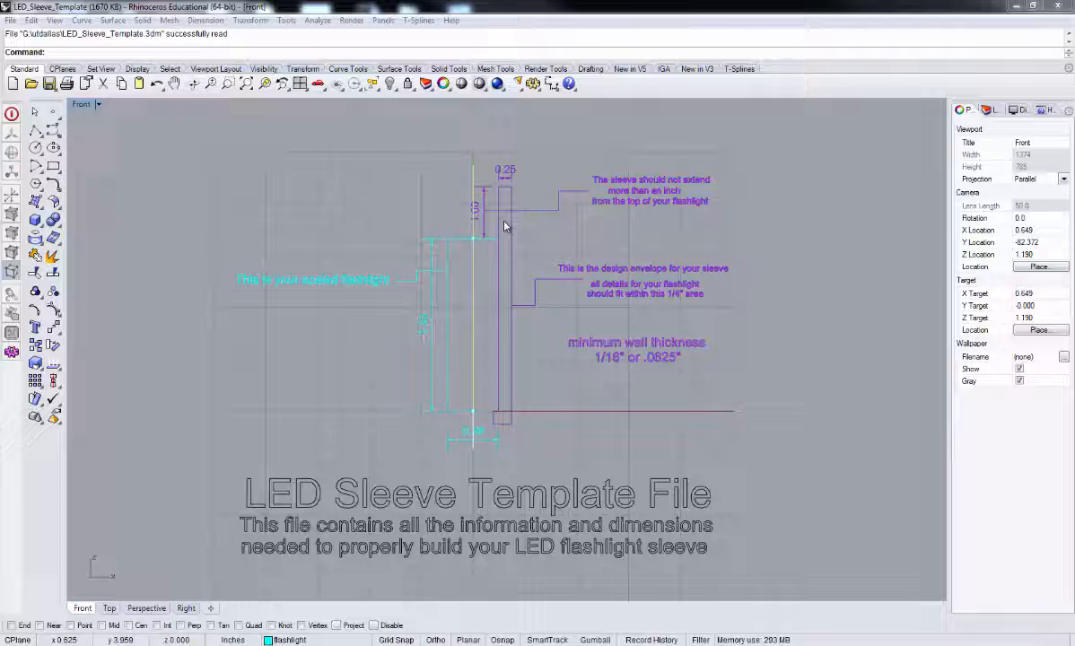
mouse_move(553, 425)
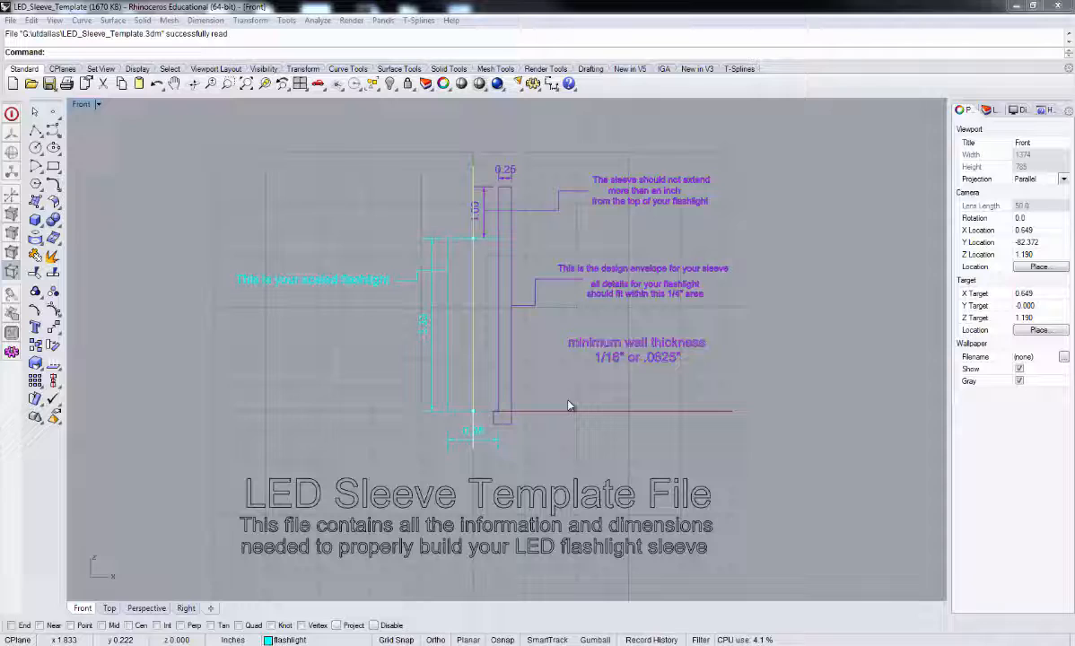
mouse_move(571, 402)
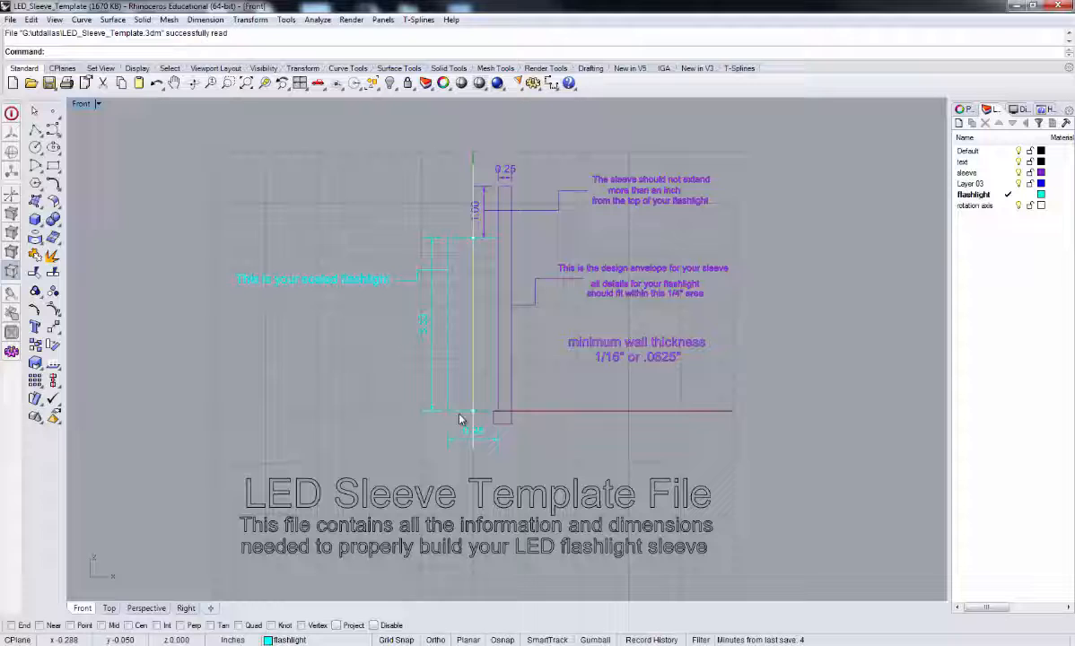
- Move the selected vertical centre line curve onto the rotation axis layer
left_click(459, 418)
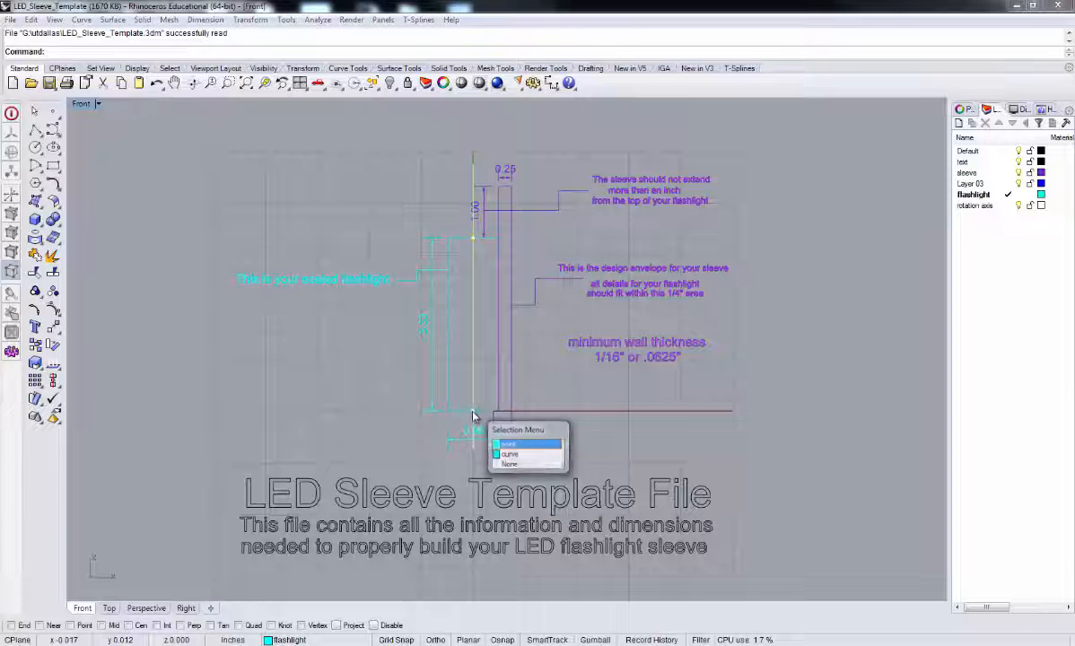
left_click(508, 443)
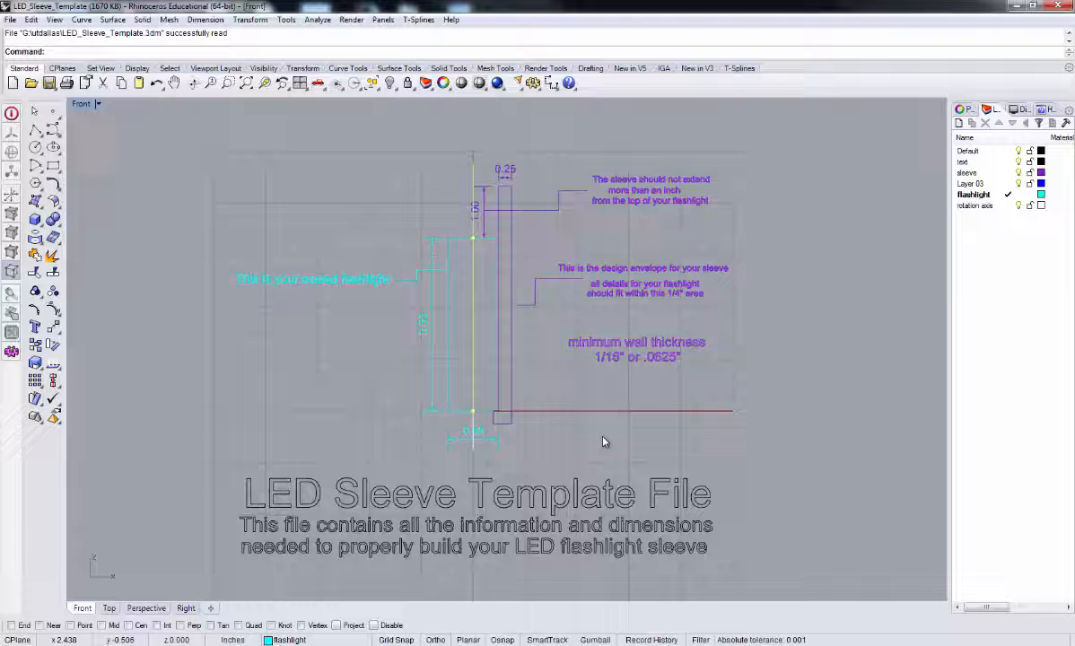
mouse_move(809, 221)
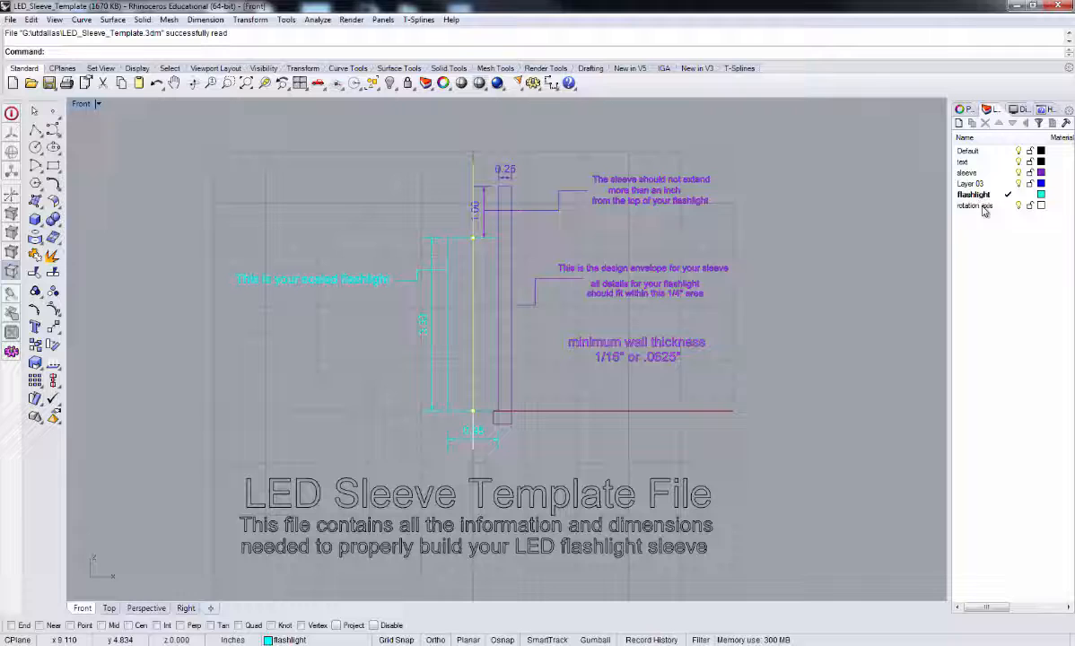
right_click(974, 205)
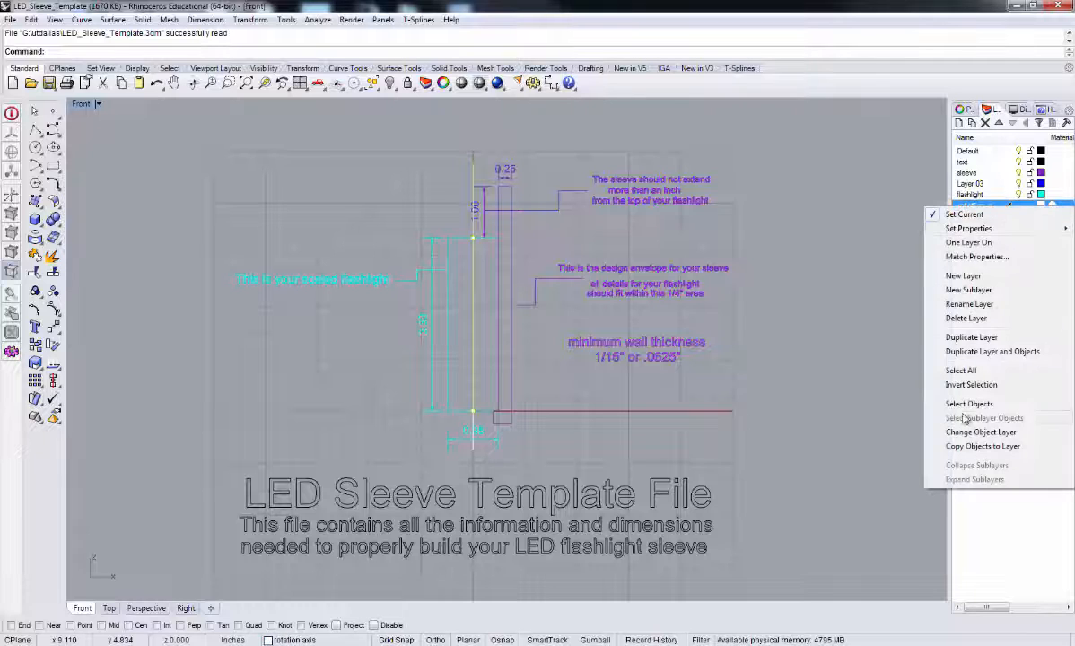
left_click(980, 432)
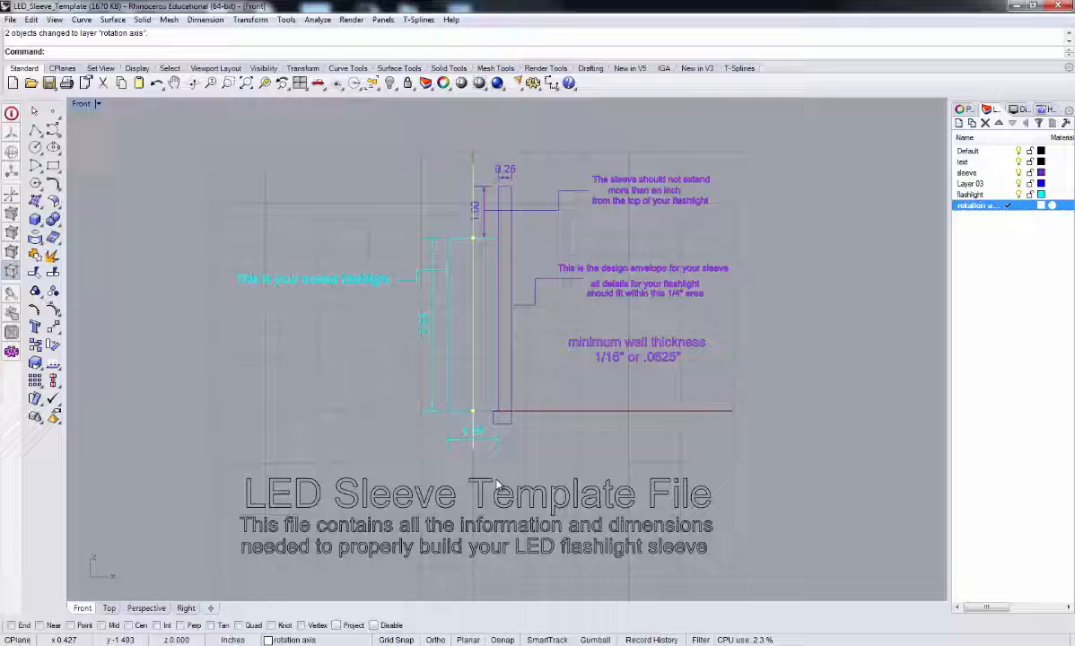
mouse_move(496, 350)
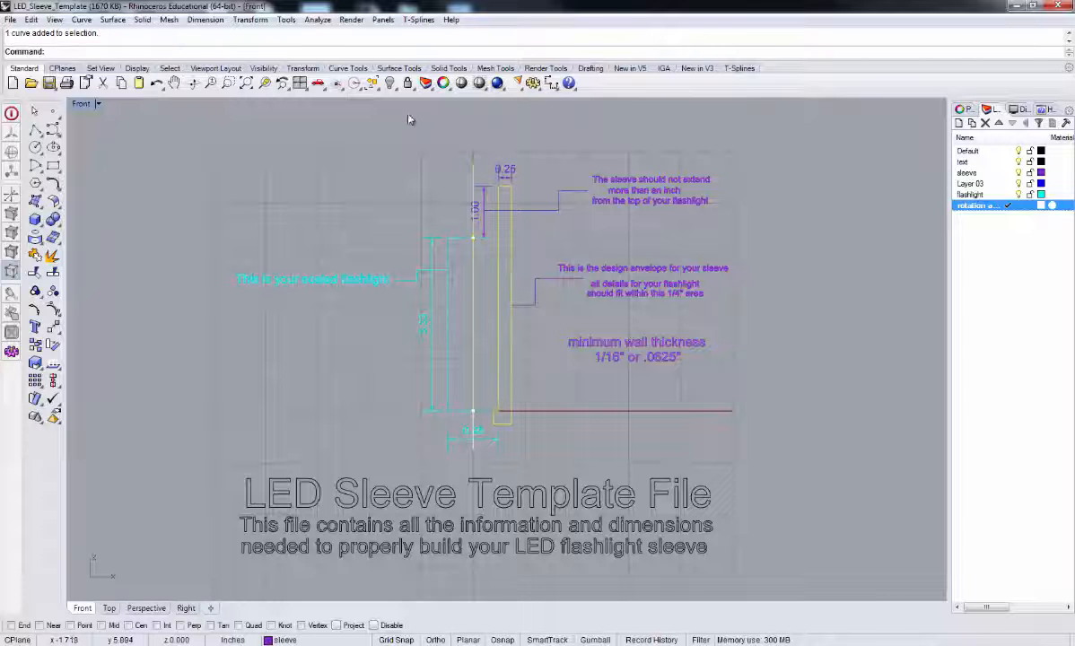
- Create a new layer renamed 'profile' and hide the flashlight layer
left_click(30, 18)
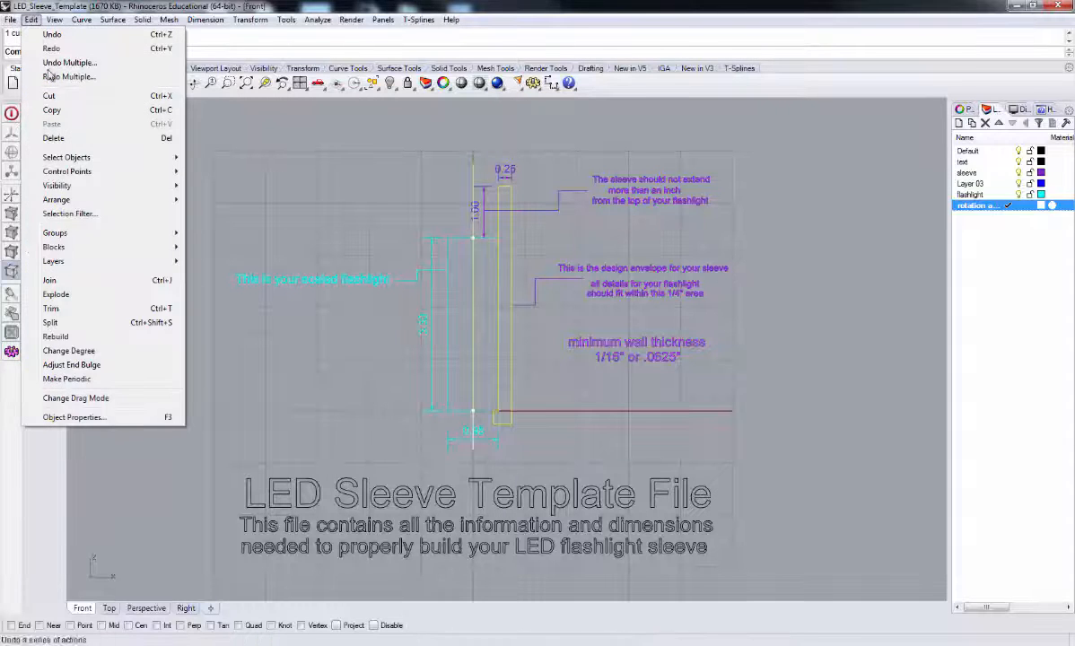
left_click(52, 109)
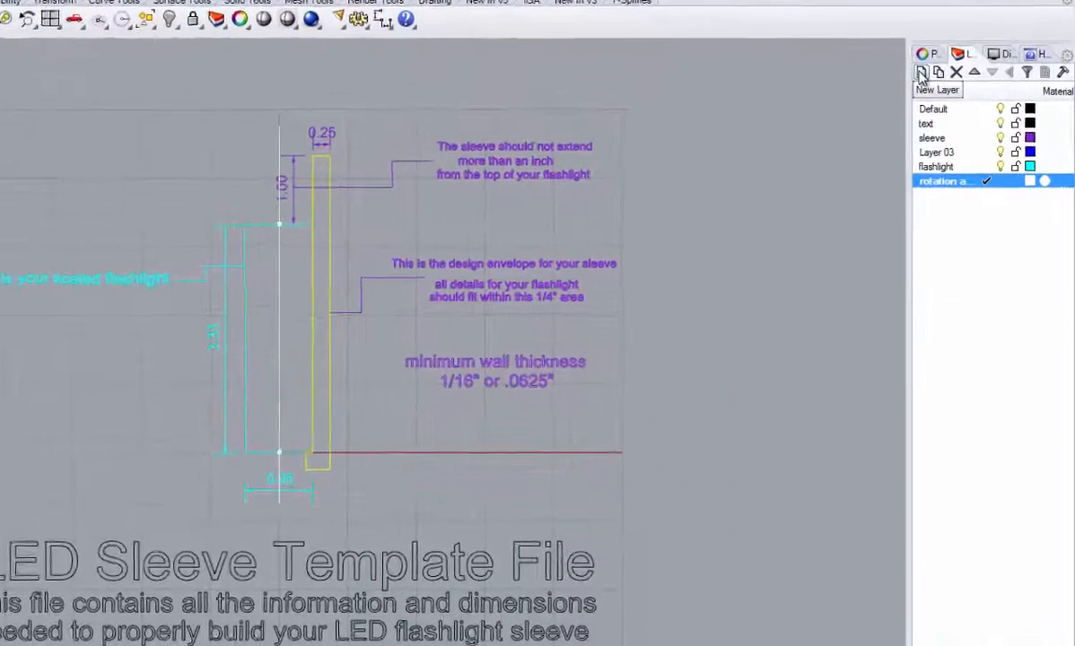
left_click(912, 72)
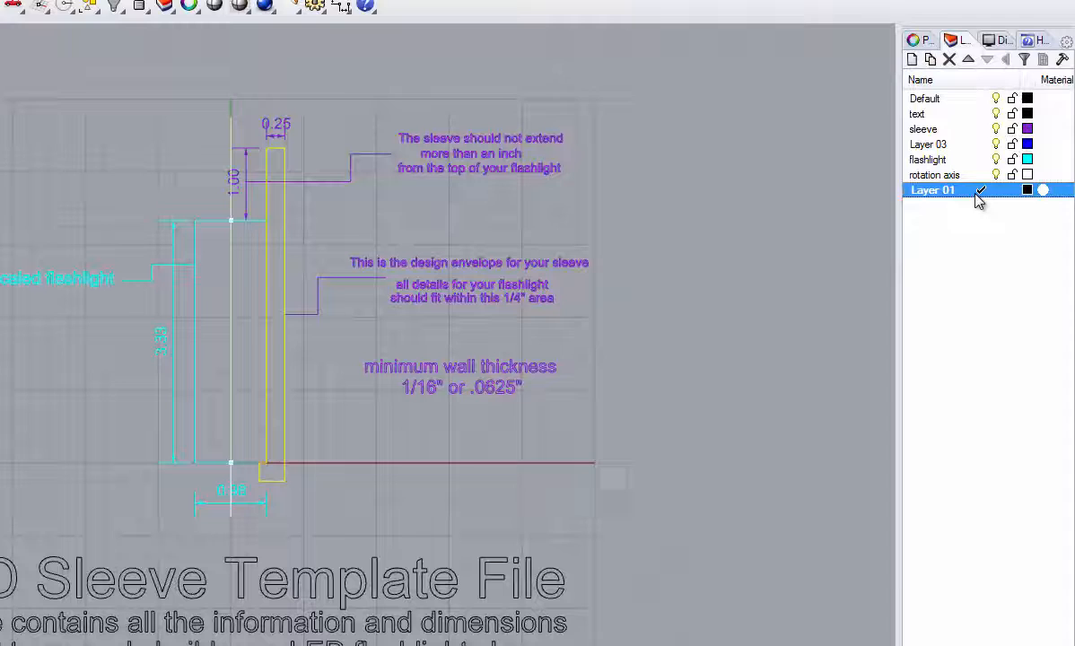
right_click(933, 189)
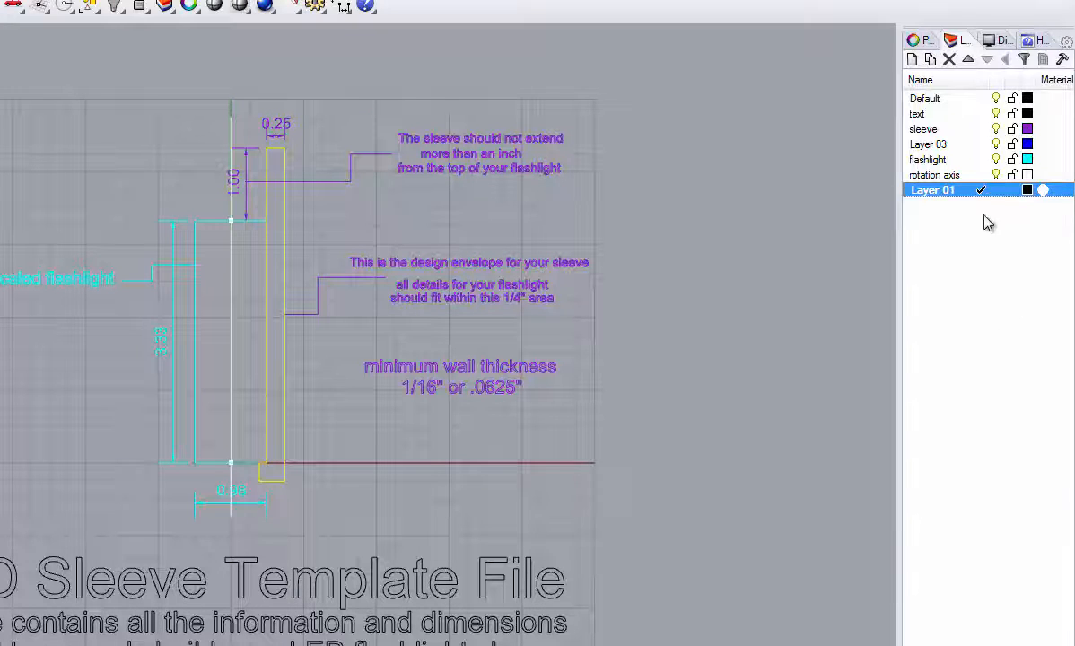
double_click(932, 189)
type("profile")
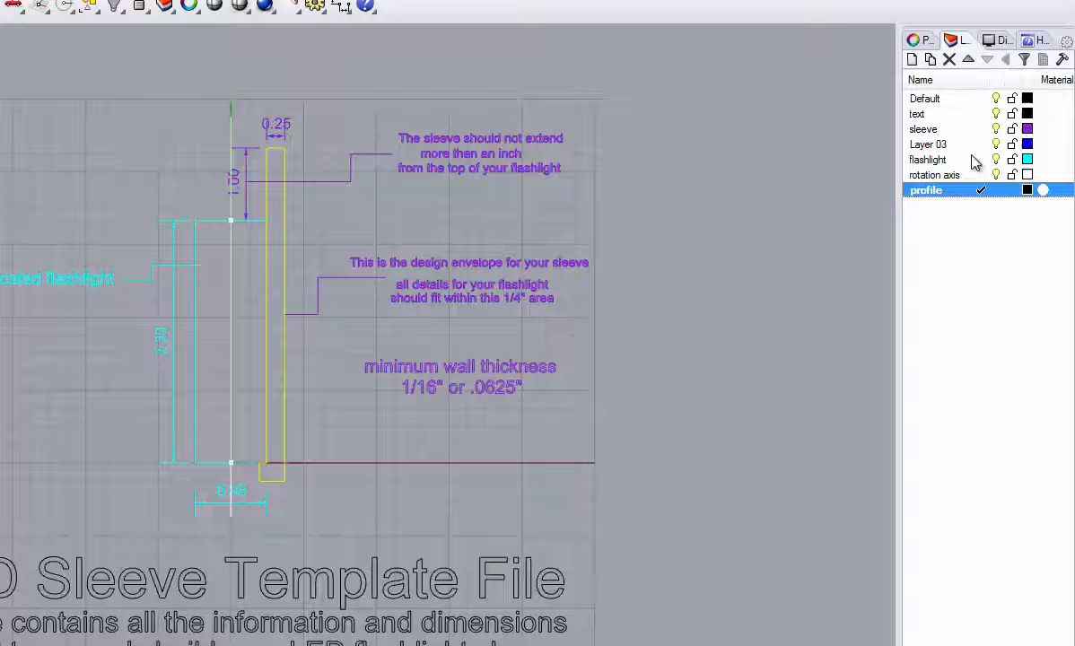
mouse_move(996, 160)
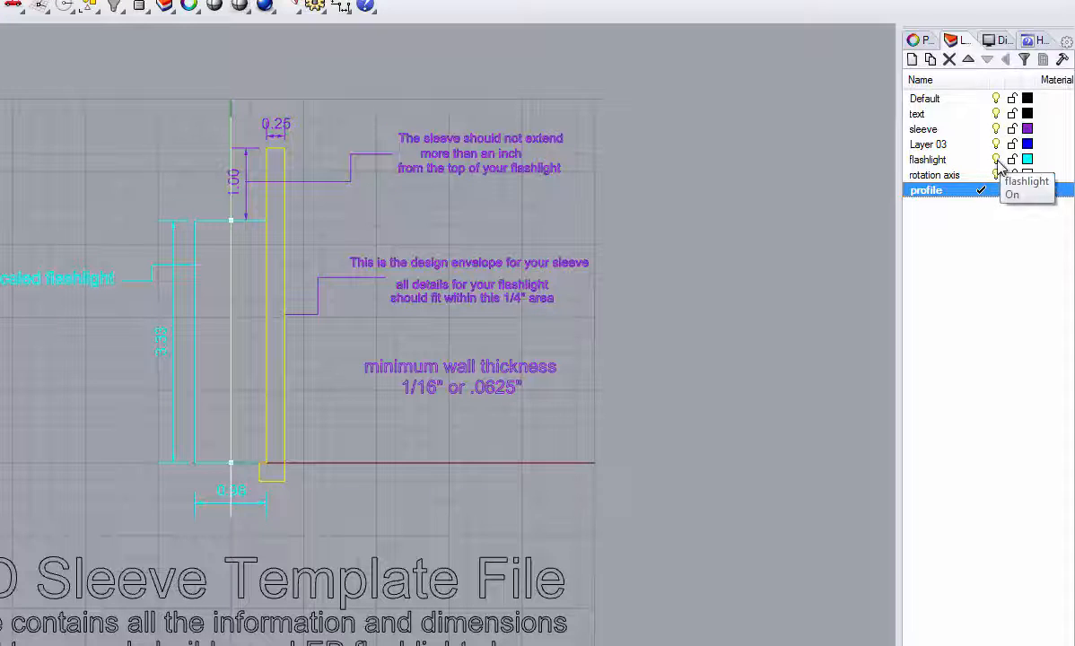
left_click(927, 159)
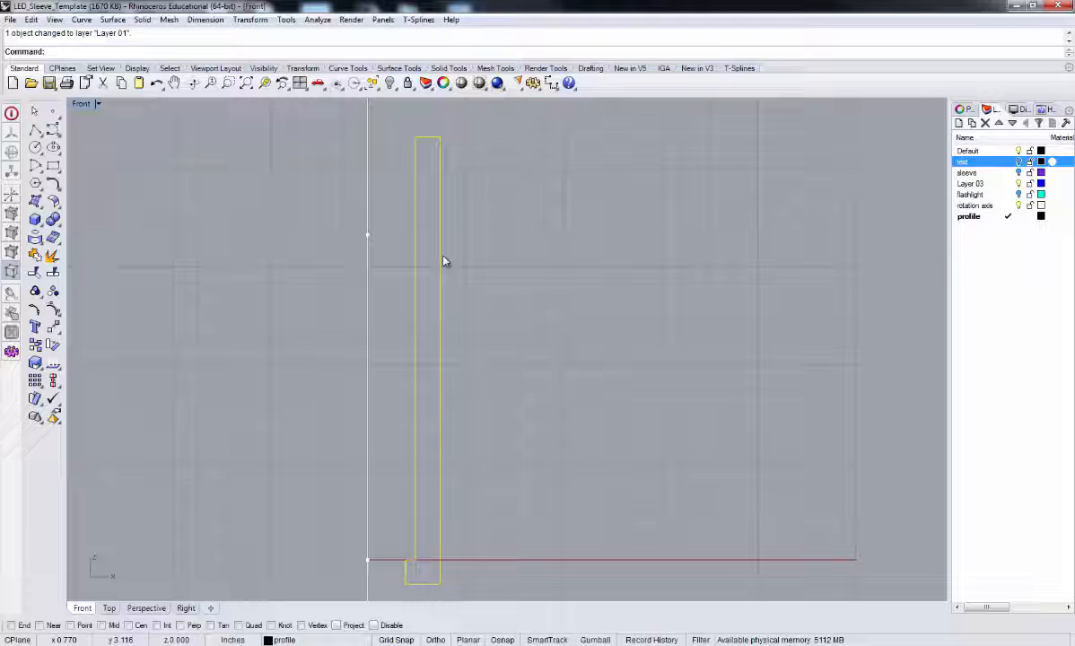
mouse_move(427, 585)
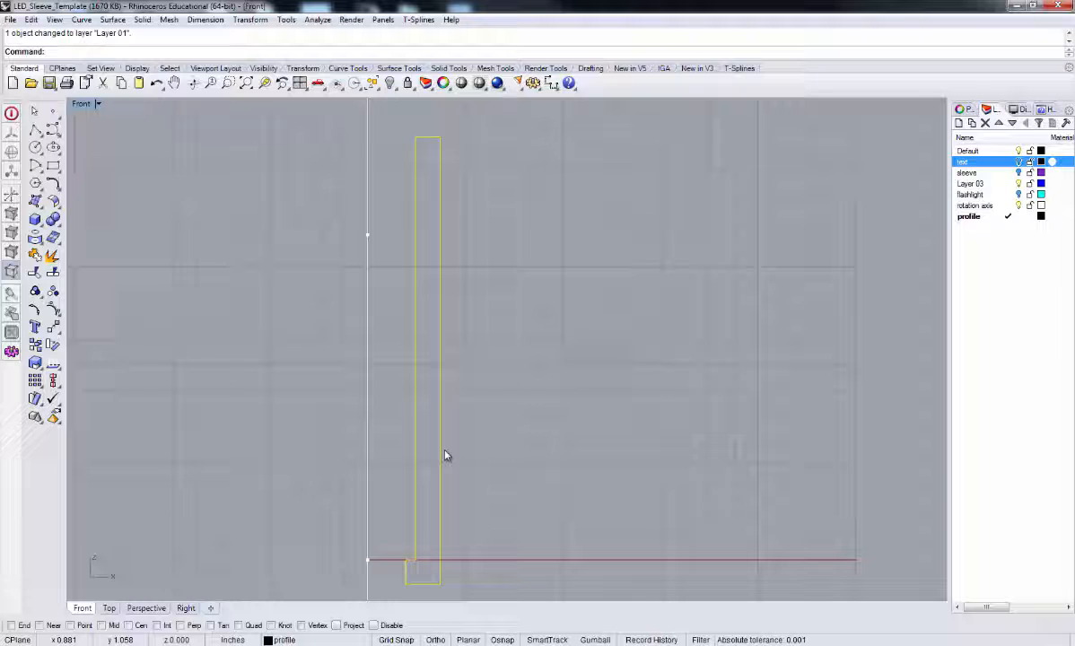
mouse_move(110, 256)
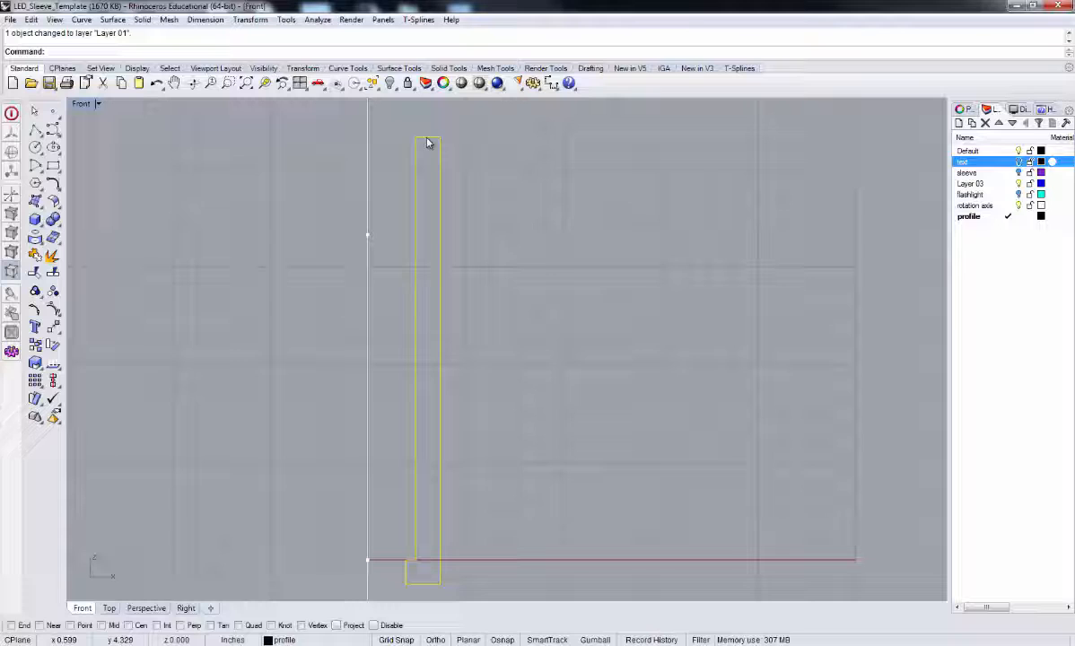
mouse_move(36, 130)
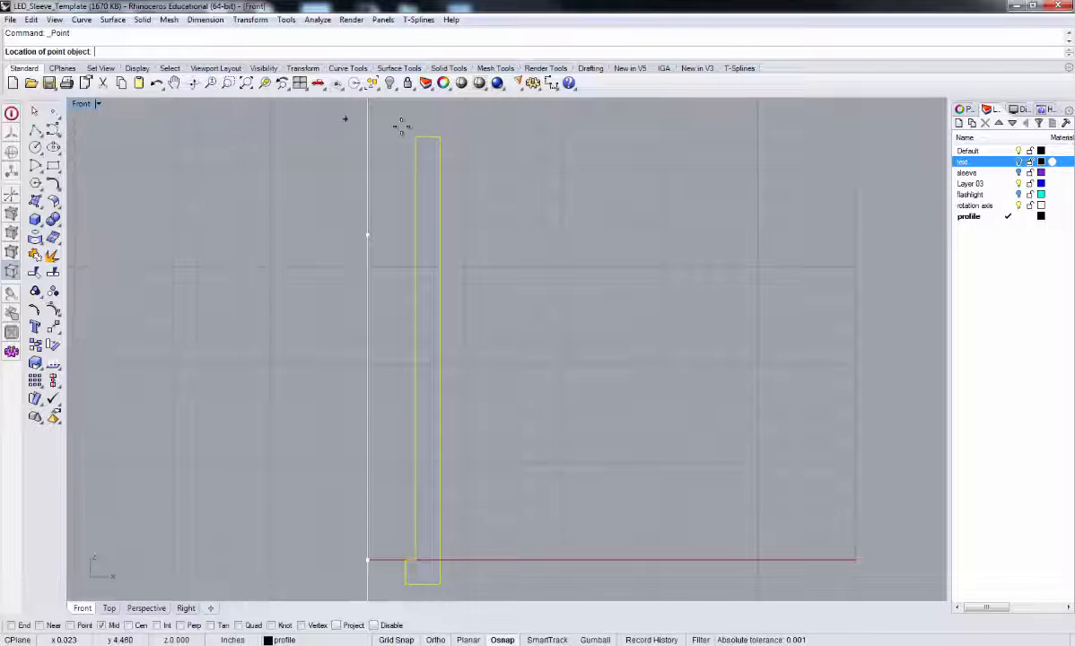
mouse_move(426, 135)
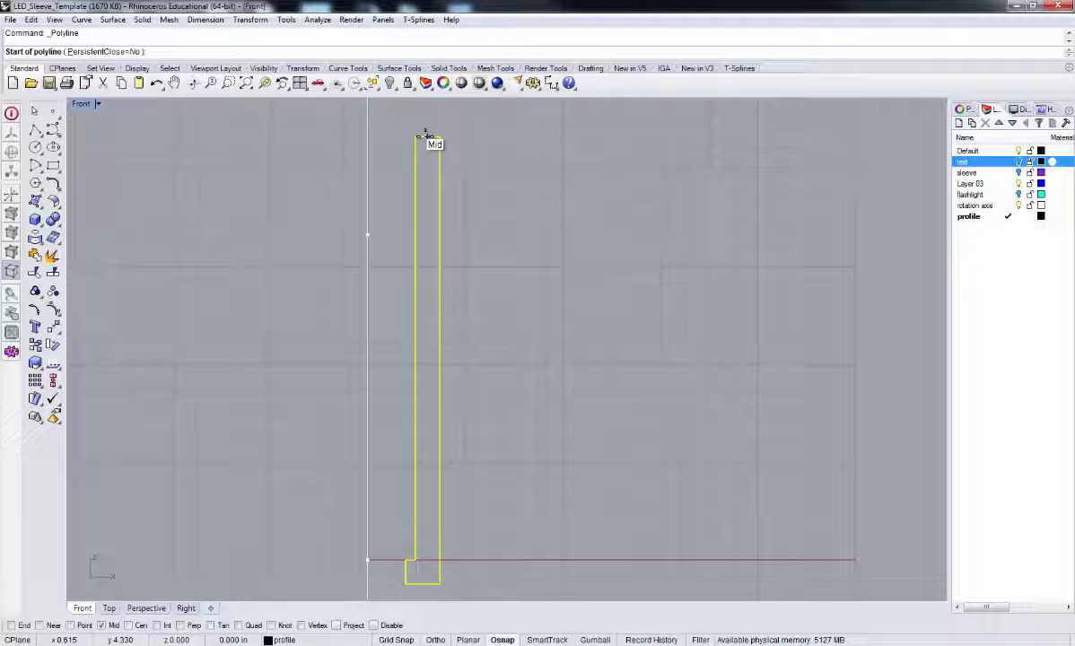
- Draw a vertical polyline from the sleeve's top-edge midpoint past its bottom, undoing an accidental drag
left_click(428, 138)
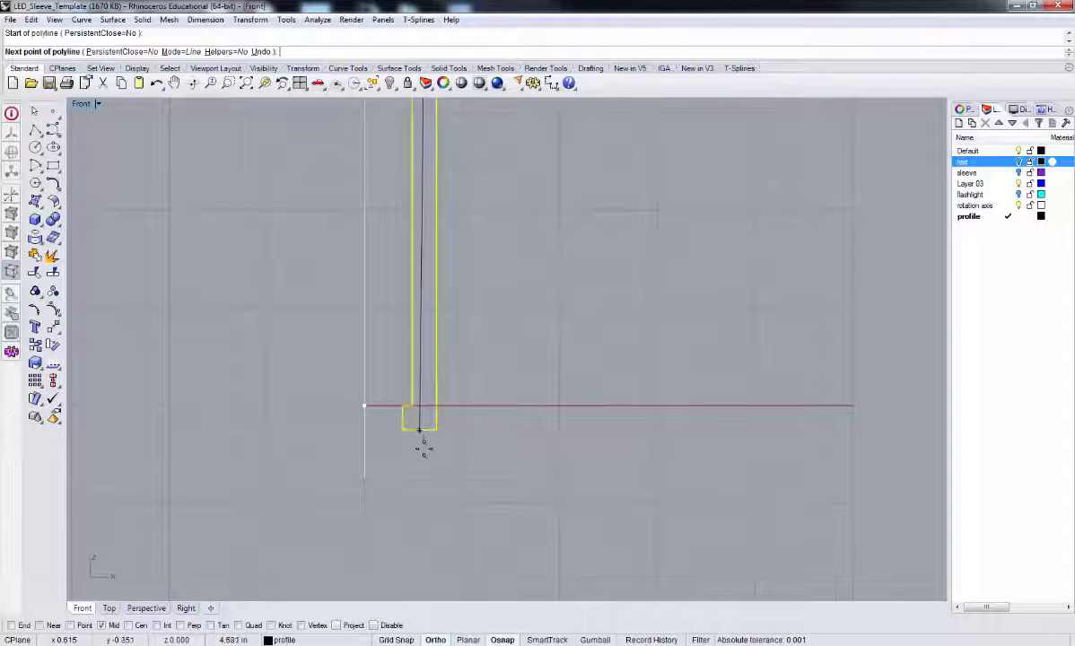
left_click(421, 436)
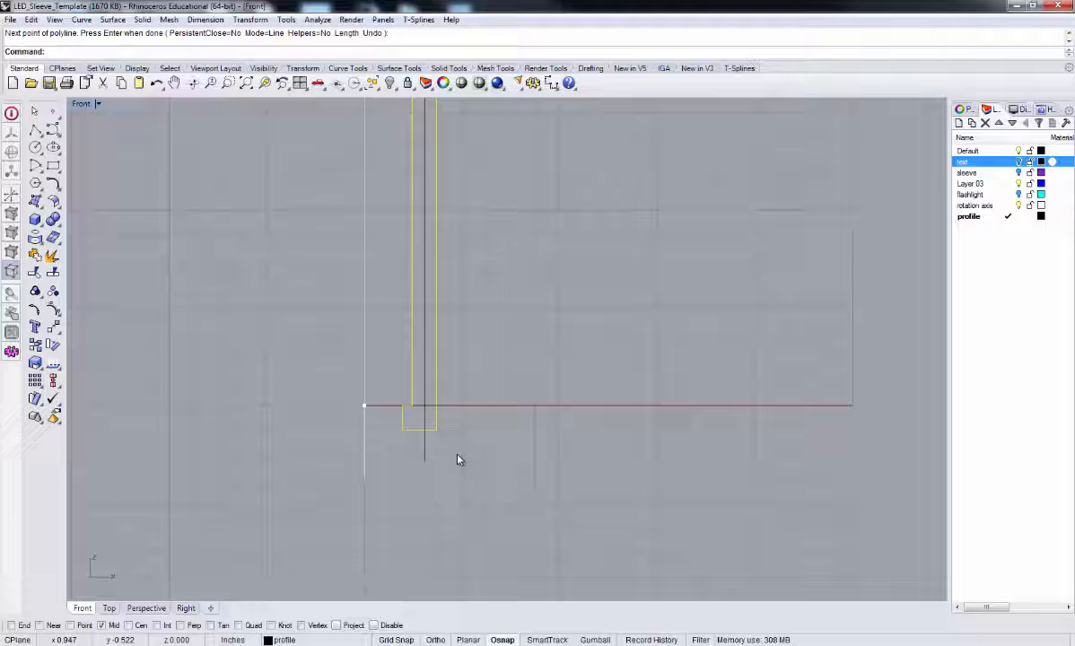
mouse_move(467, 412)
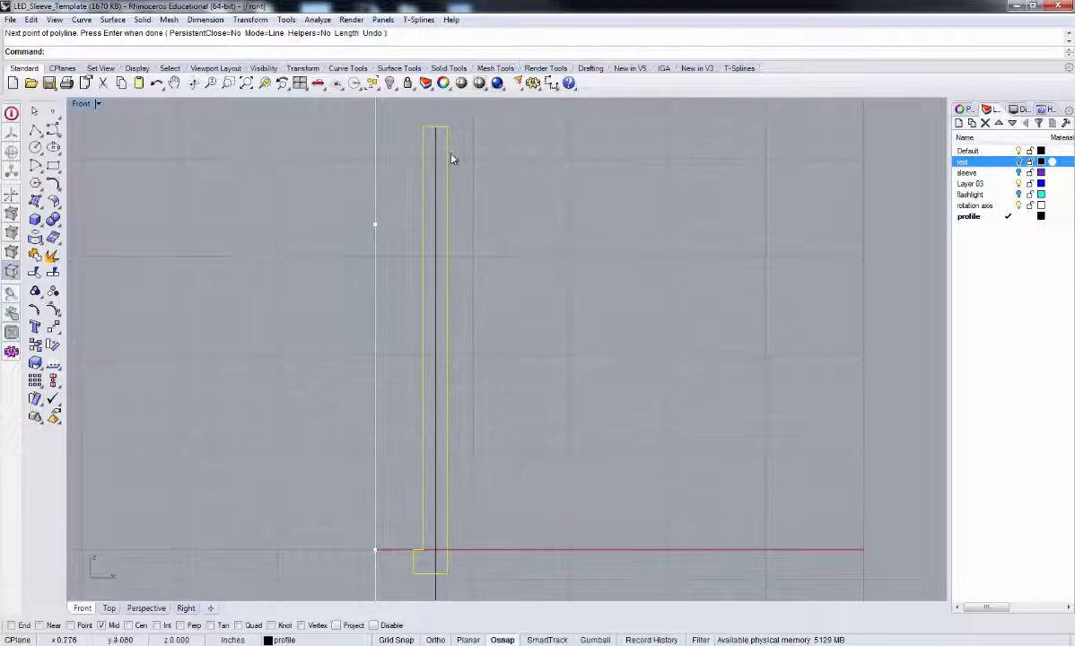
mouse_move(435, 252)
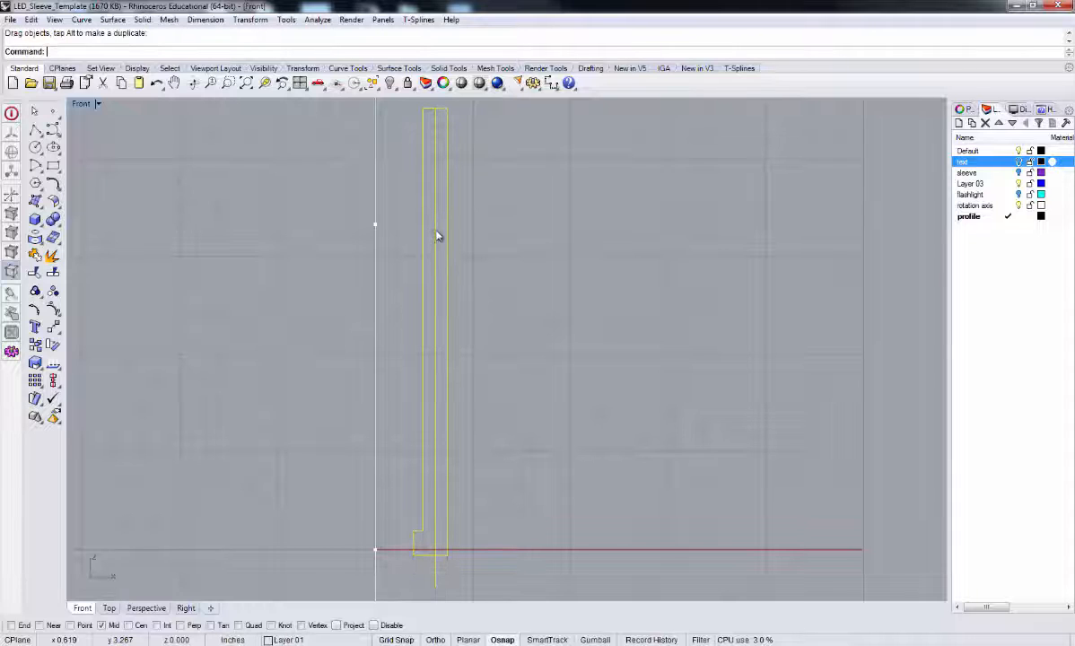
key("ctrl+z")
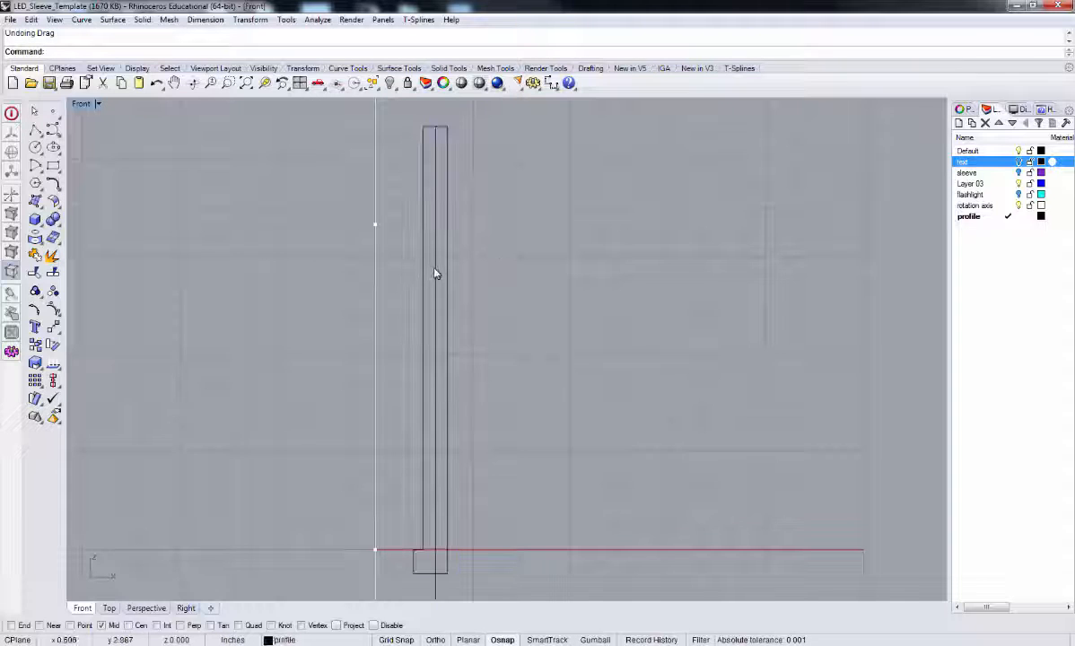
- Draw a notch polyline from the centre line out to the outer edge and down it
left_click(433, 297)
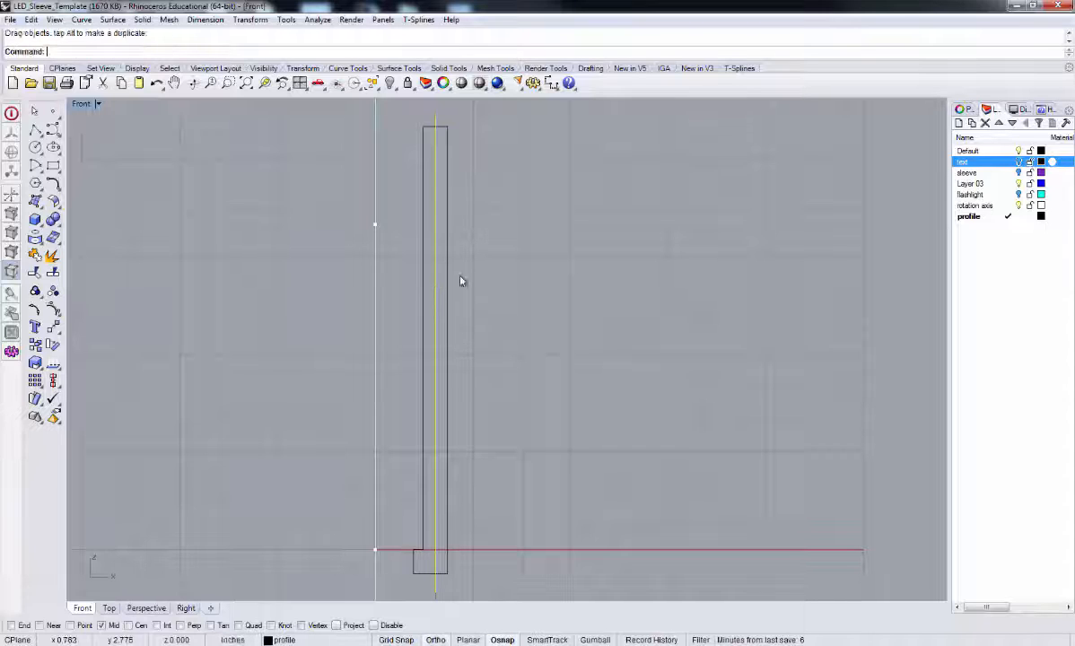
mouse_move(514, 283)
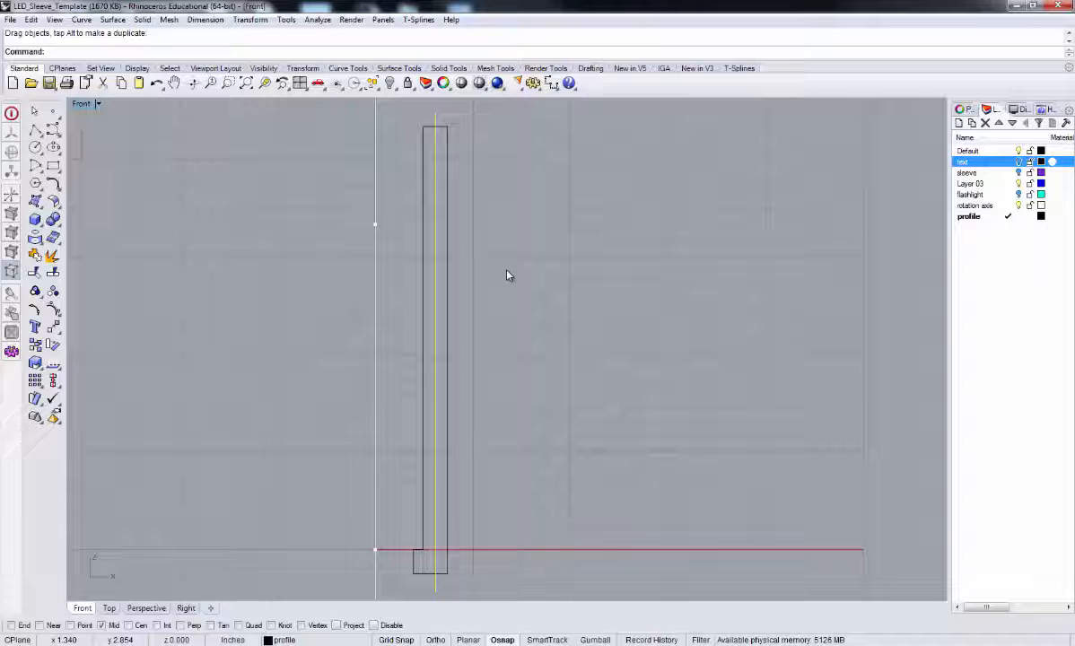
mouse_move(478, 182)
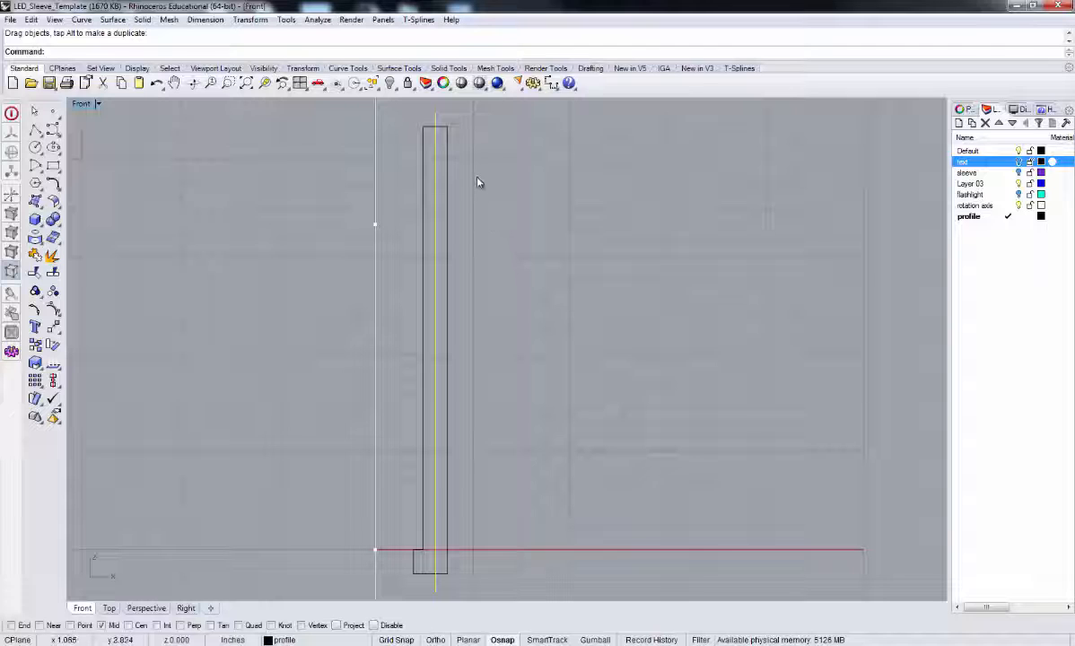
mouse_move(333, 183)
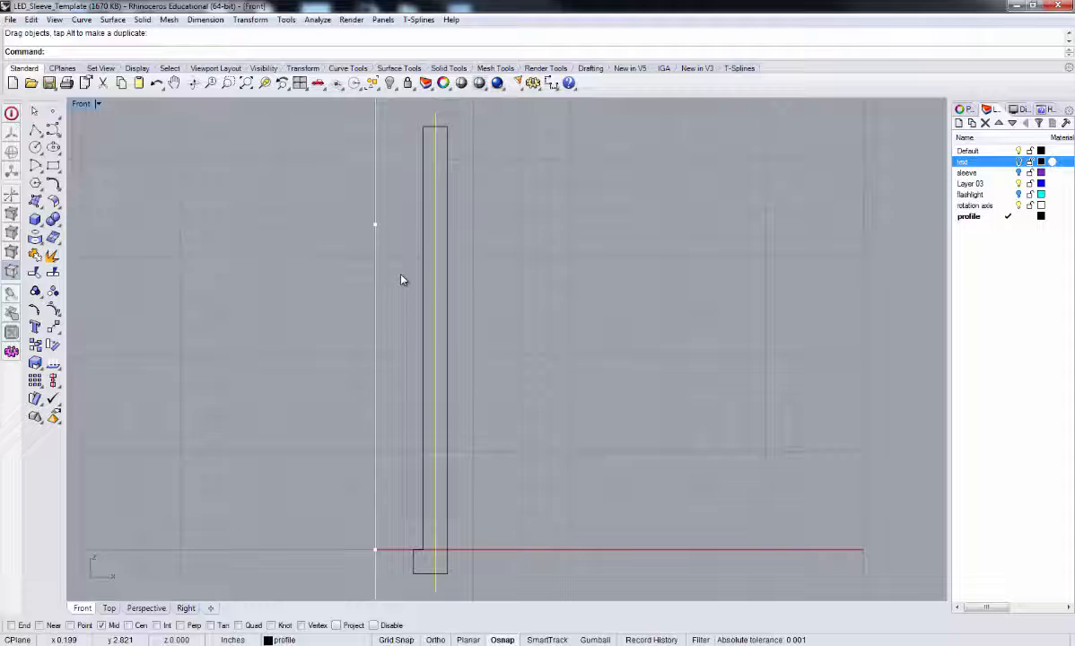
mouse_move(402, 256)
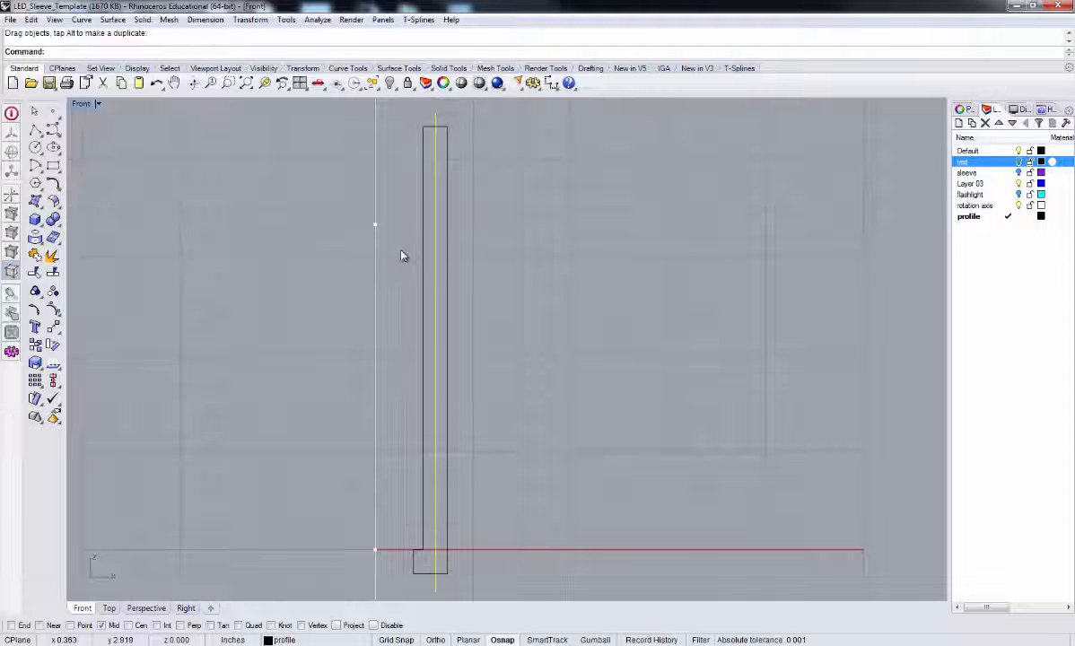
left_click(36, 130)
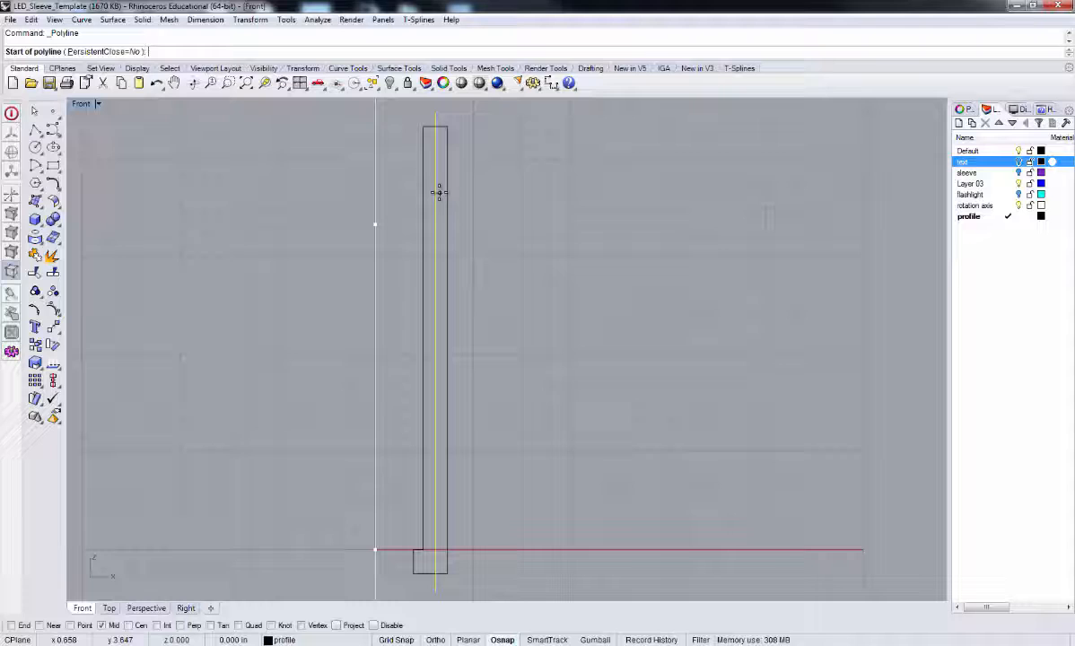
mouse_move(414, 173)
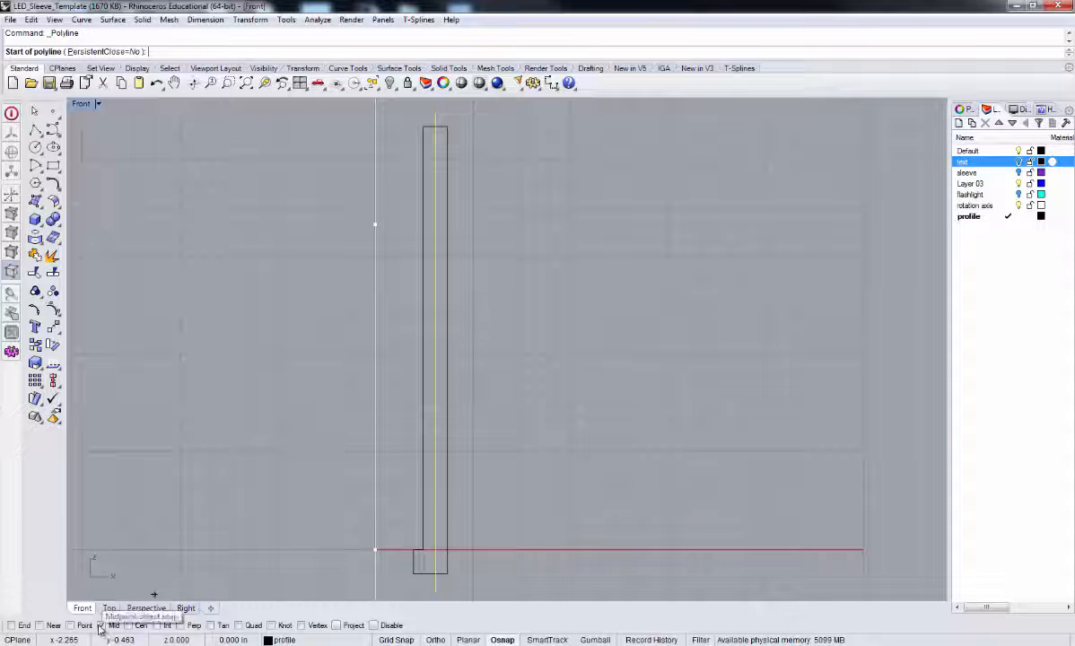
mouse_move(444, 193)
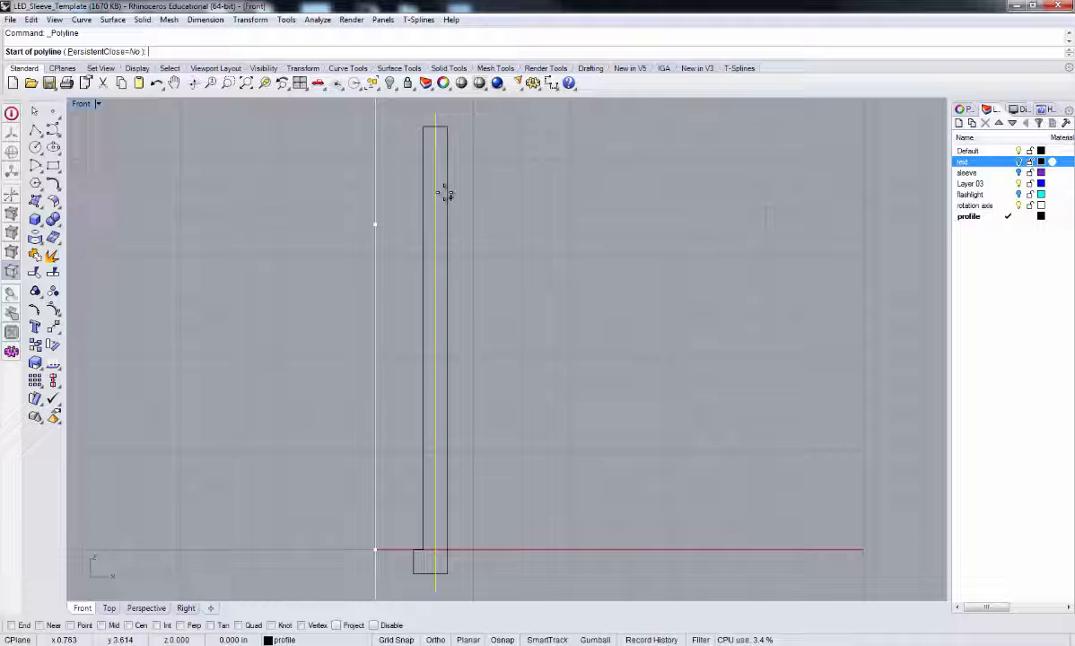
mouse_move(375, 303)
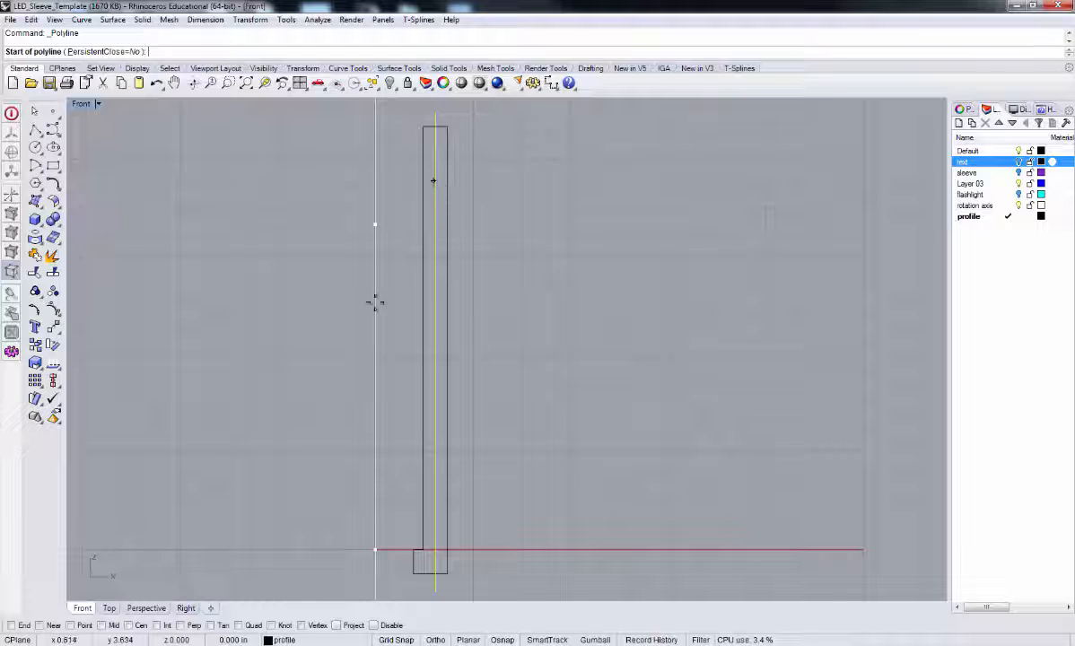
mouse_move(282, 487)
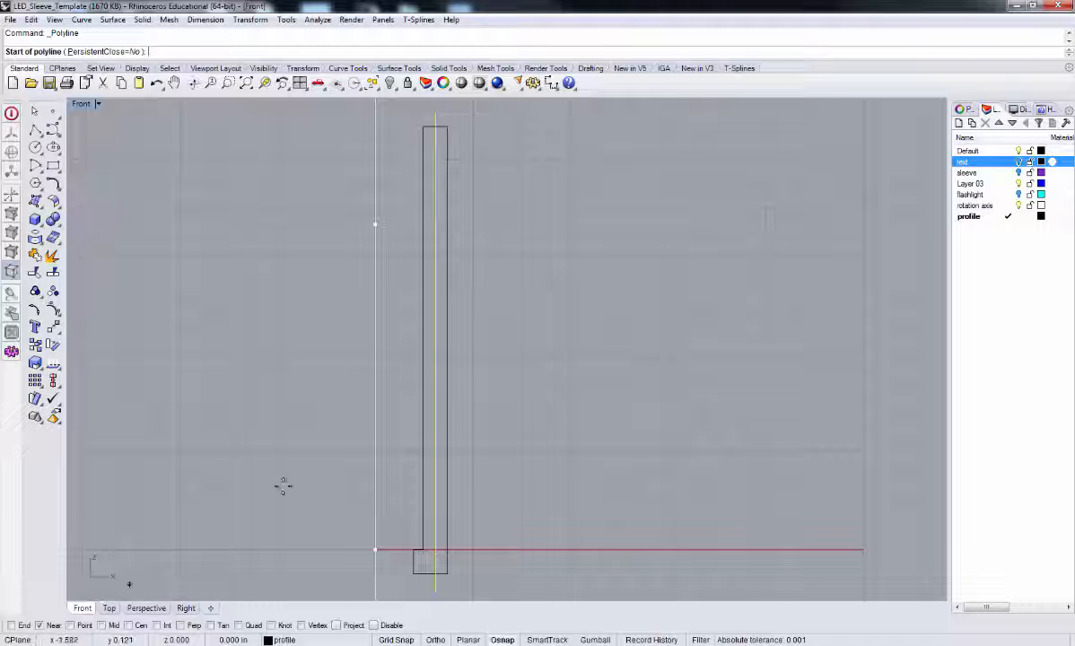
mouse_move(435, 175)
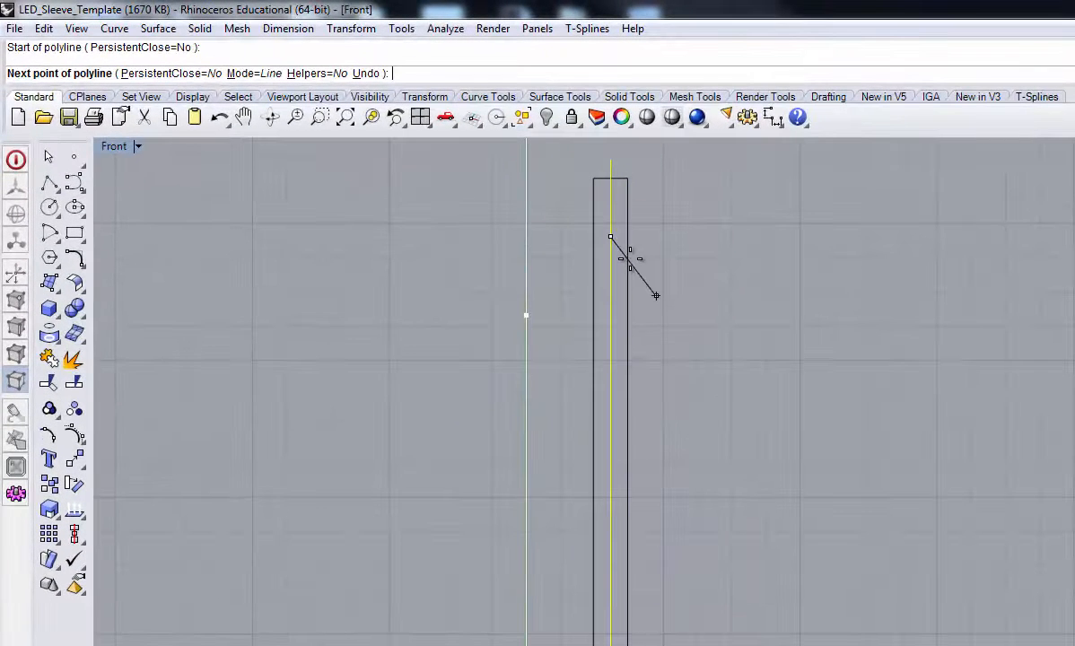
mouse_move(646, 283)
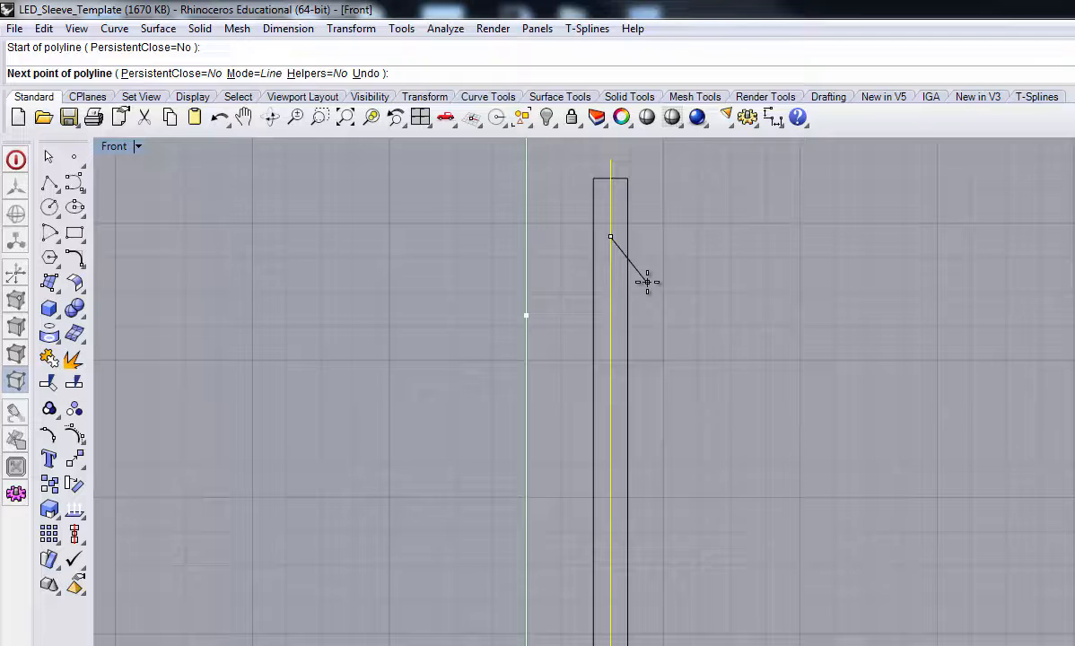
mouse_move(628, 272)
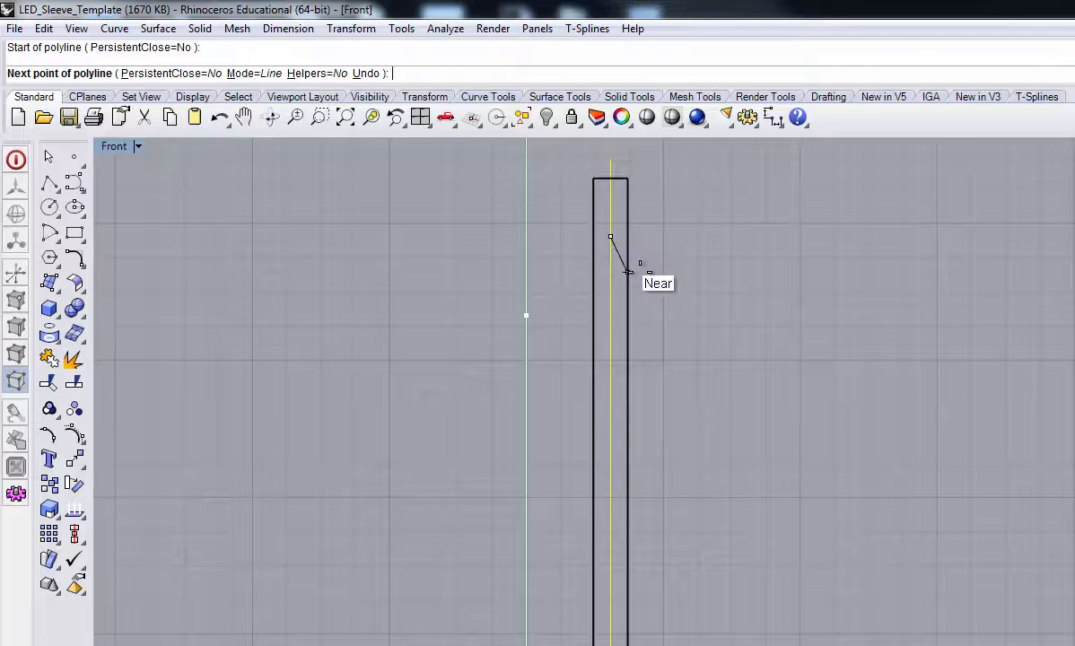
mouse_move(628, 251)
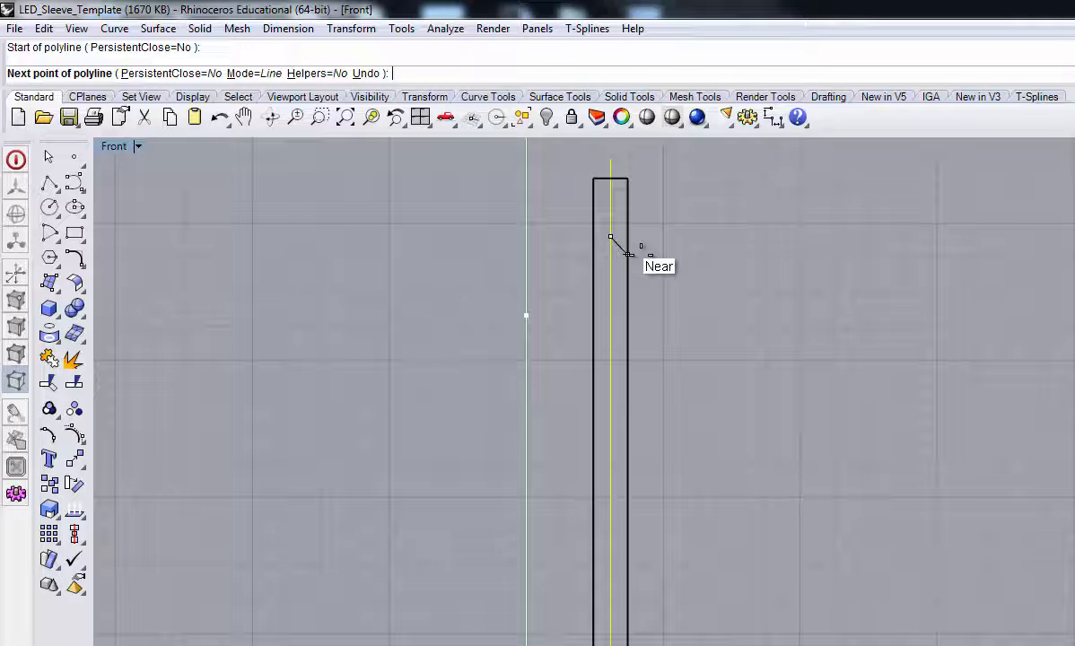
left_click(627, 251)
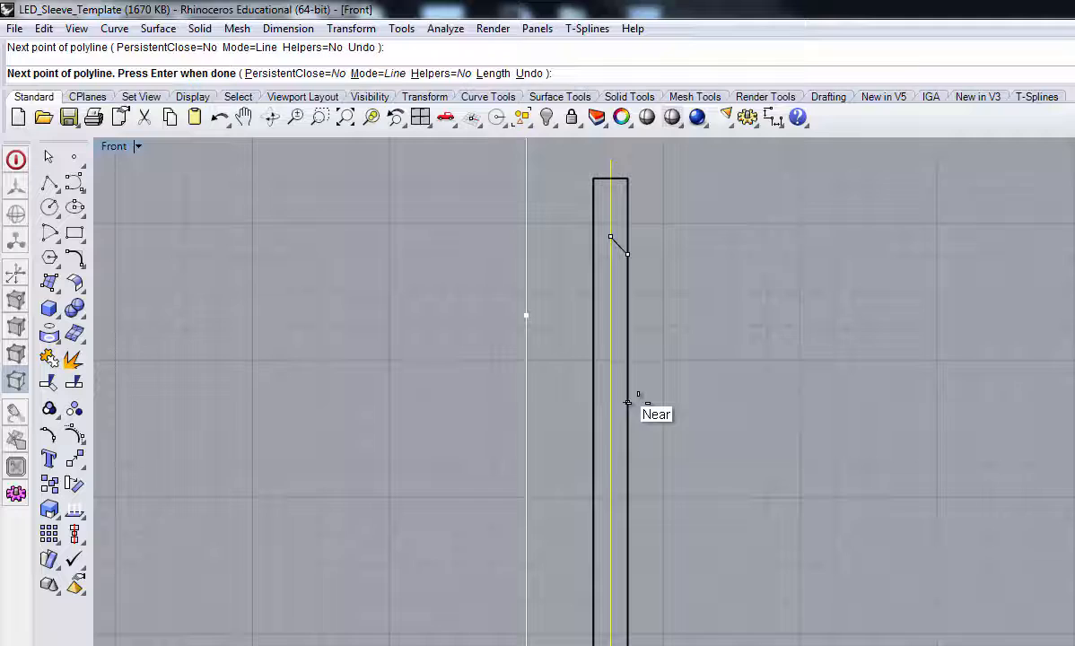
mouse_move(628, 321)
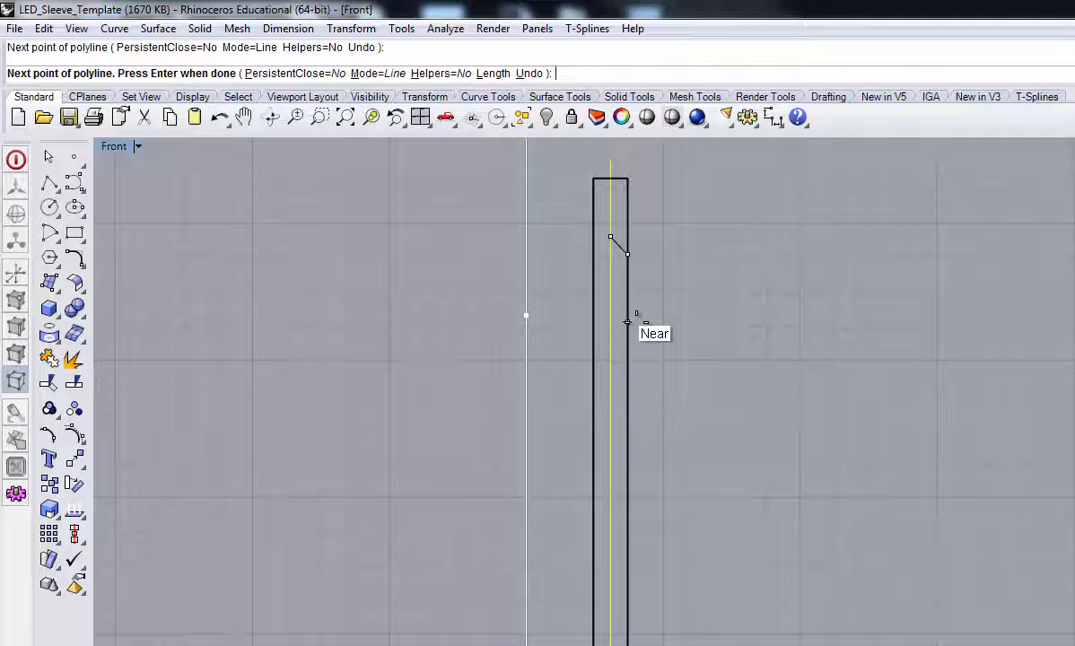
left_click(626, 327)
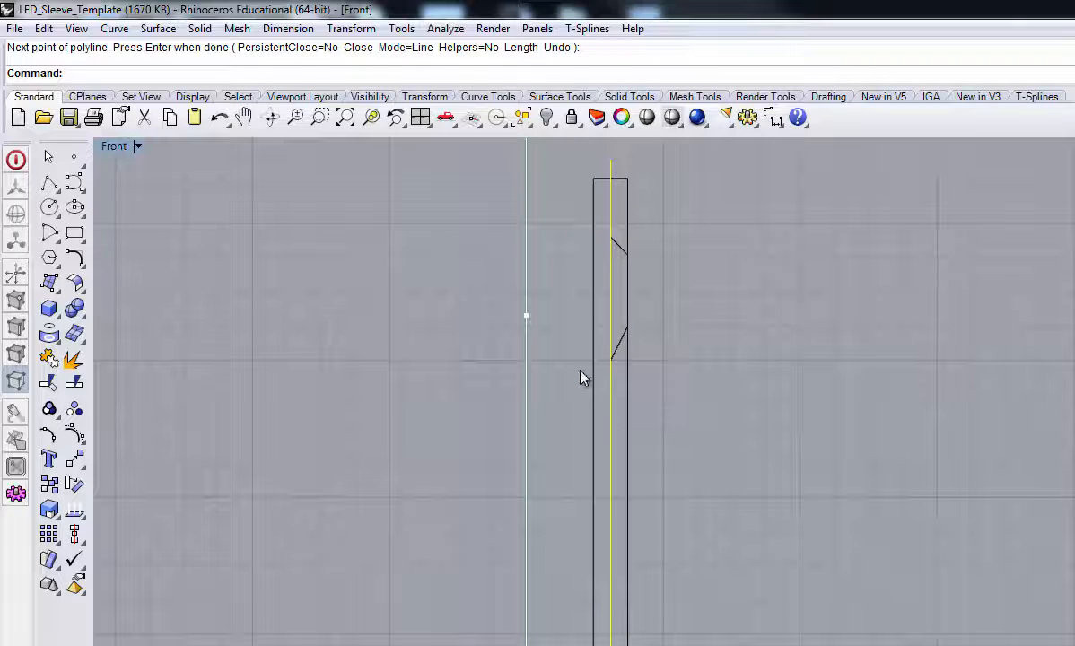
mouse_move(615, 234)
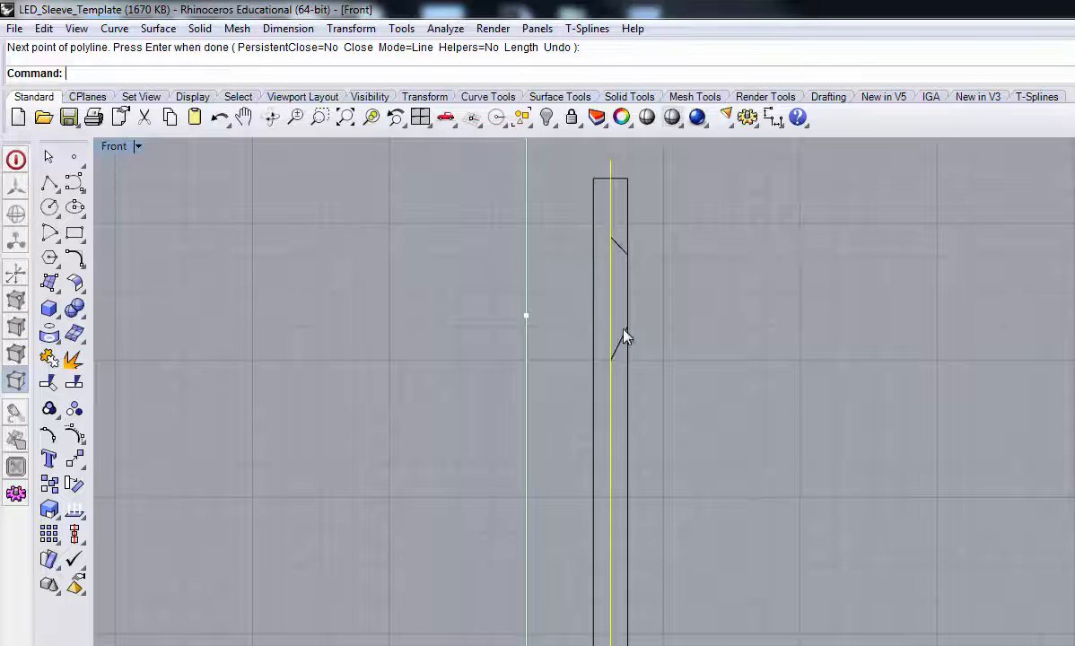
mouse_move(620, 249)
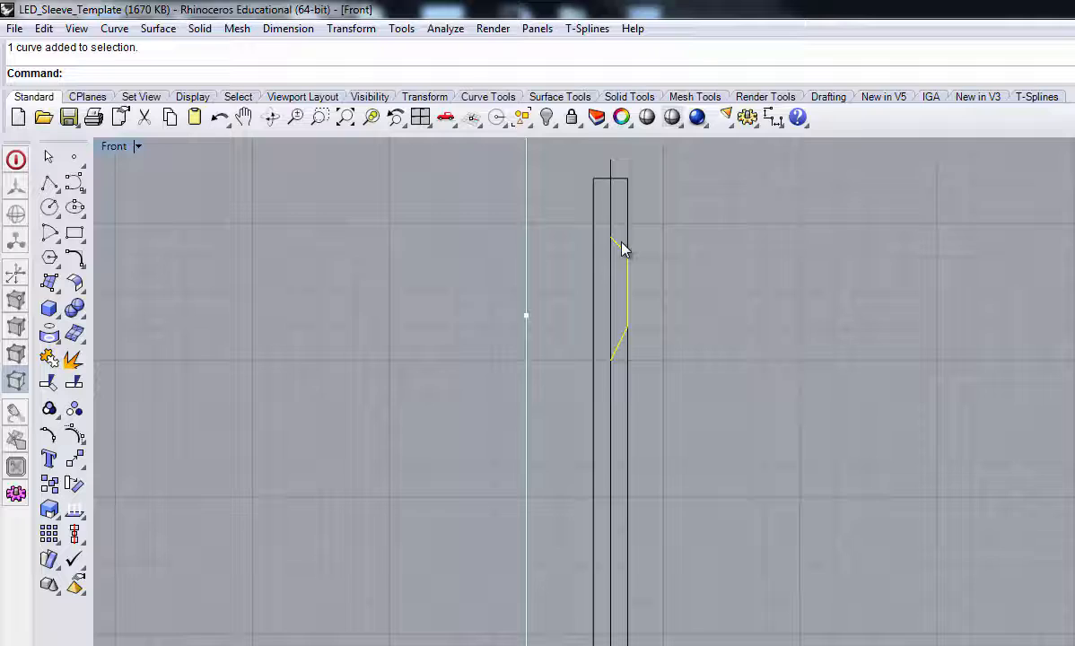
mouse_move(445, 116)
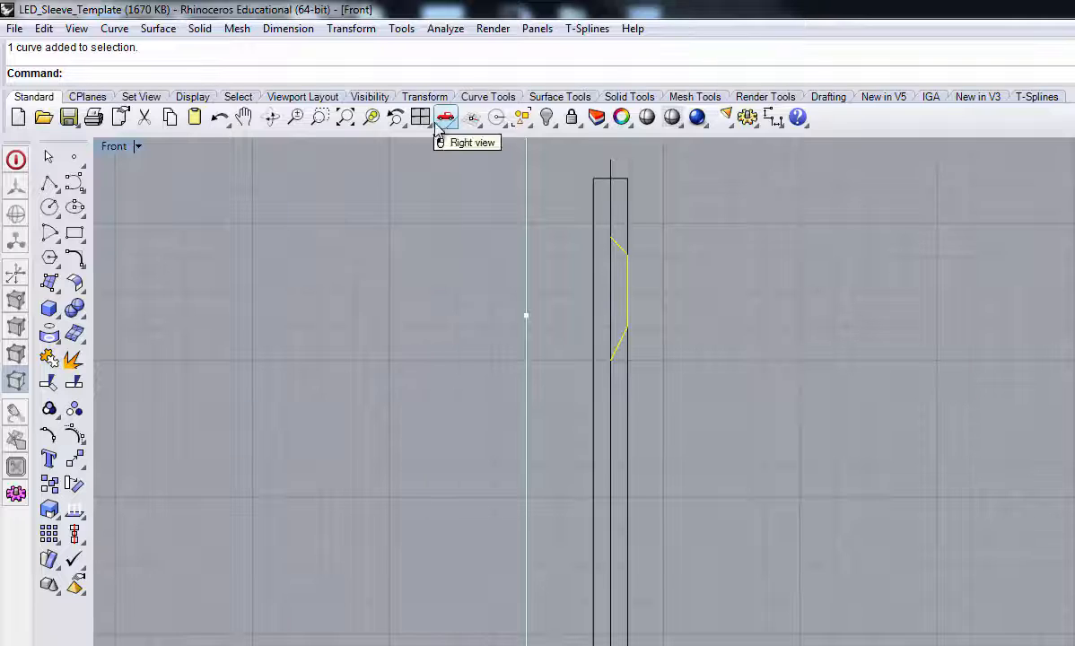
- Turn on control points for the notch polyline with PointsOn
type("Polyline")
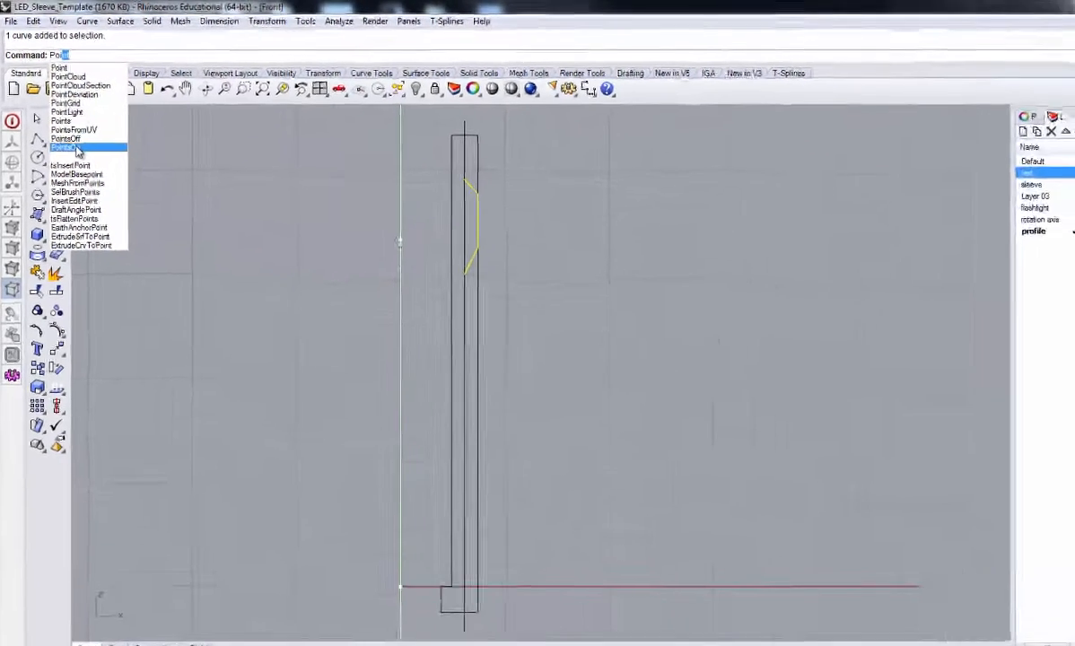
left_click(67, 139)
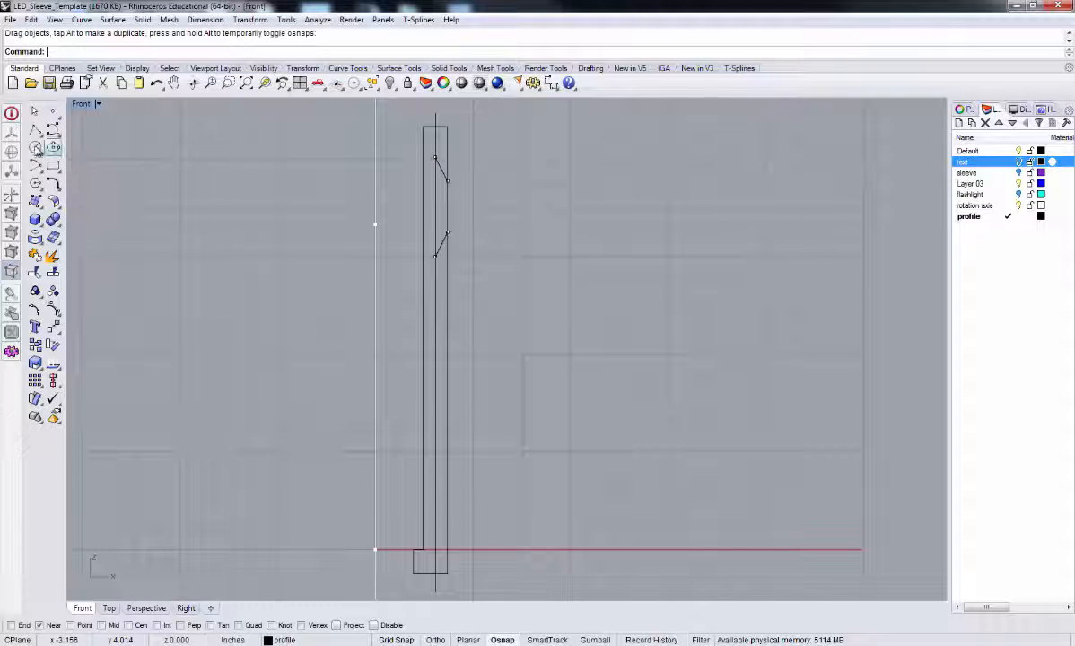
- Draw a small circle centred on the outer edge between the angled notch lines
left_click(35, 146)
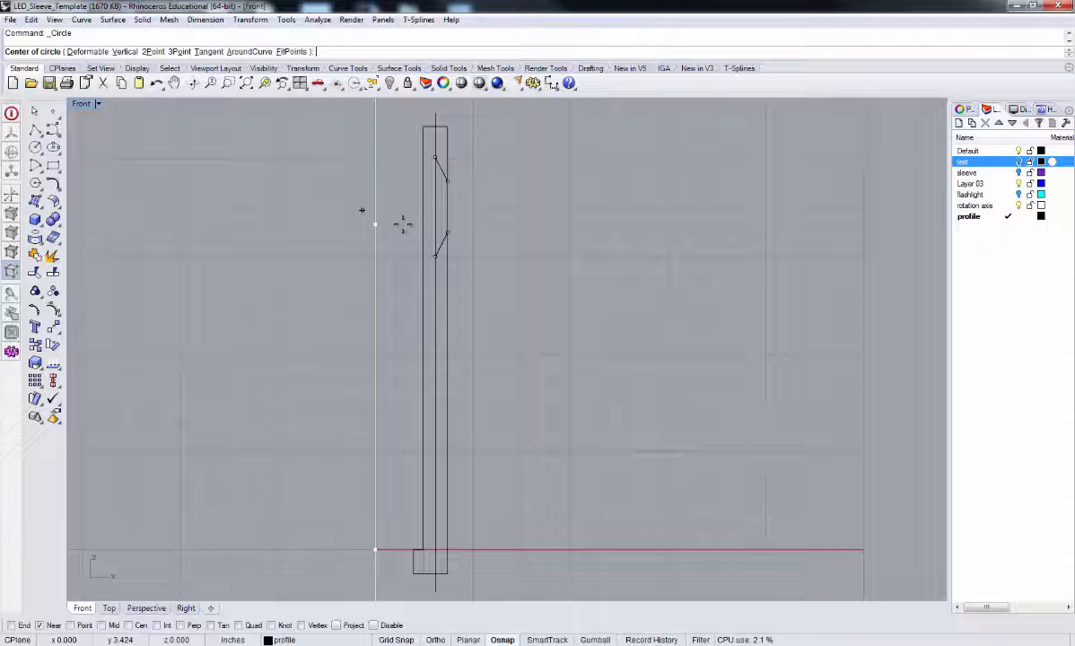
left_click(447, 205)
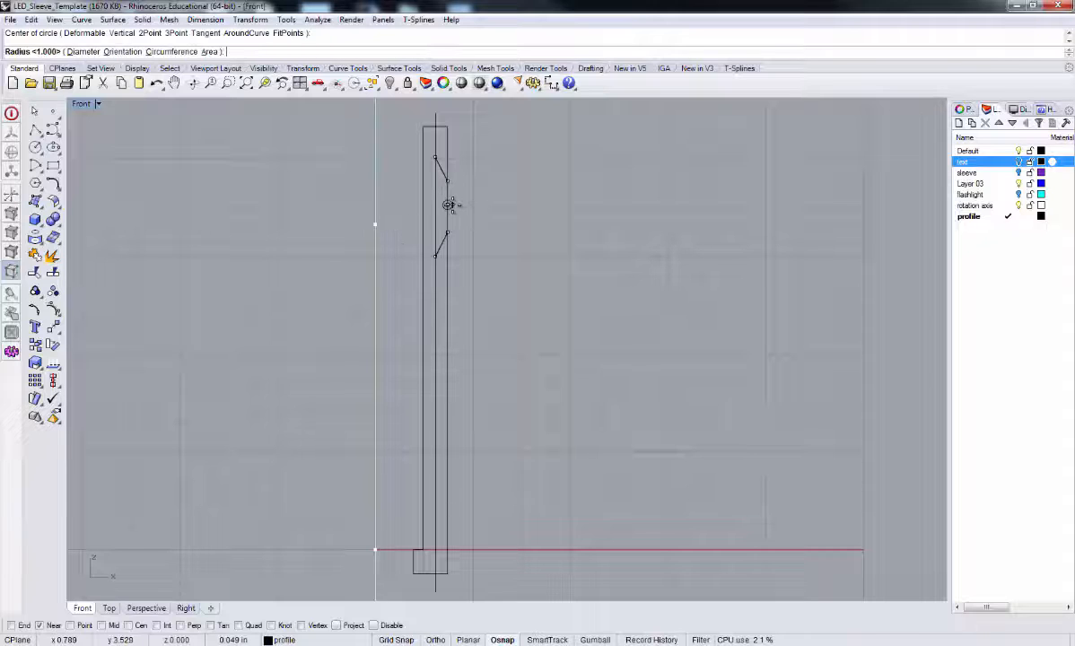
mouse_move(448, 205)
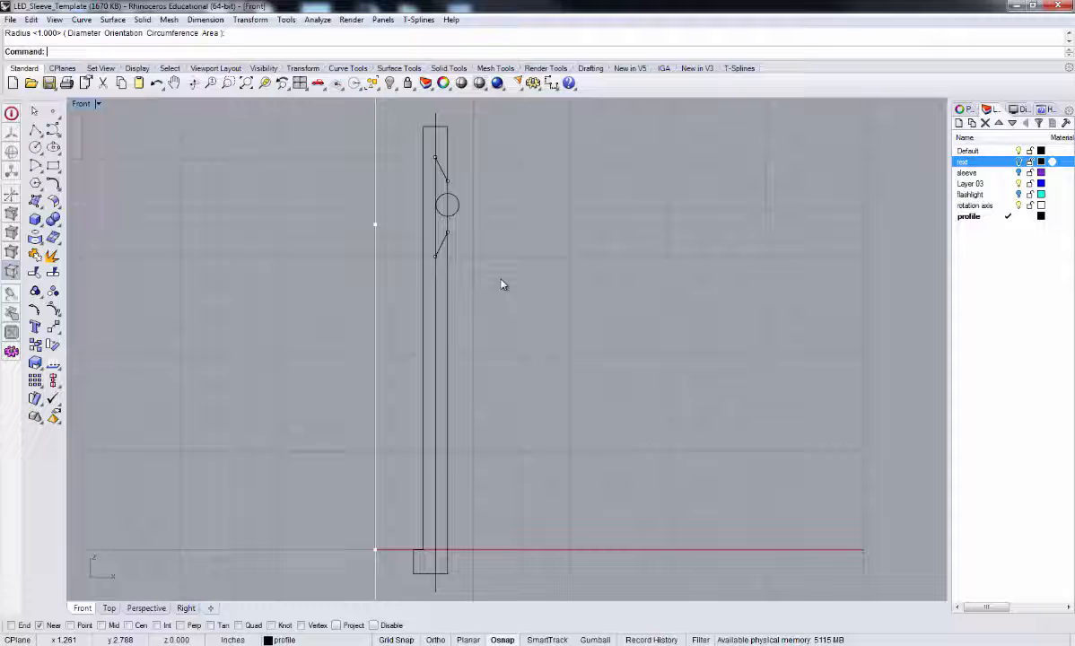
mouse_move(473, 307)
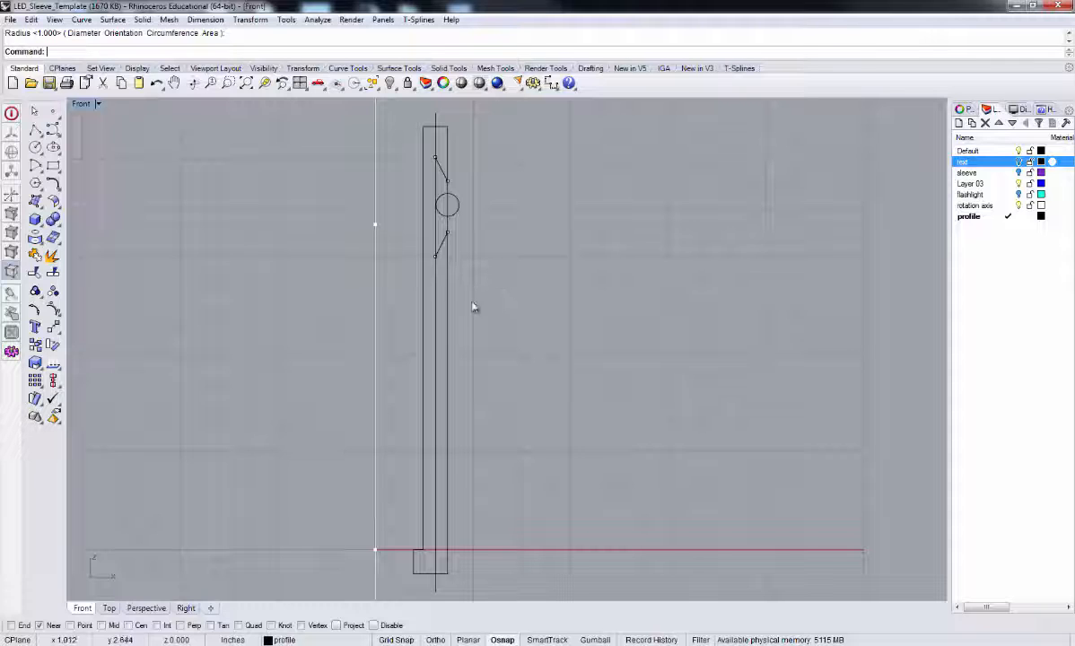
mouse_move(435, 396)
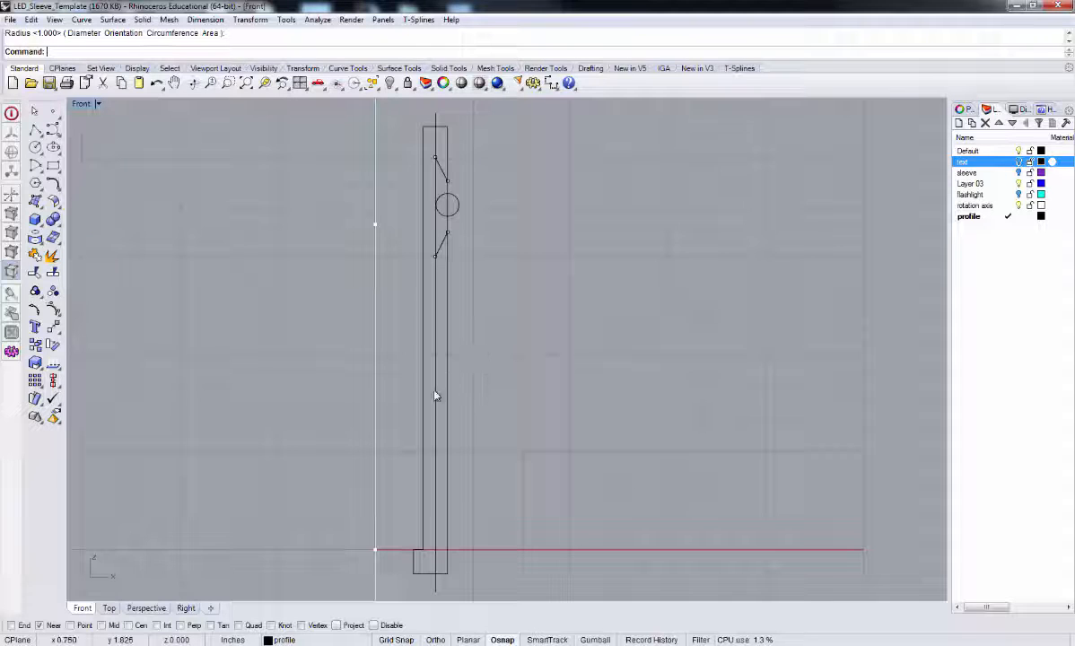
mouse_move(440, 336)
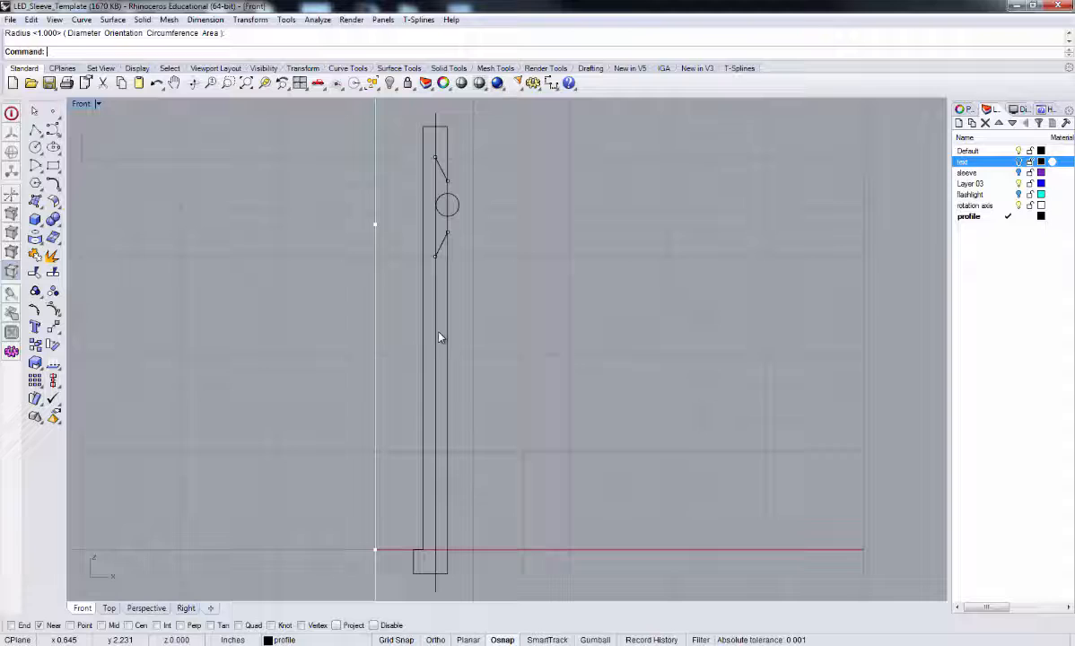
mouse_move(460, 333)
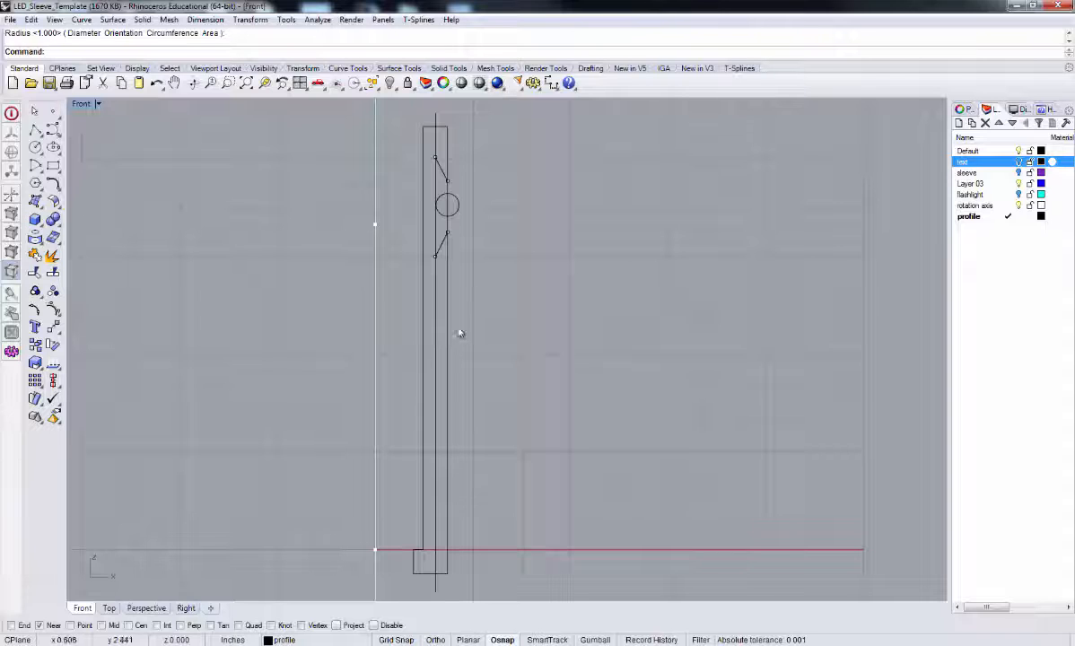
right_click(478, 324)
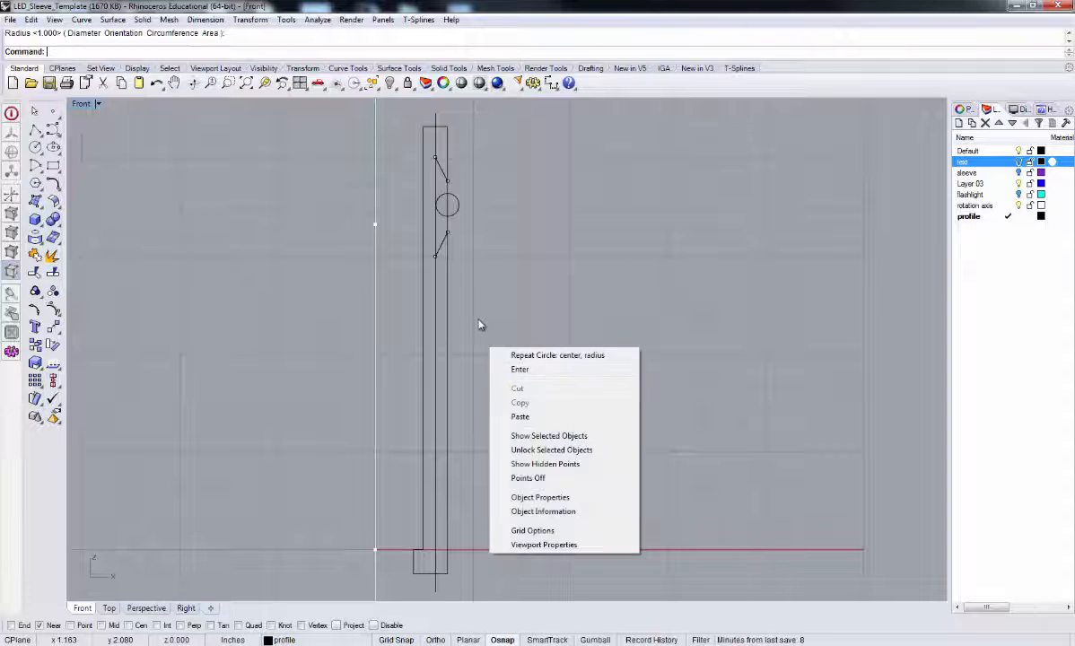
- Draw a second, smaller center-radius circle on the inner line, then undo the last action
left_click(557, 355)
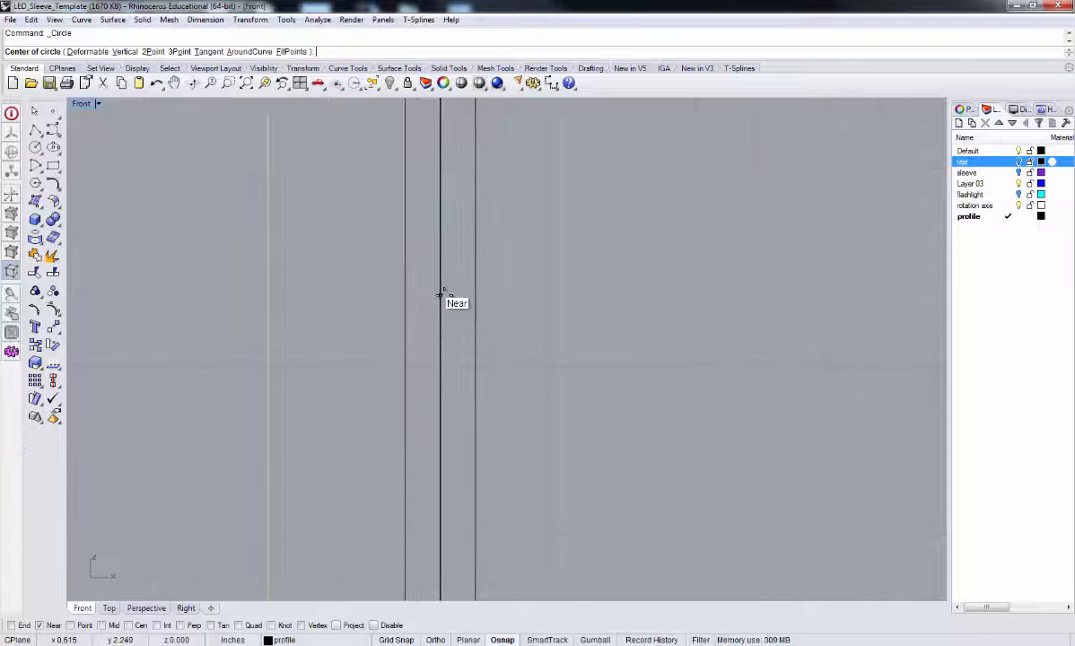
left_click(439, 294)
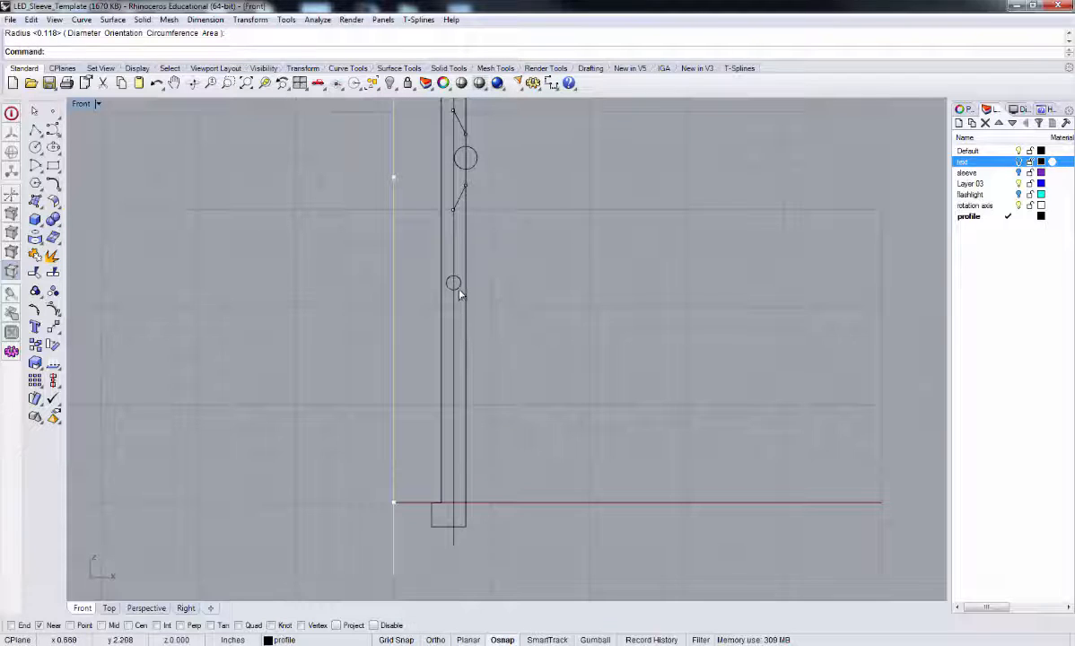
left_click(453, 283)
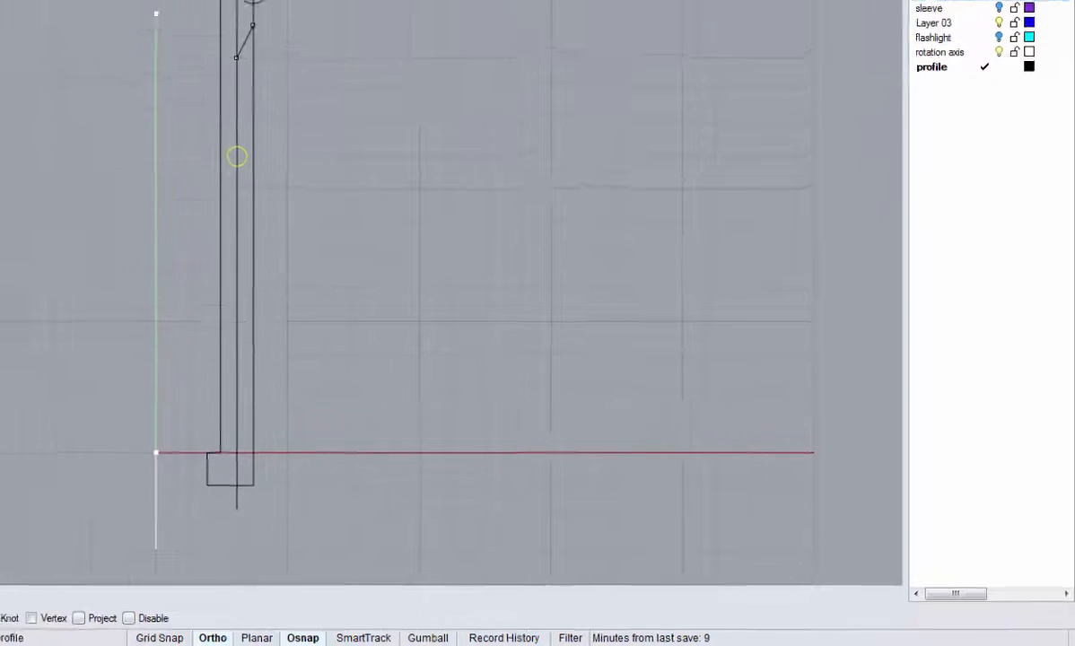
key("ctrl+z")
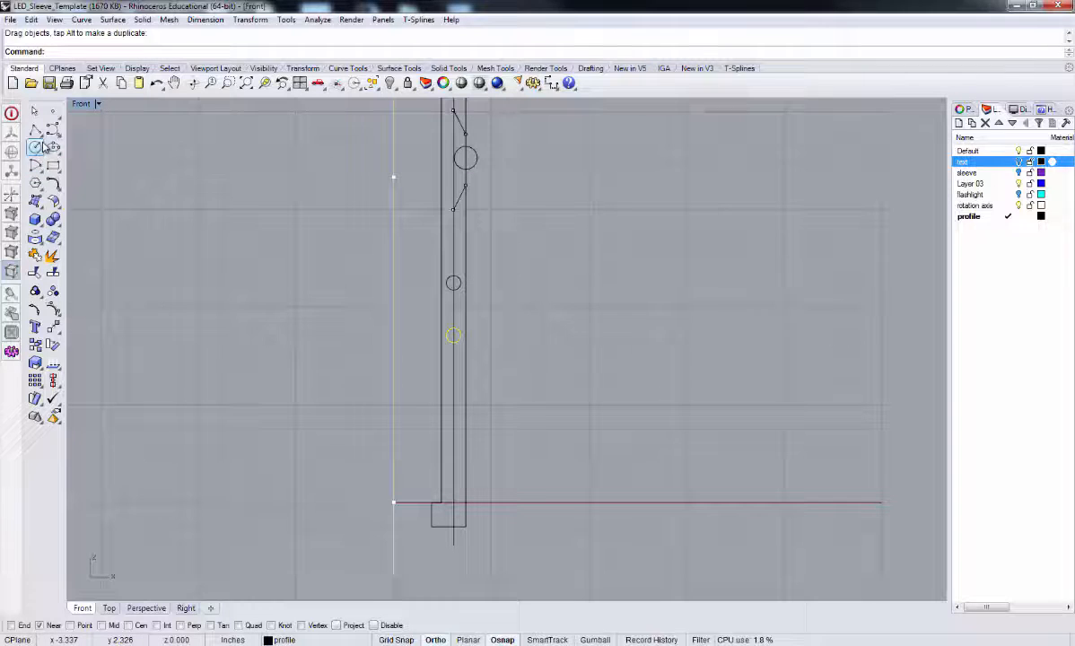
- Start the Rectangle tool for the inner-line notch
left_click(35, 148)
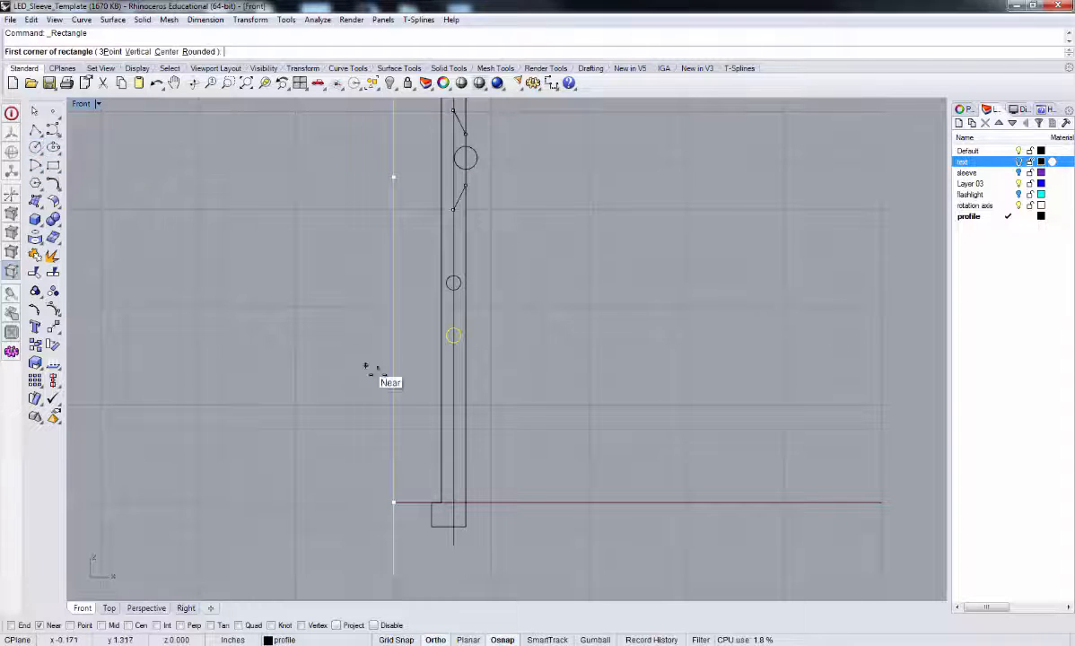
mouse_move(313, 585)
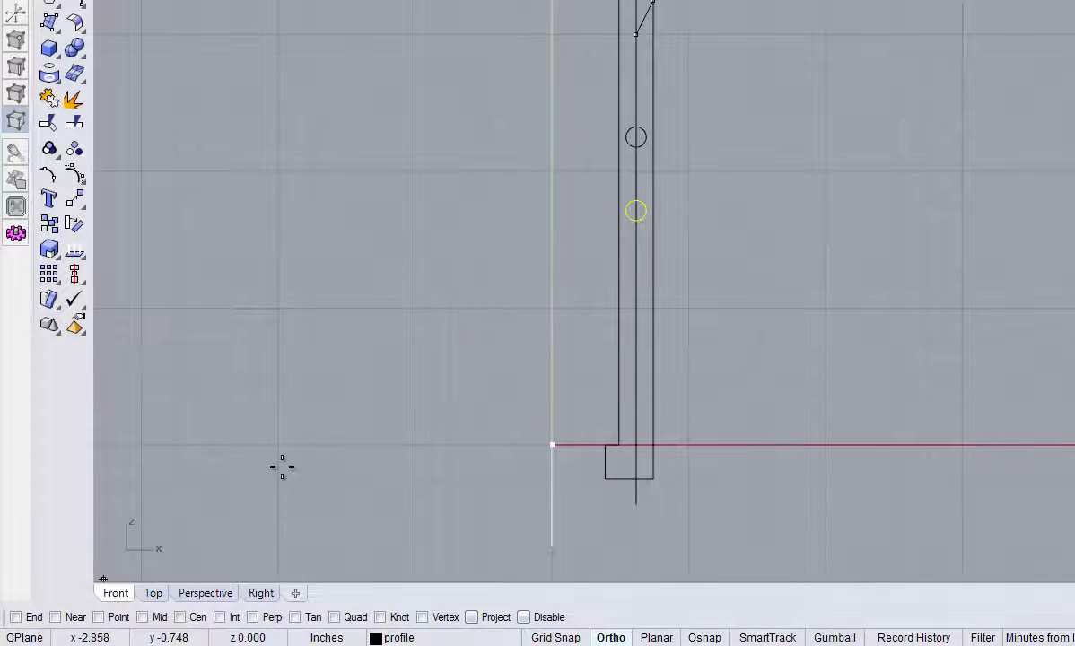
mouse_move(631, 309)
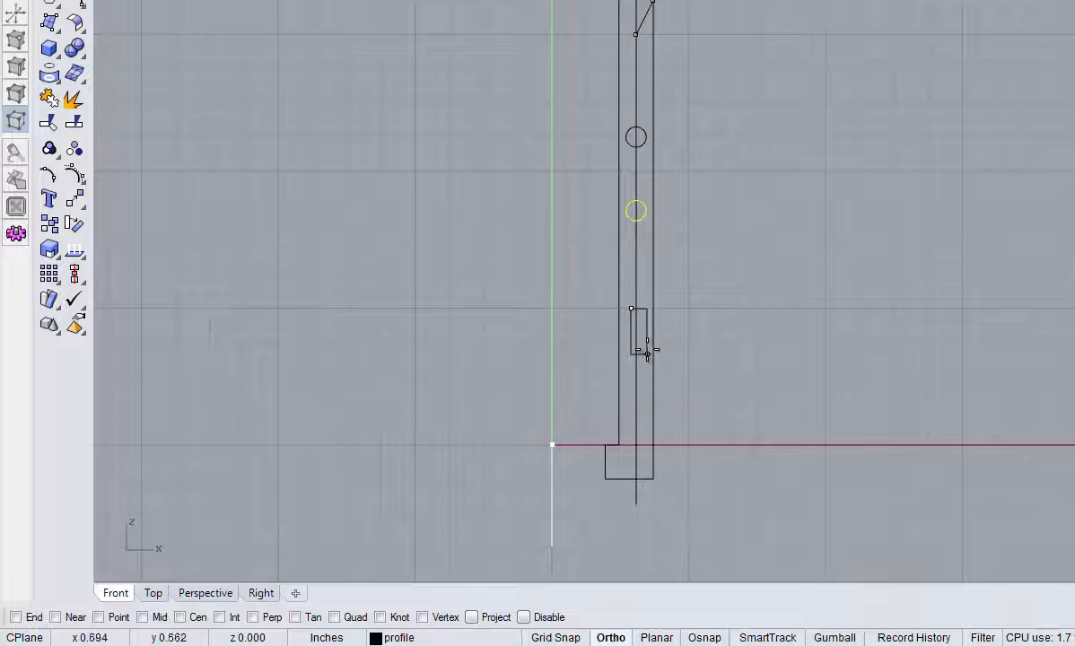
mouse_move(646, 334)
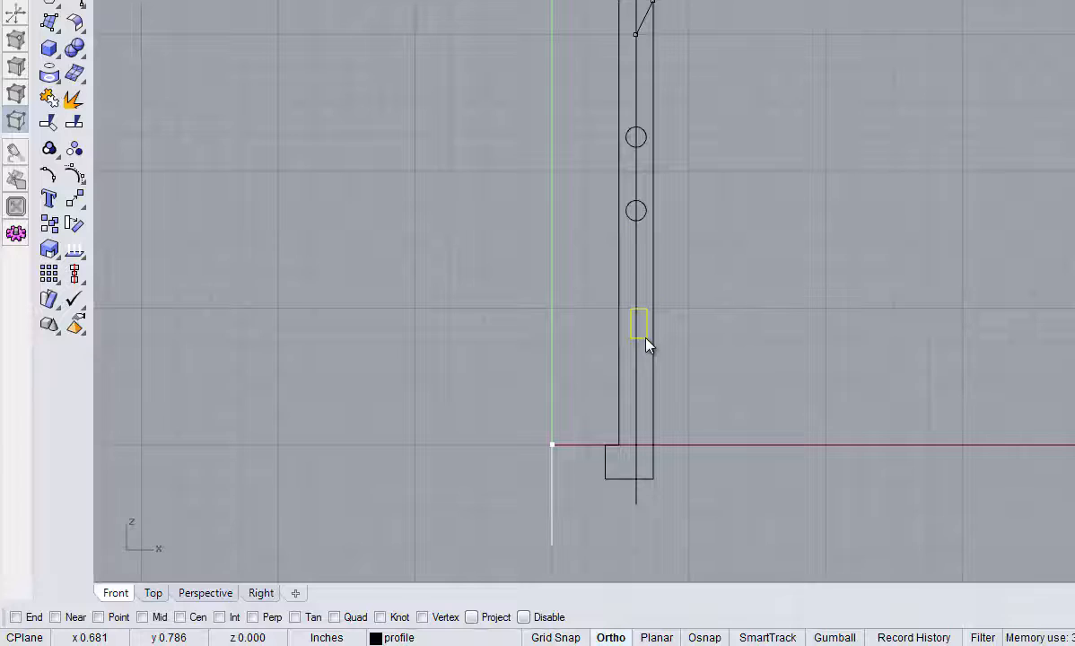
mouse_move(641, 377)
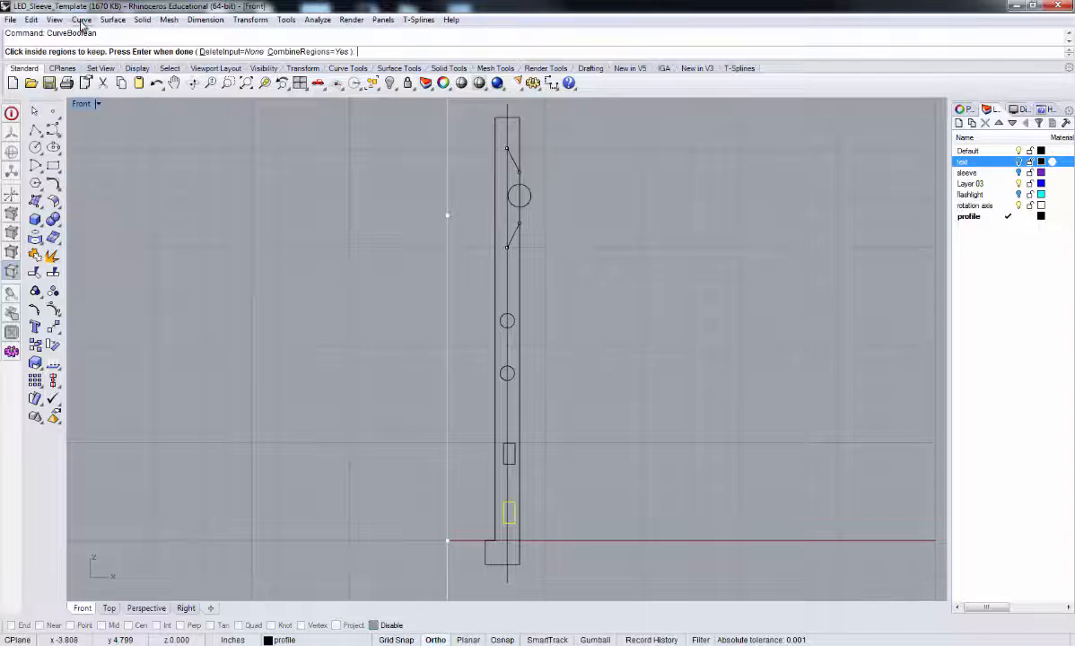
left_click(81, 18)
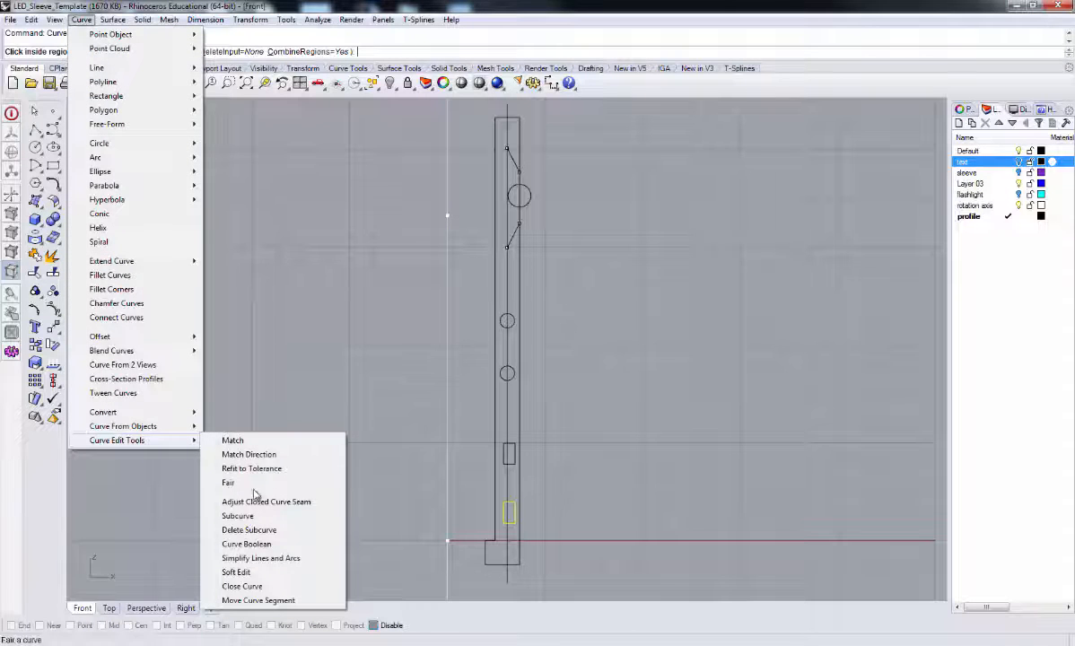
mouse_move(246, 544)
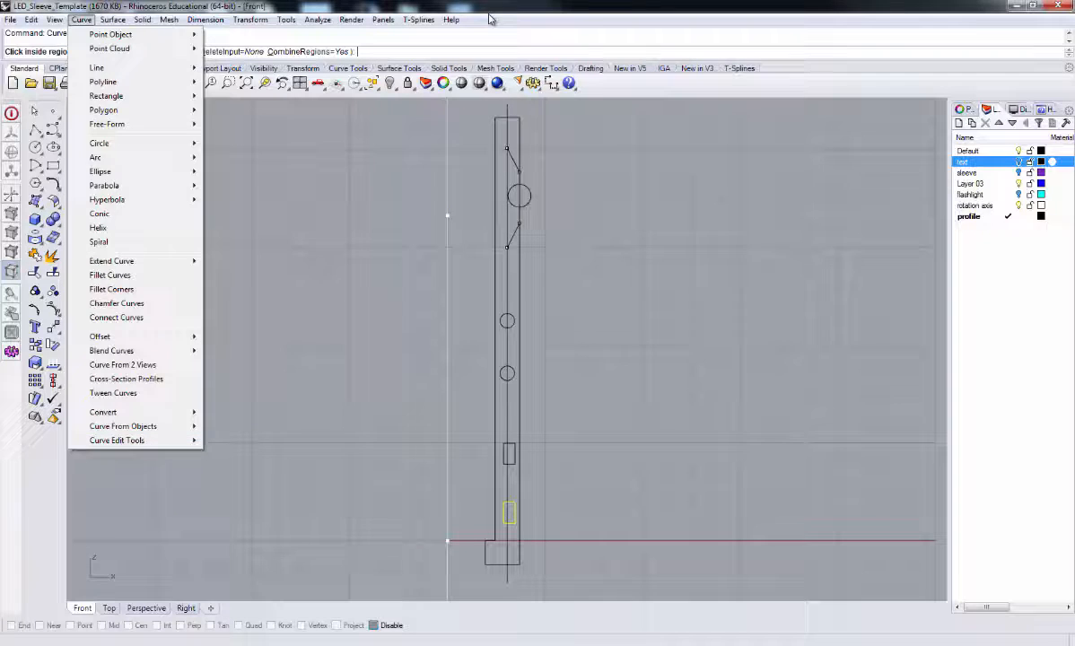
left_click(450, 19)
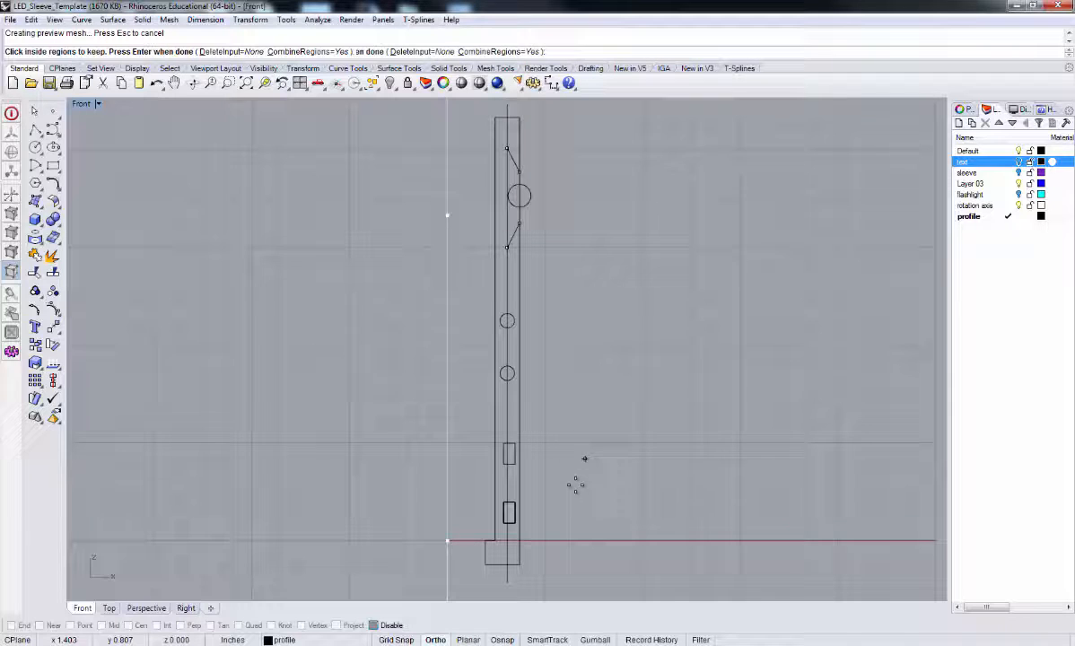
left_click(509, 512)
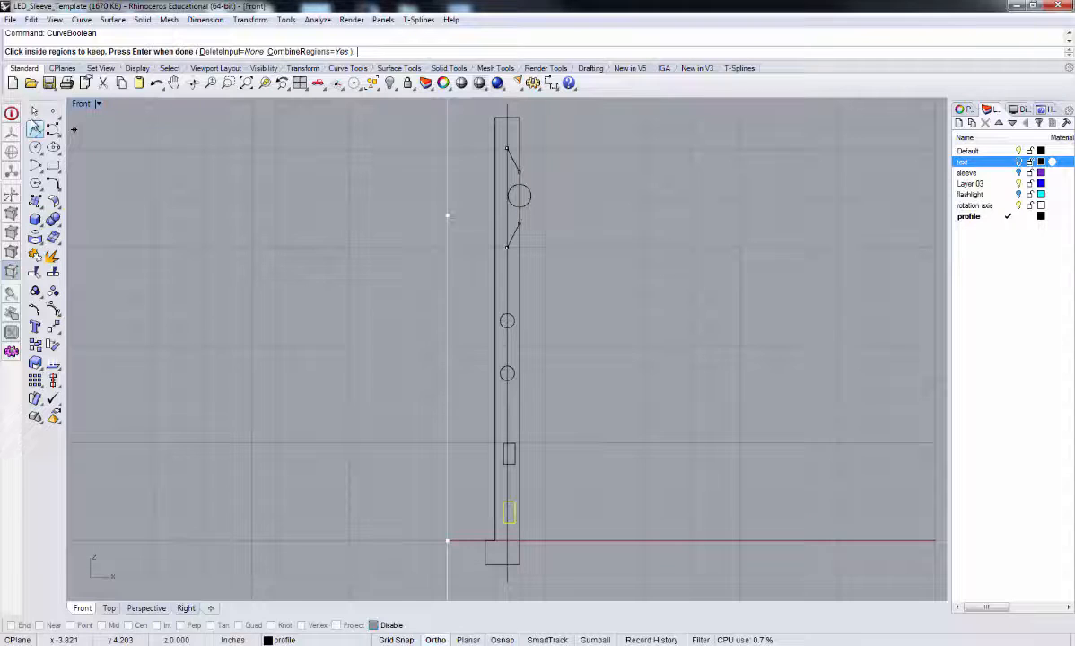
- Restart CurveBoolean with DeleteInput=All and keep the main sleeve strip region
left_click(509, 514)
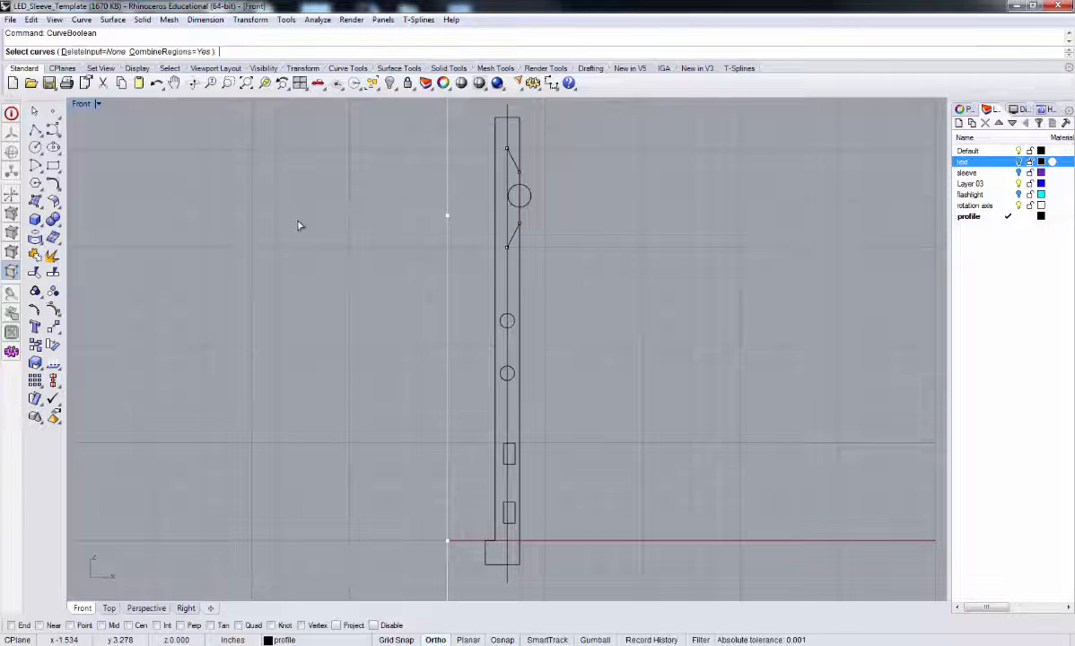
mouse_move(463, 177)
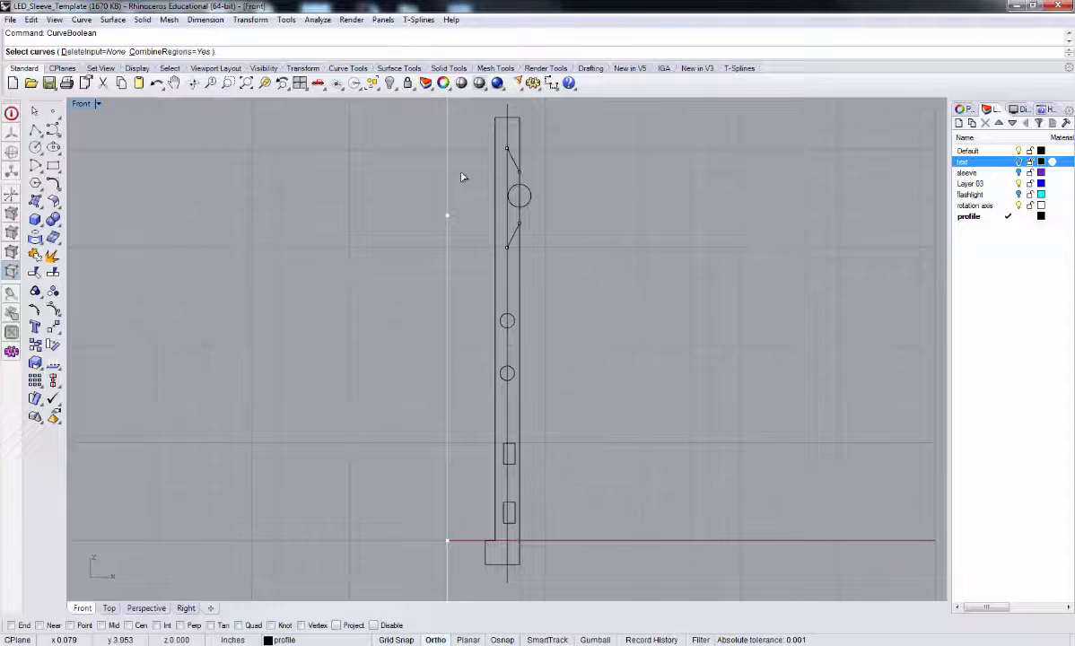
mouse_move(493, 131)
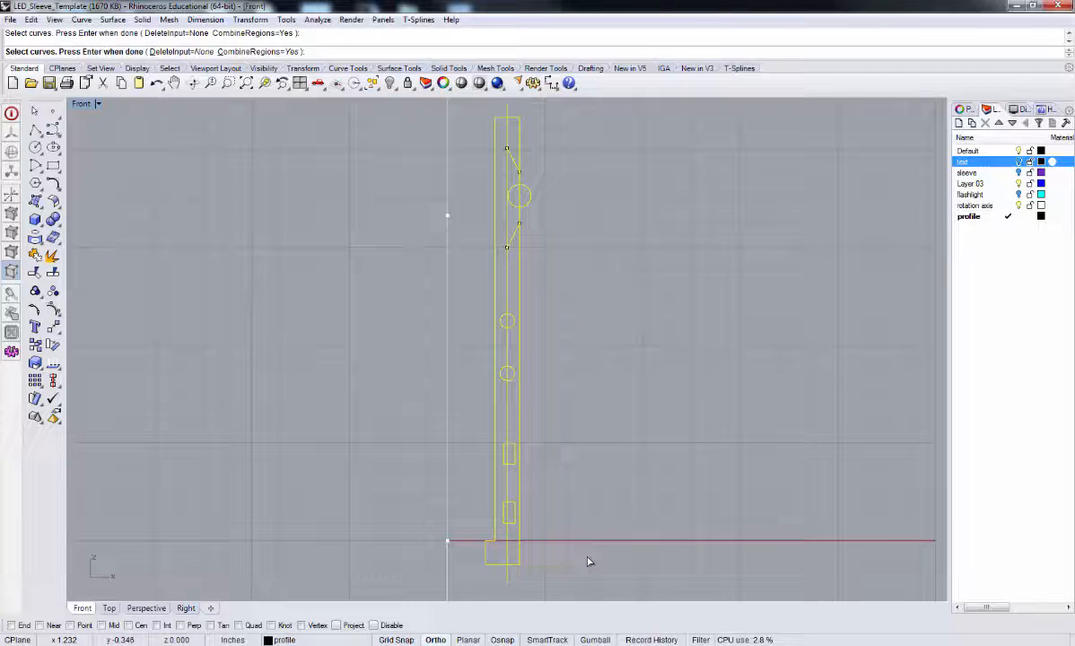
mouse_move(623, 453)
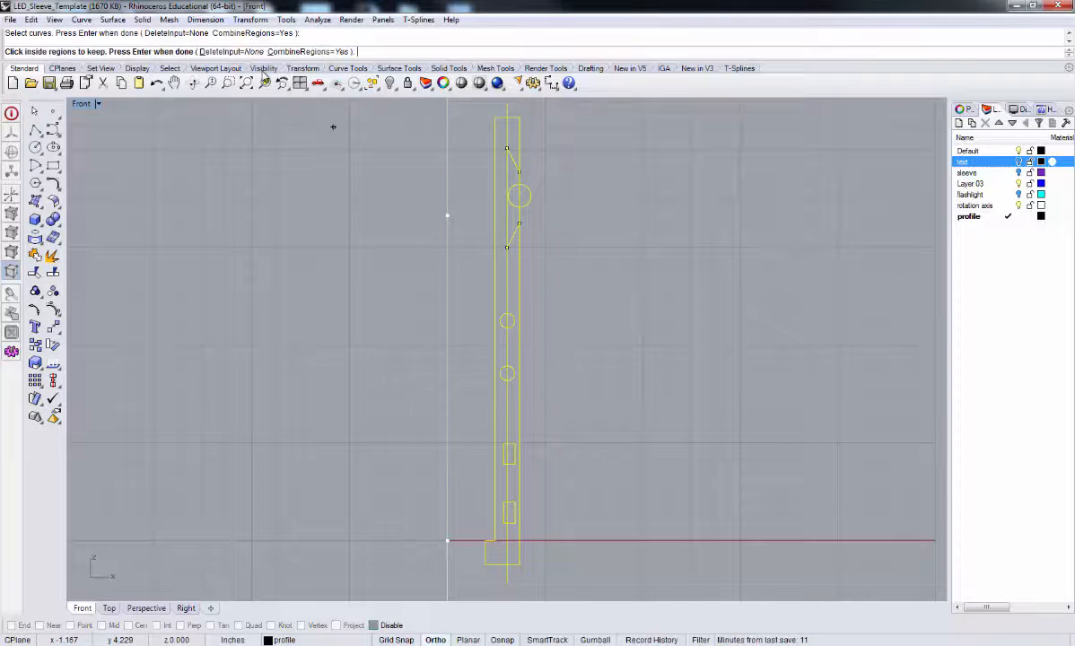
mouse_move(450, 160)
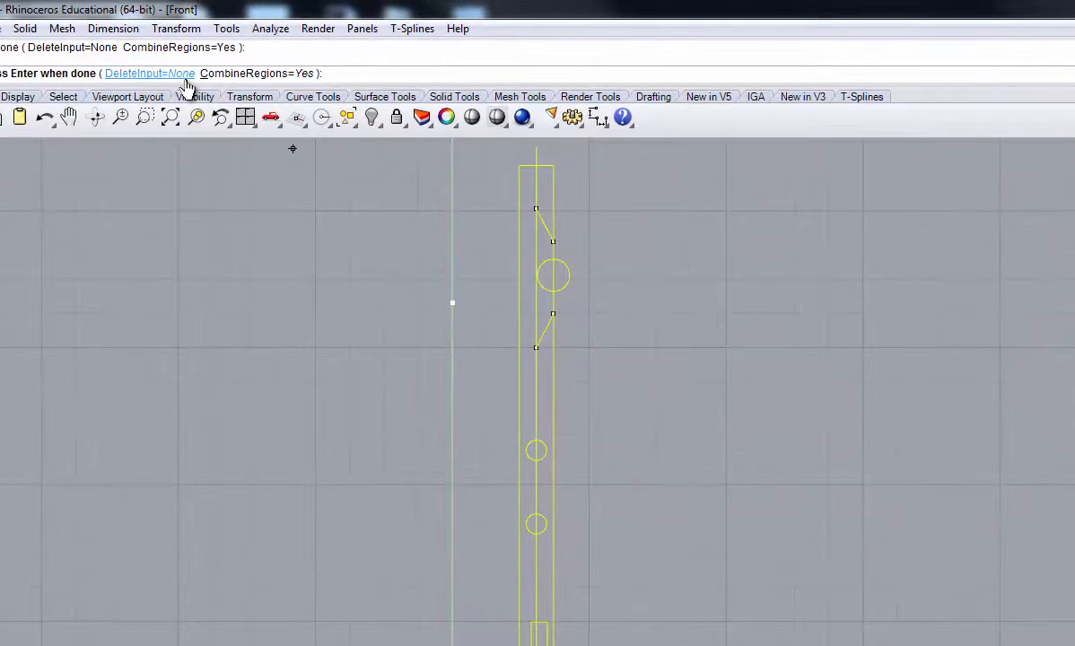
left_click(135, 73)
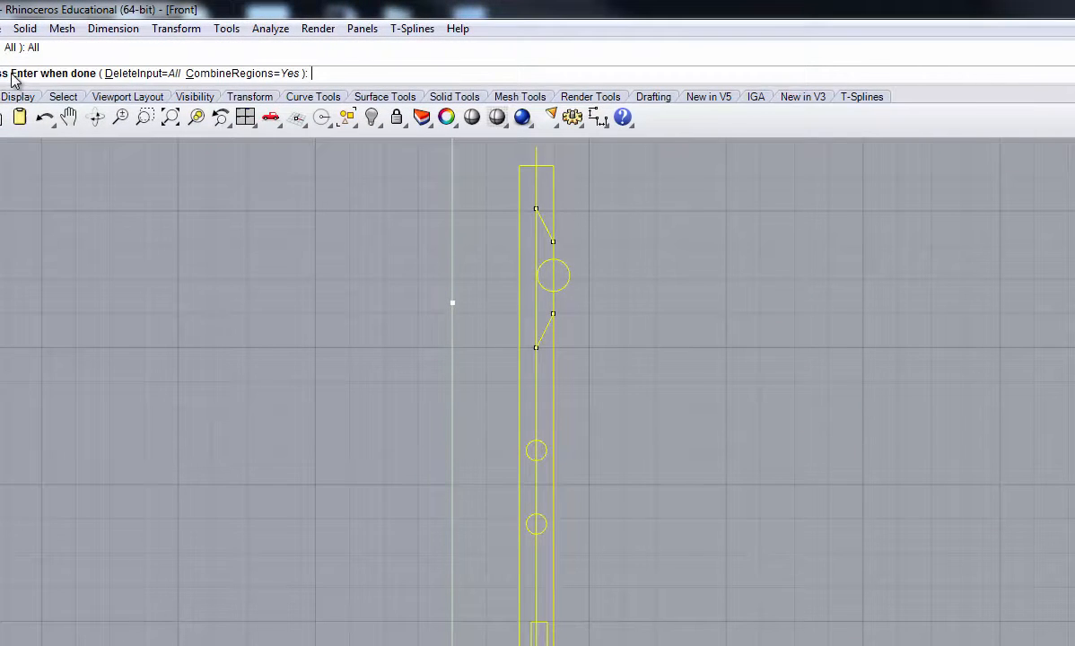
mouse_move(503, 235)
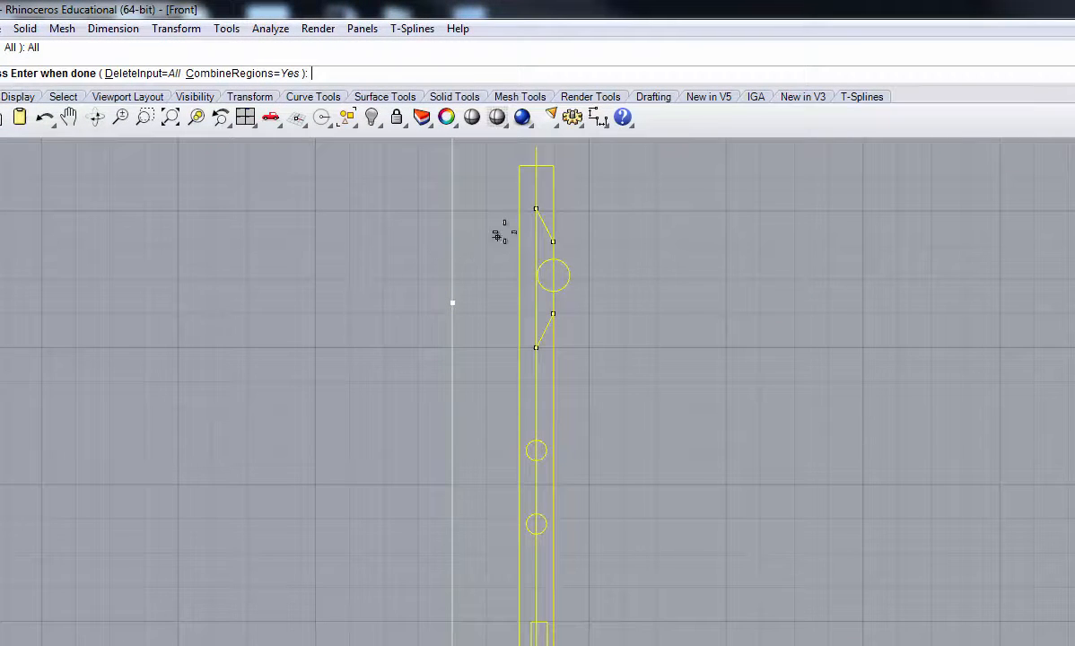
left_click(525, 207)
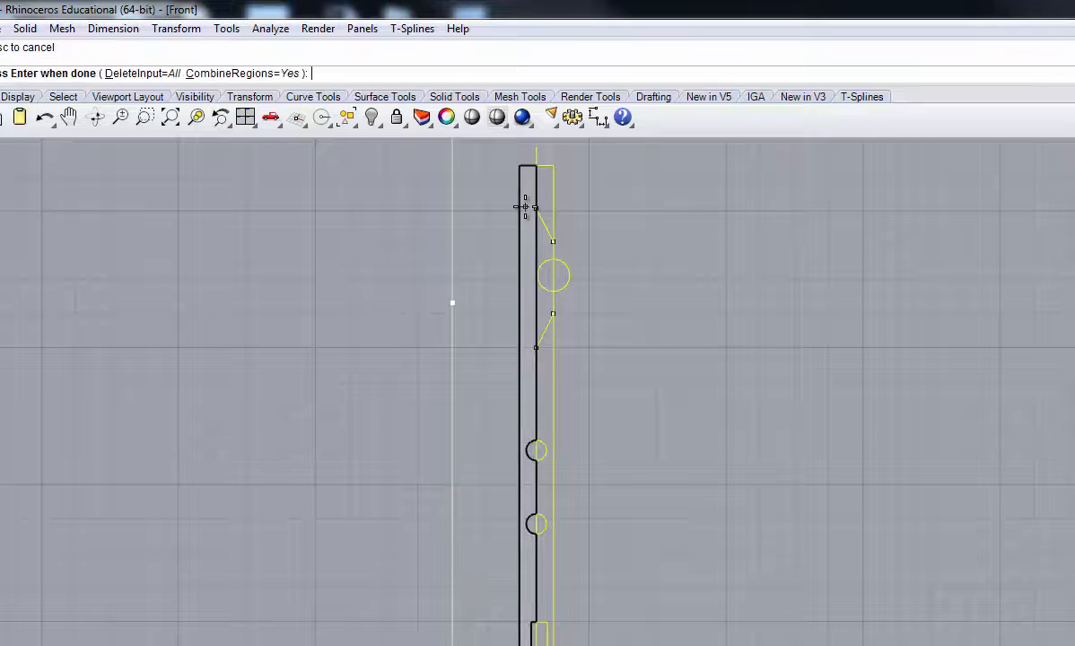
mouse_move(534, 482)
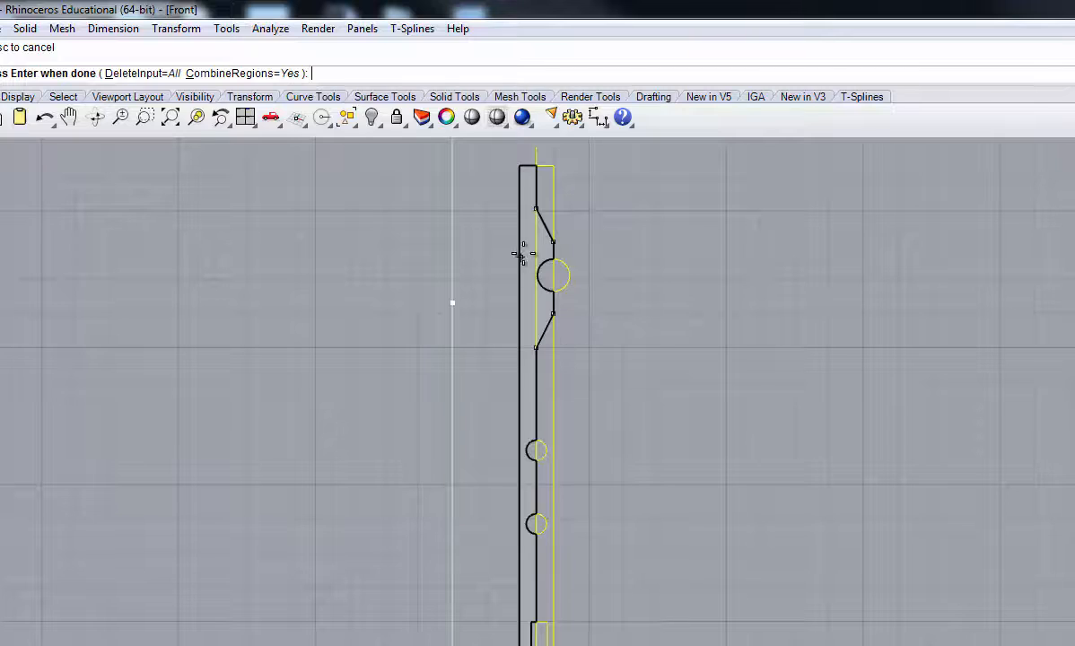
mouse_move(532, 302)
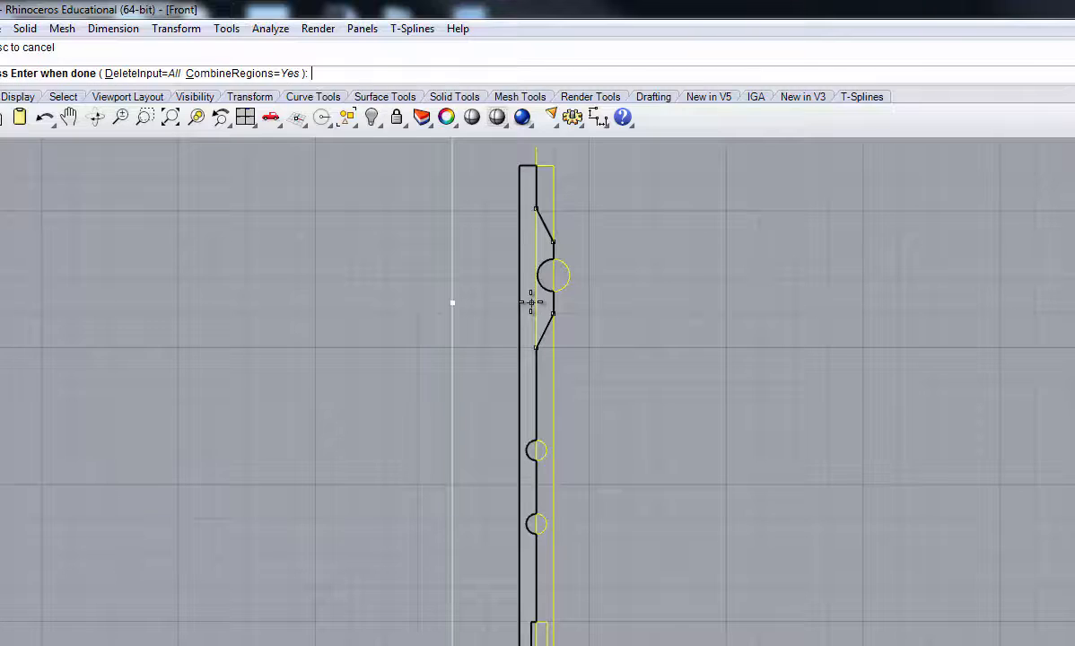
mouse_move(532, 451)
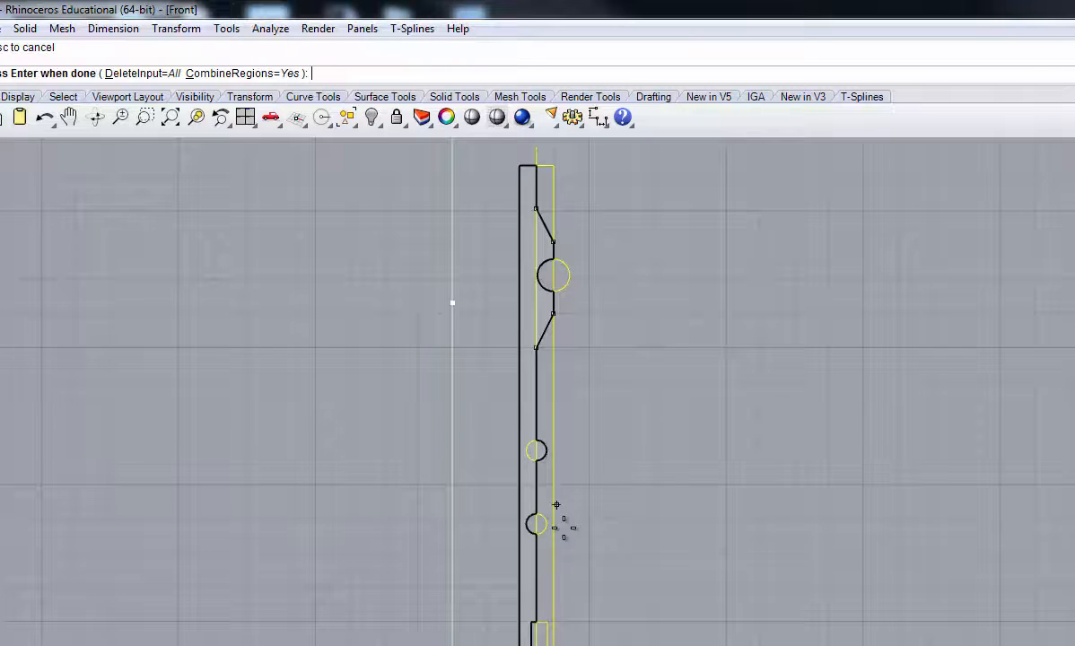
mouse_move(543, 579)
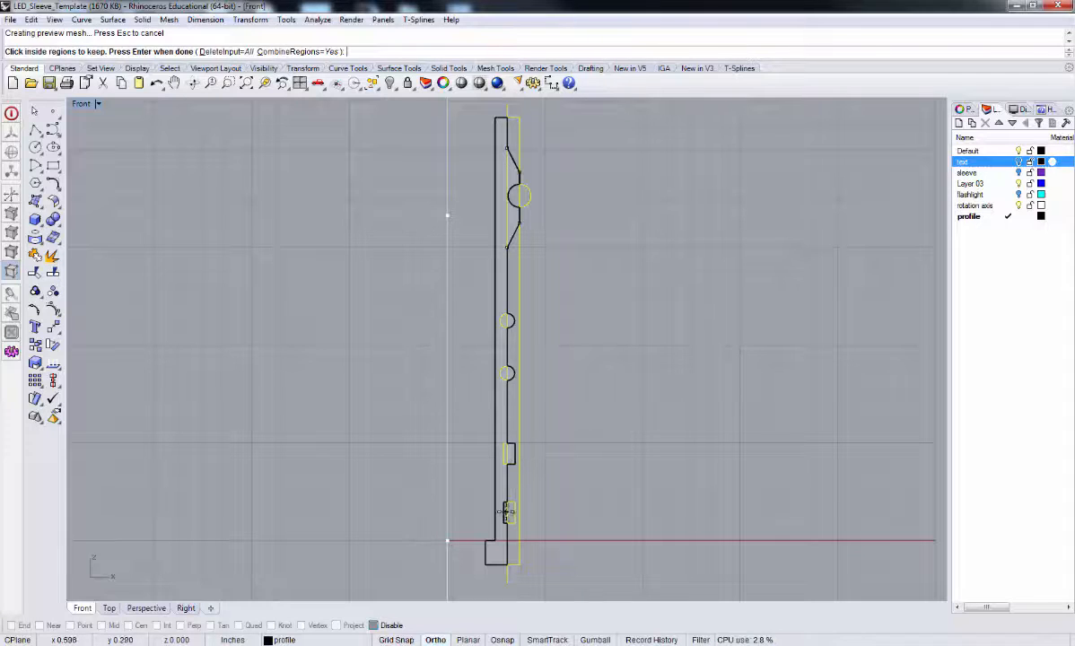
mouse_move(553, 525)
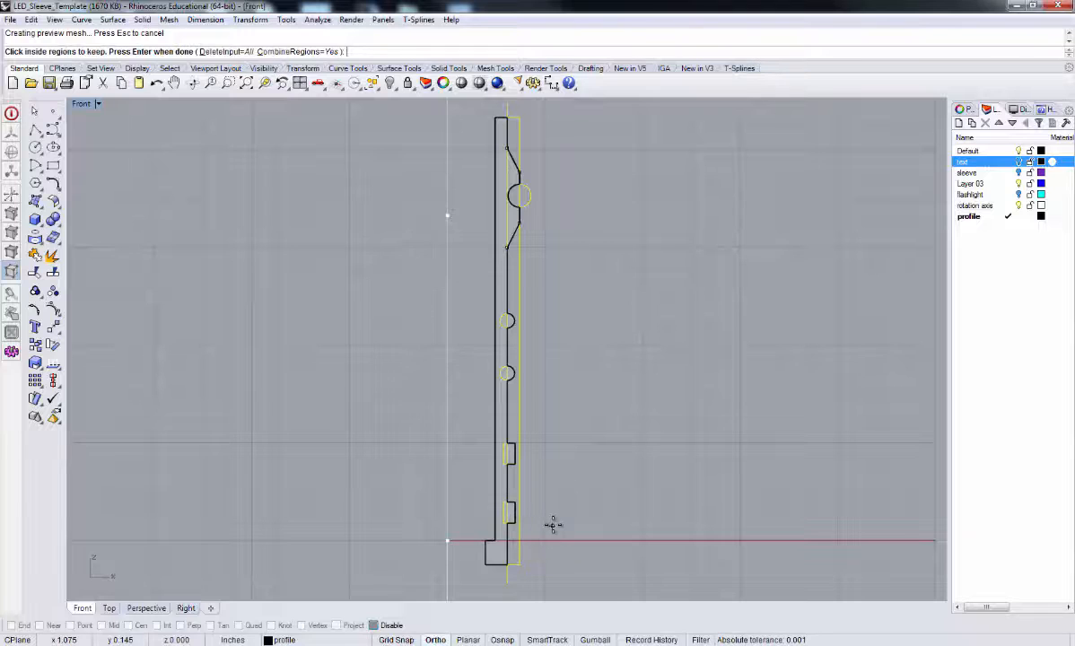
mouse_move(558, 439)
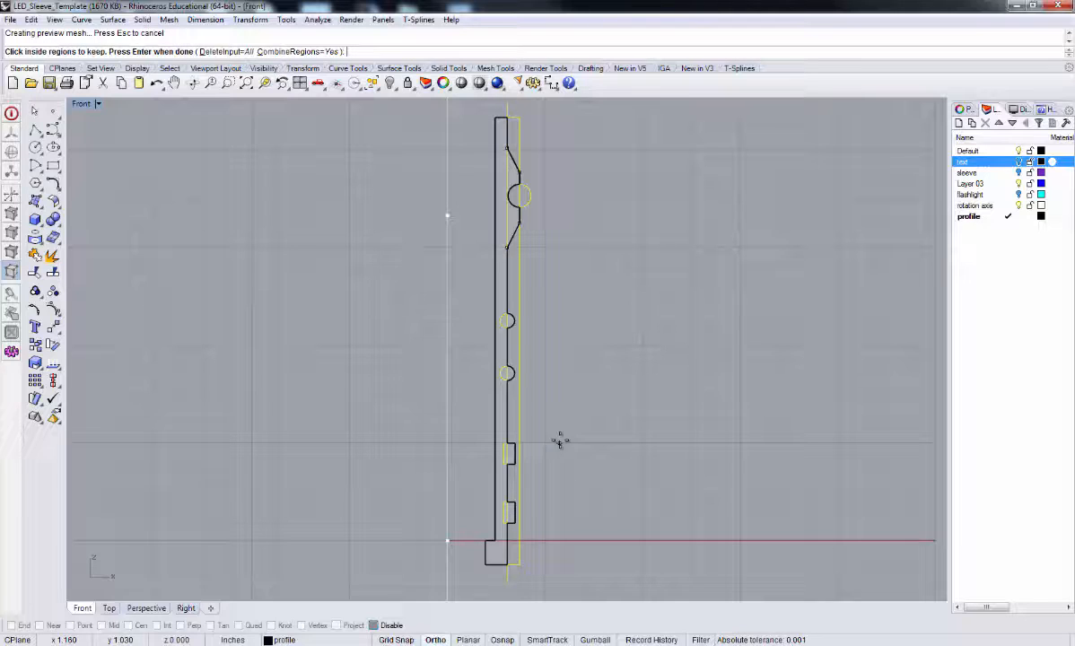
mouse_move(563, 415)
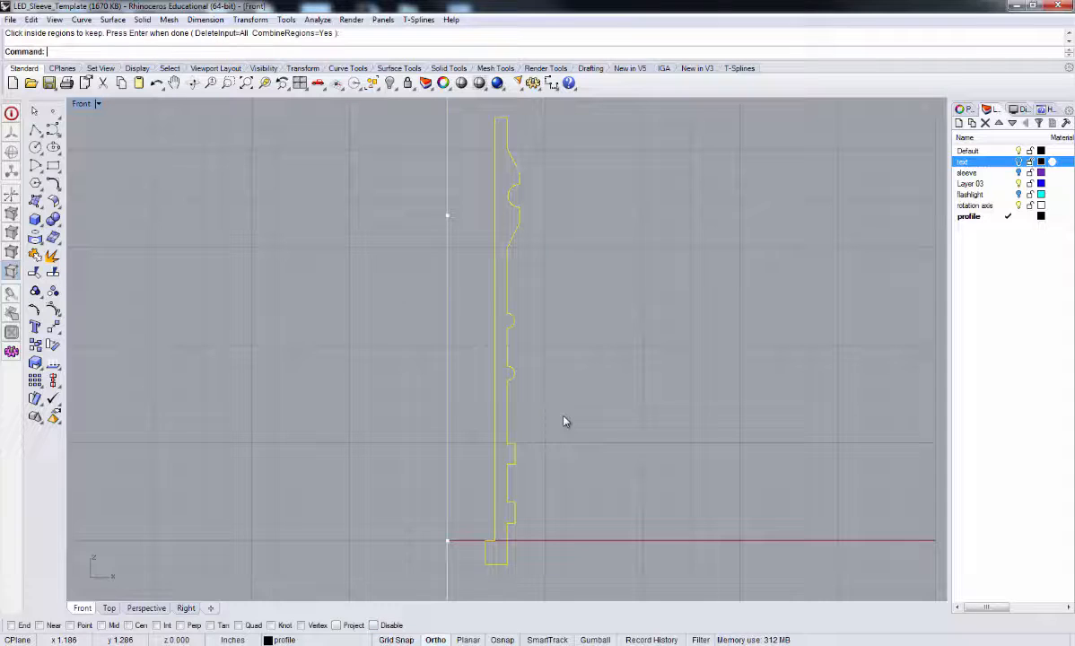
mouse_move(523, 606)
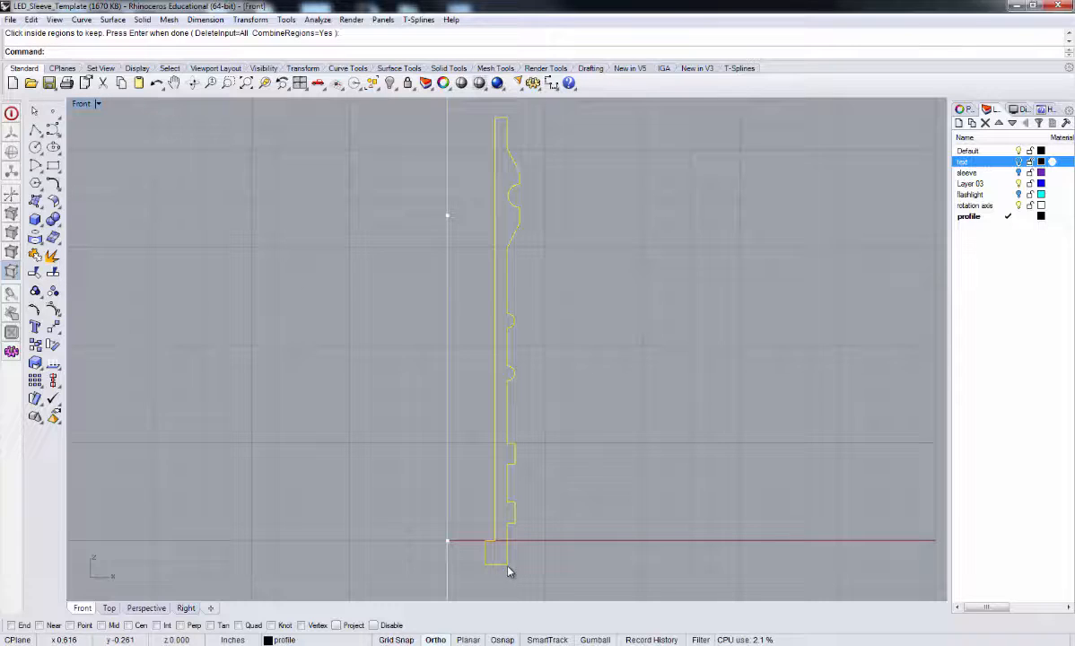
mouse_move(531, 528)
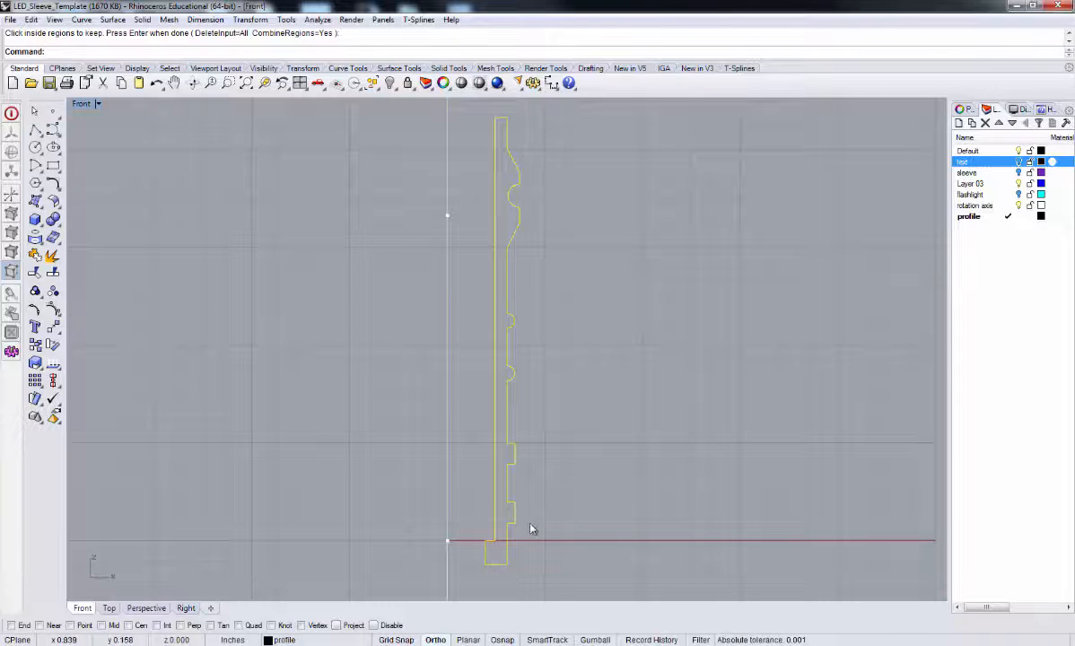
mouse_move(188, 170)
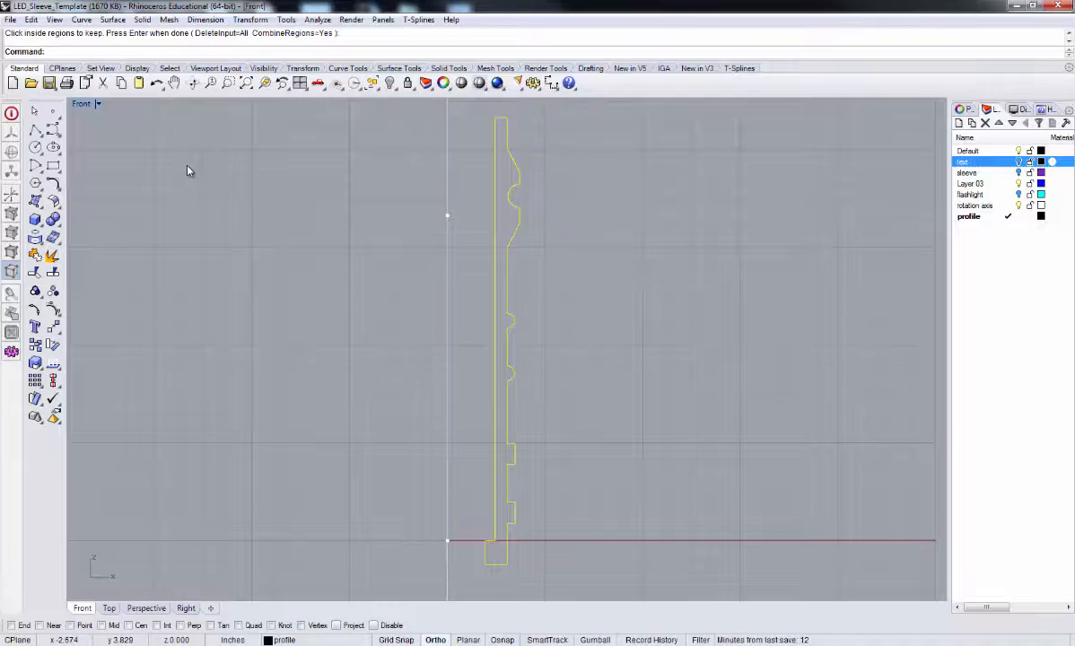
- Run Revolve and place the axis start at the bottom point
type("Revolve")
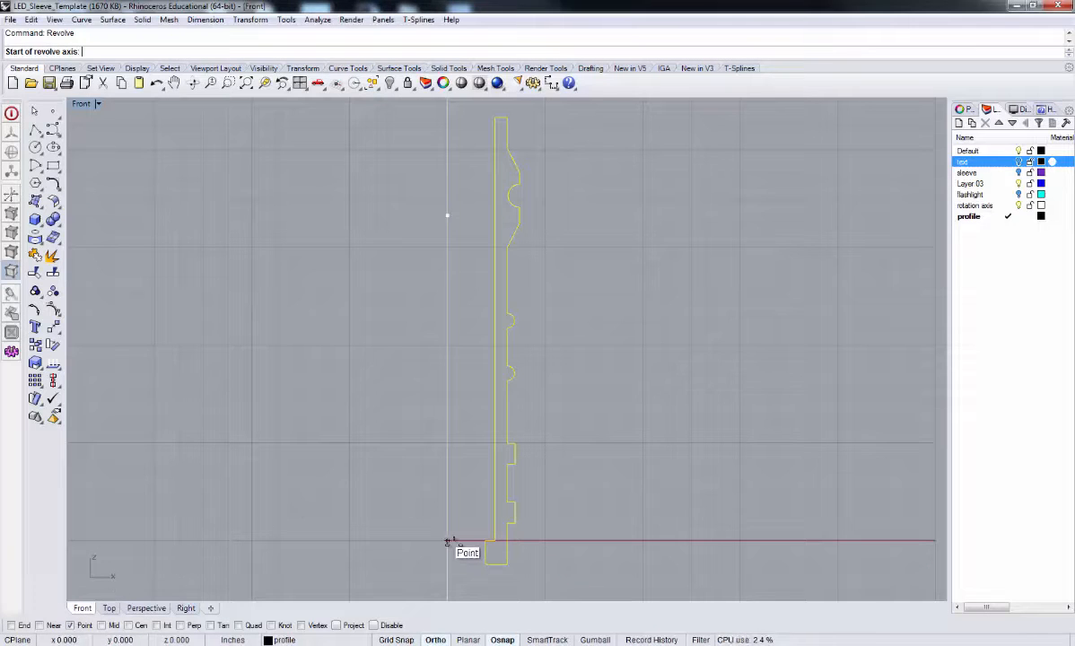
left_click(447, 541)
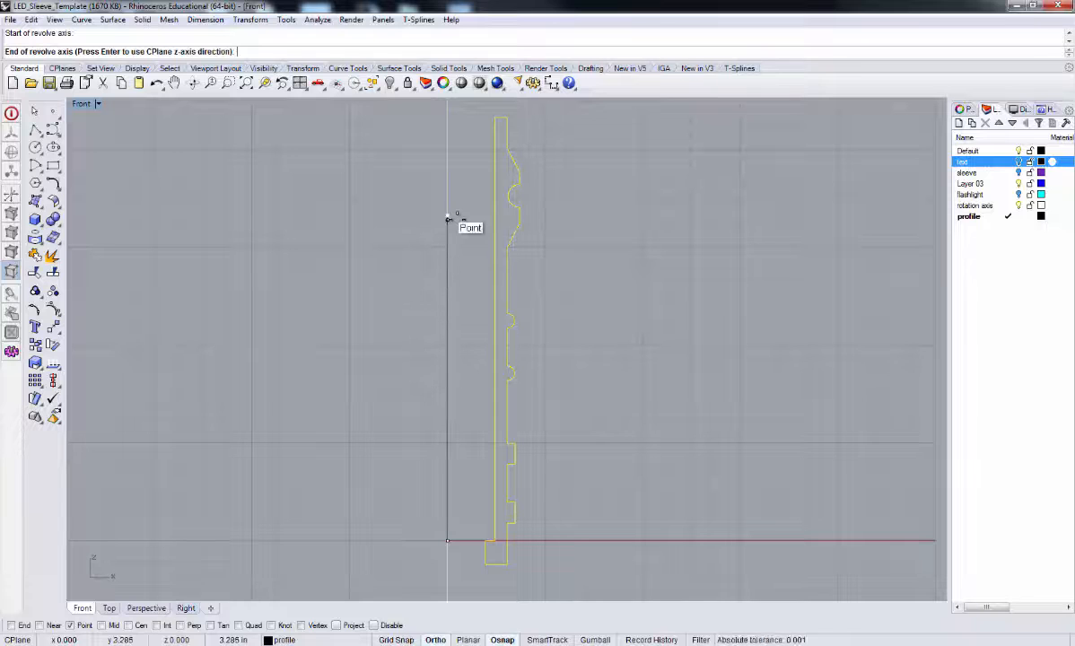
mouse_move(448, 217)
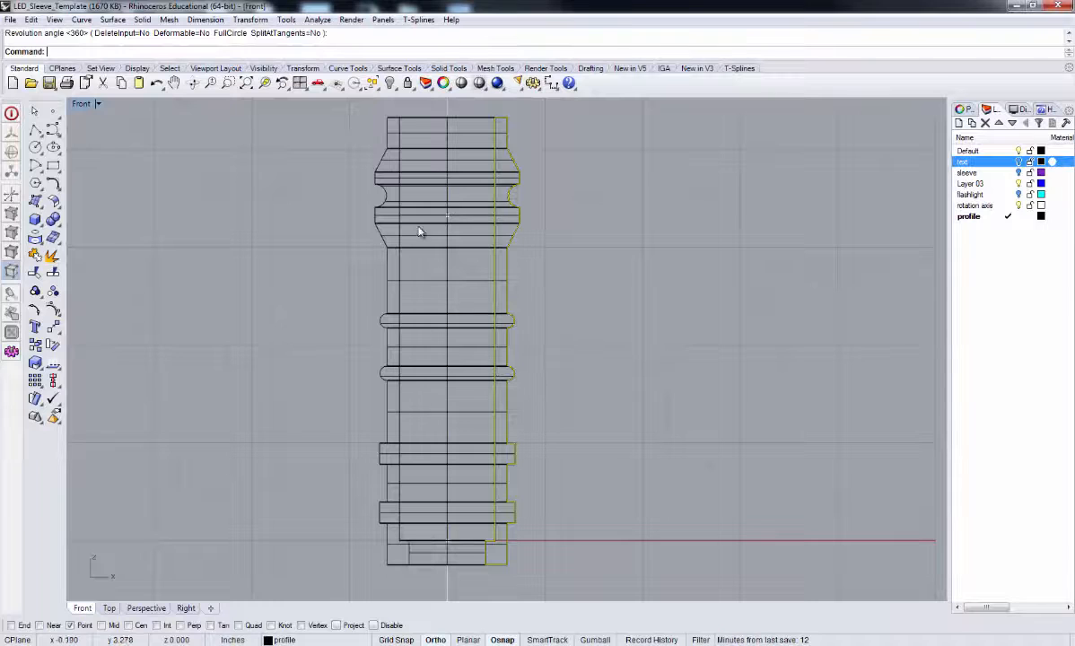
- View the sleeve Ghosted in Perspective, orbiting and zooming around it, then return to Front
left_click(145, 608)
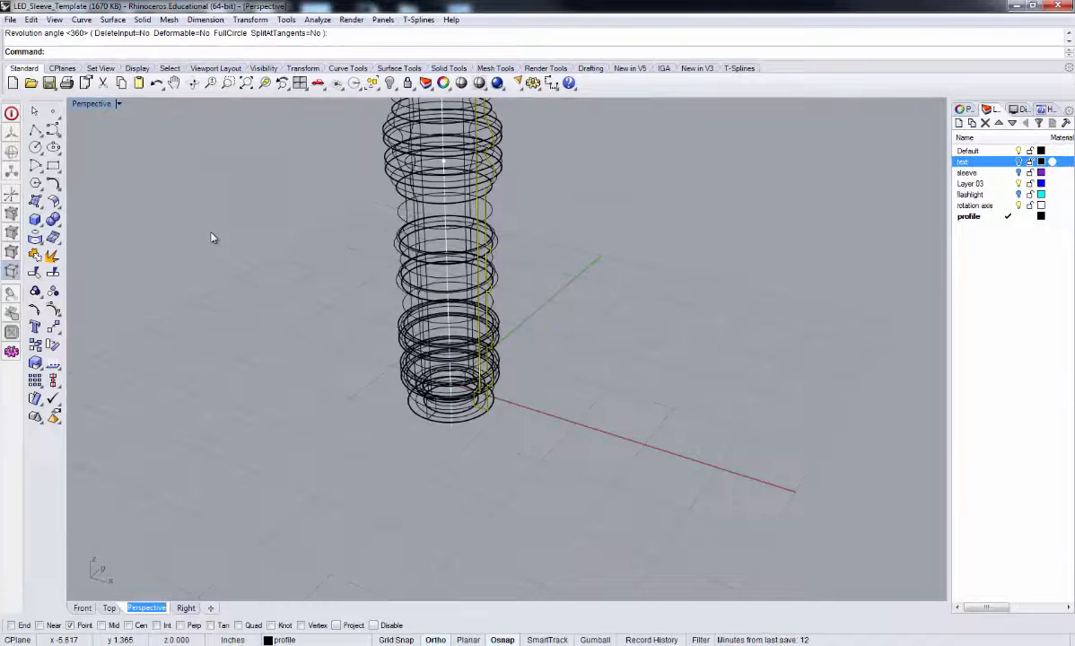
left_click(91, 103)
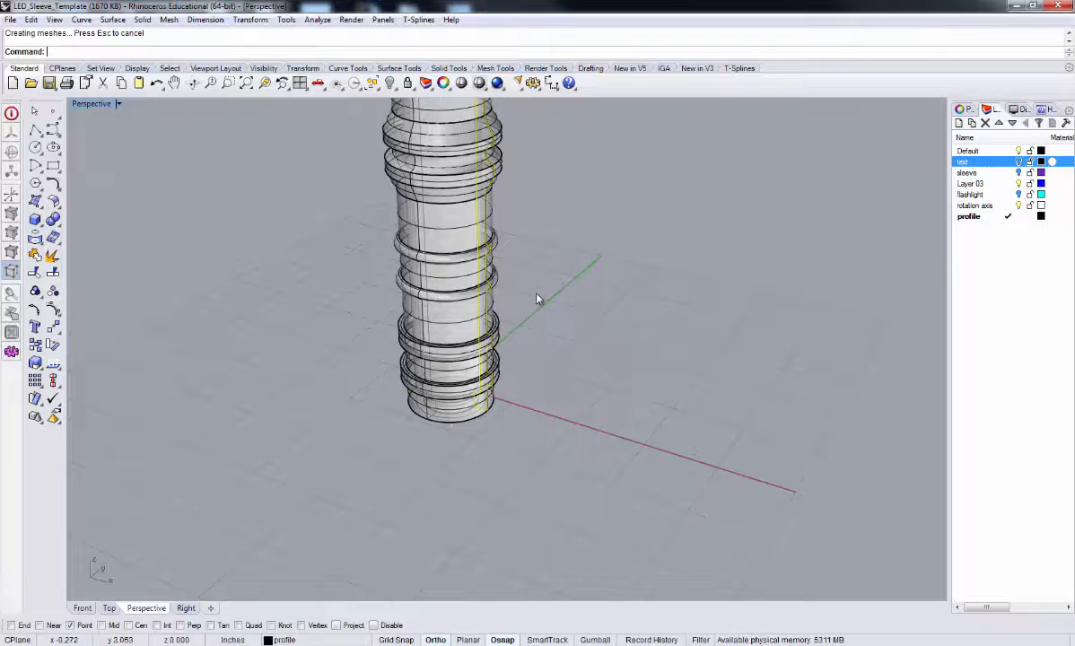
left_click_drag(537, 298, 548, 382)
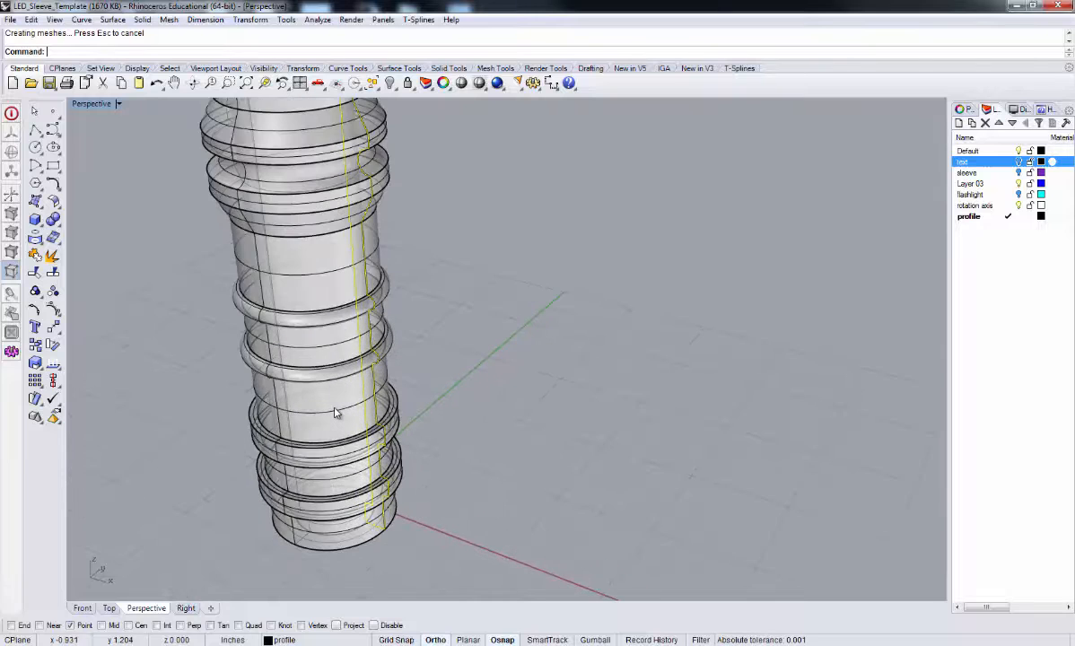
left_click_drag(336, 413, 442, 357)
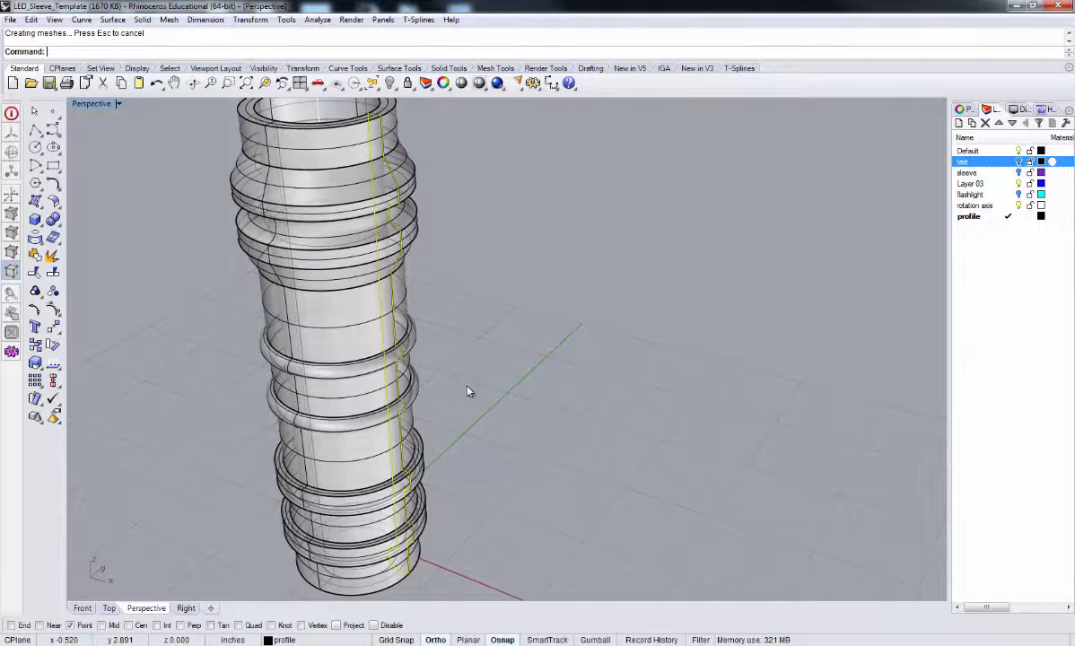
left_click_drag(466, 390, 422, 261)
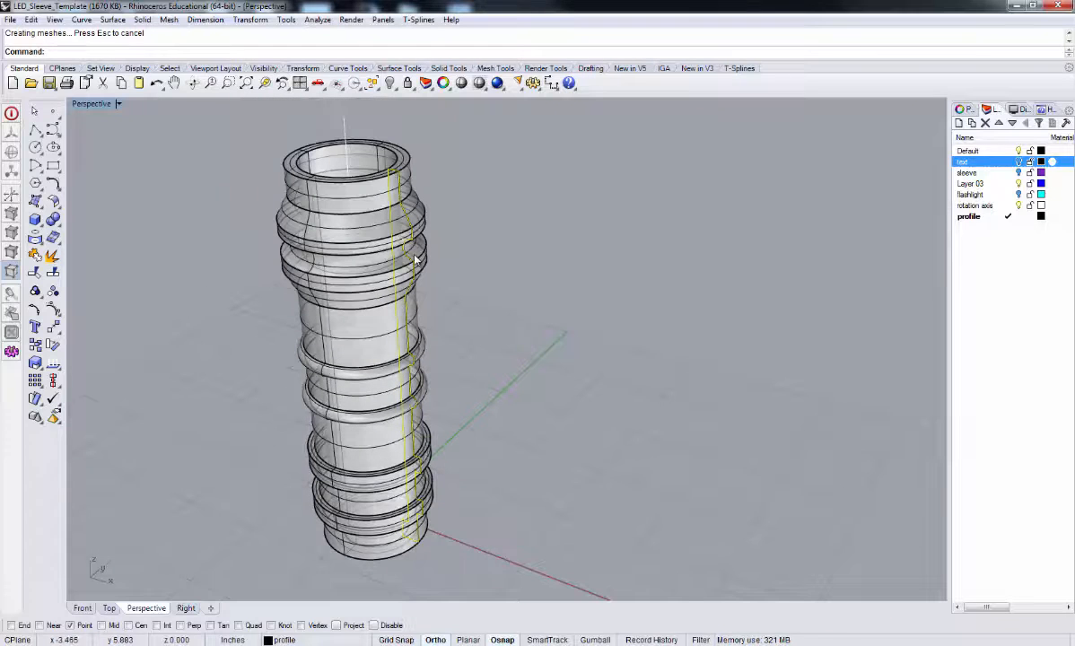
mouse_move(404, 343)
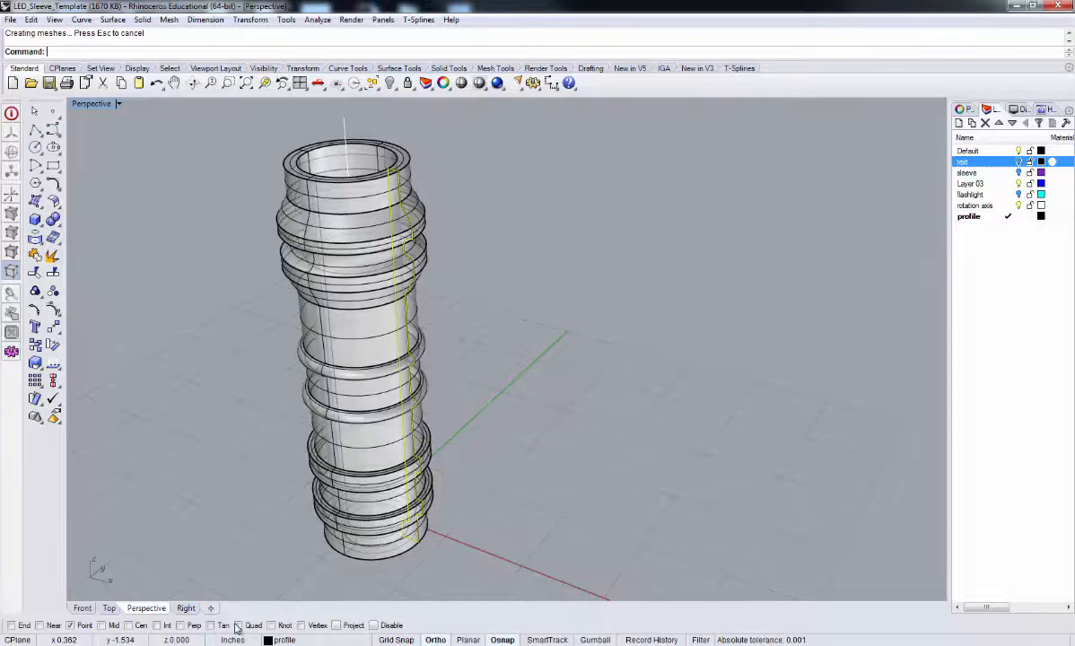
left_click(81, 607)
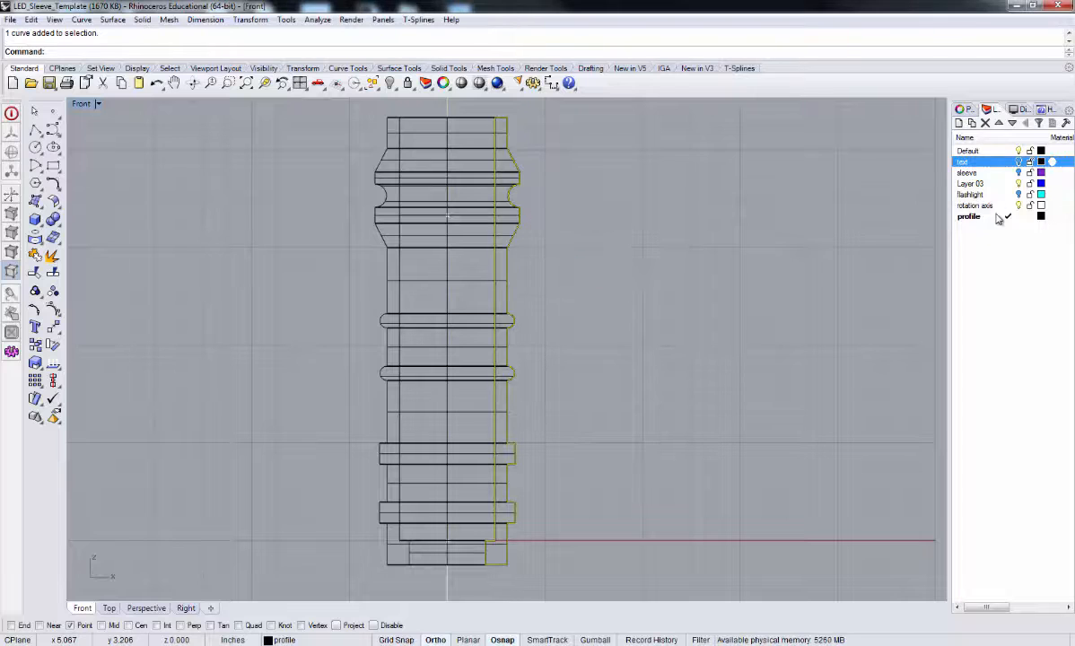
- Reassign the revolved sleeve polysurface to the Default layer with Change Object Layer
left_click(969, 217)
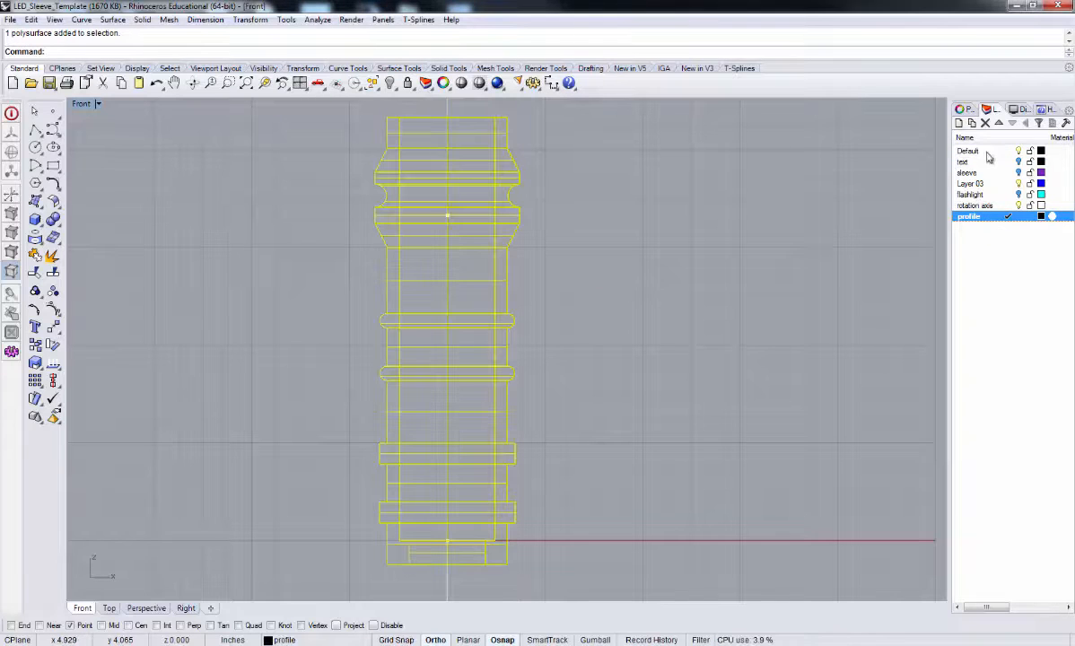
right_click(969, 150)
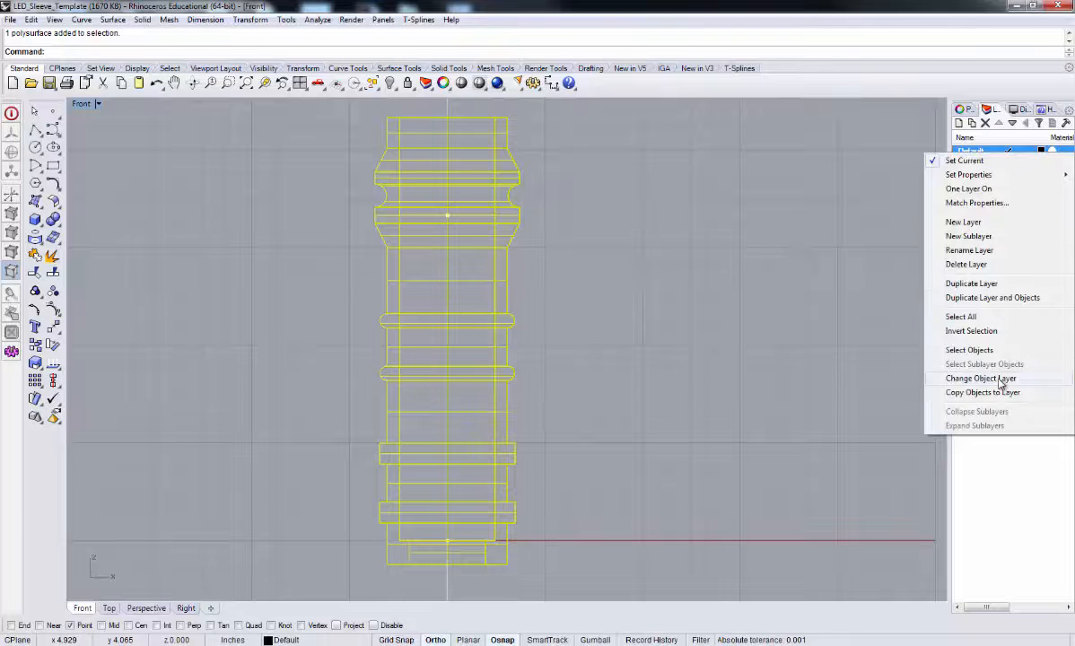
left_click(982, 378)
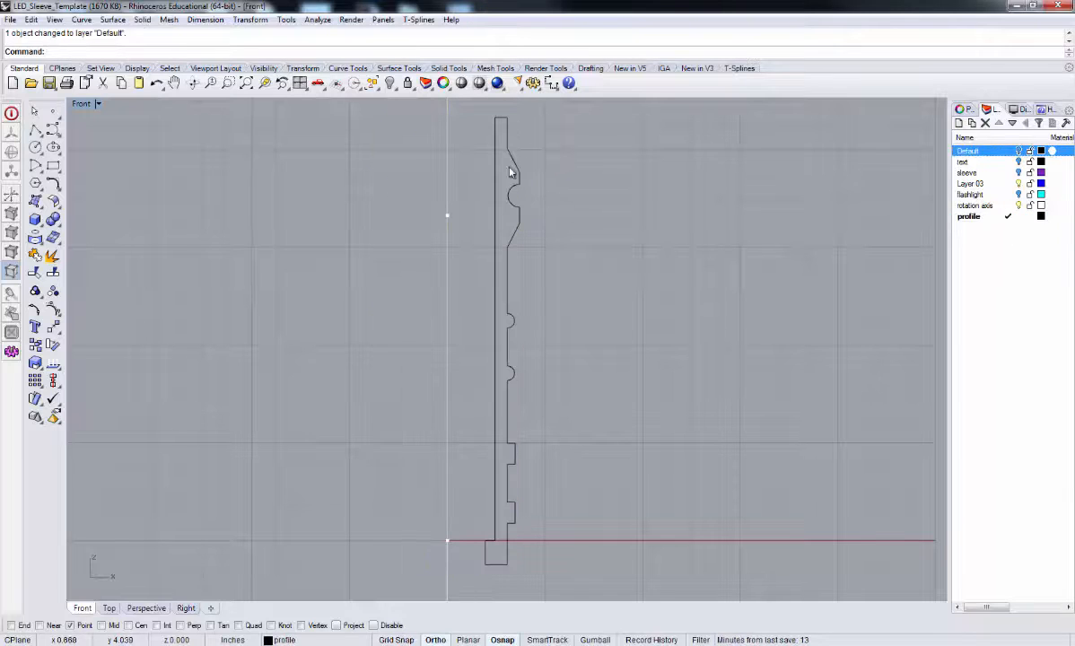
mouse_move(507, 311)
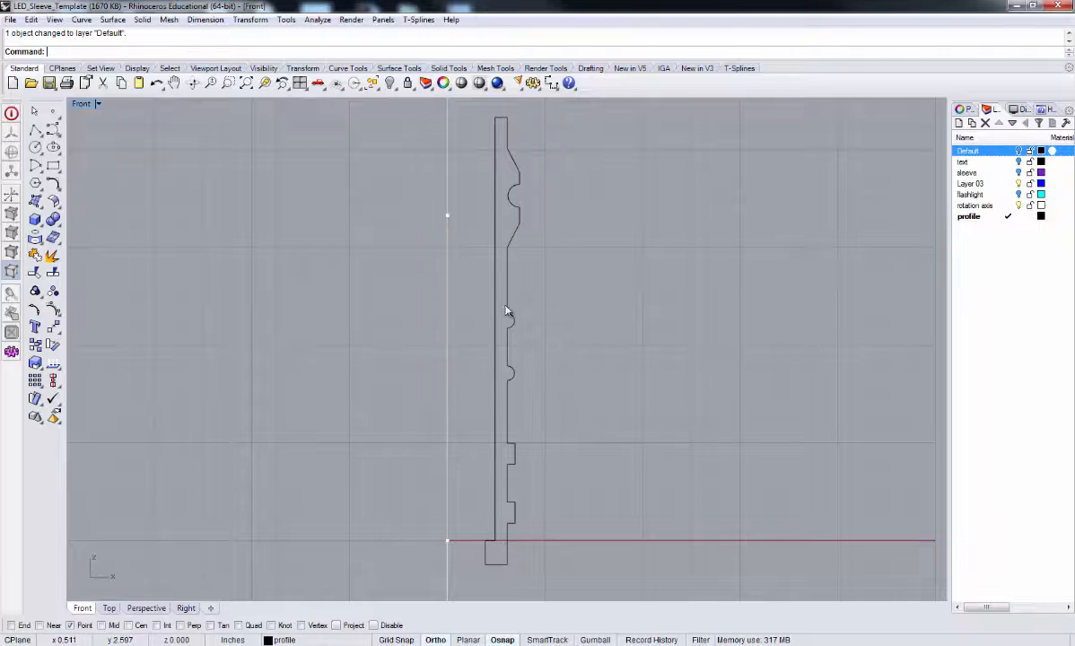
mouse_move(538, 412)
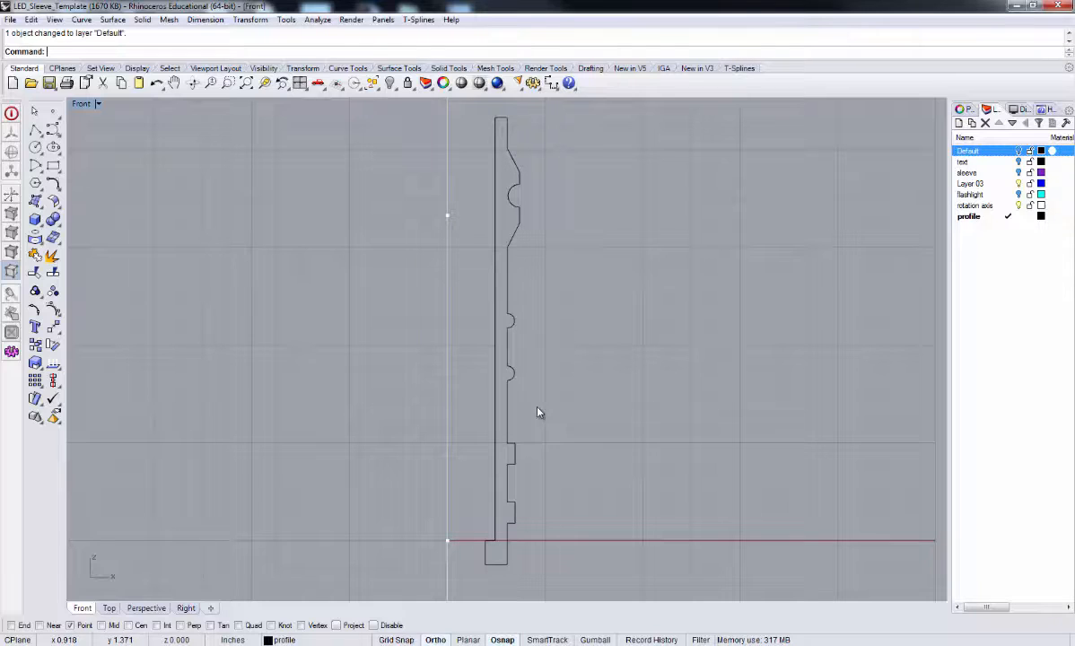
mouse_move(504, 261)
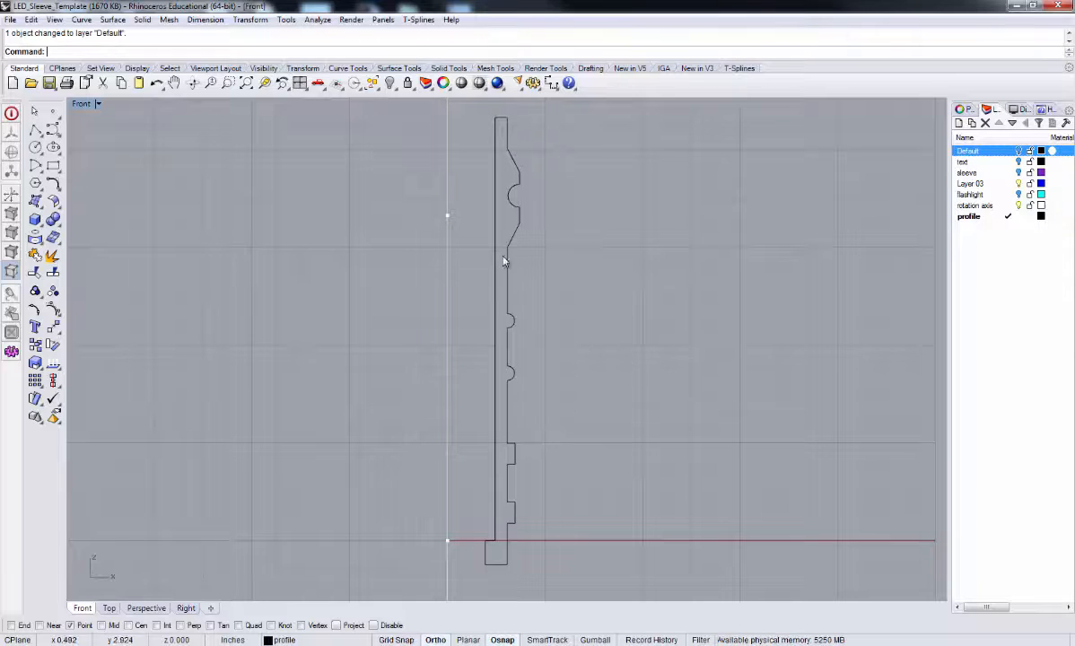
mouse_move(516, 303)
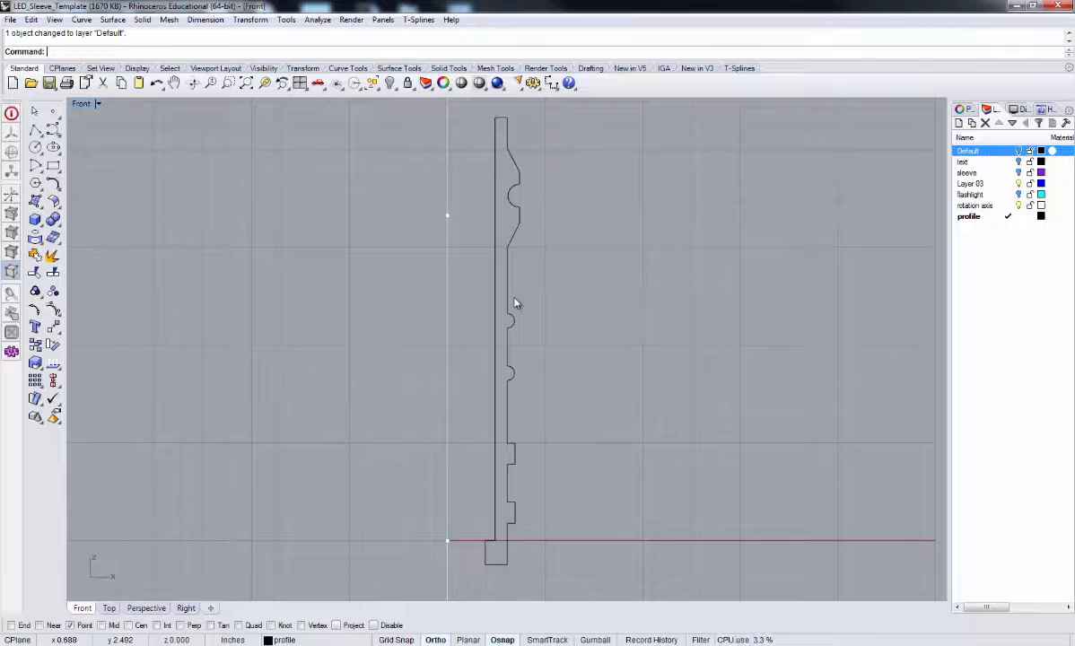
mouse_move(516, 256)
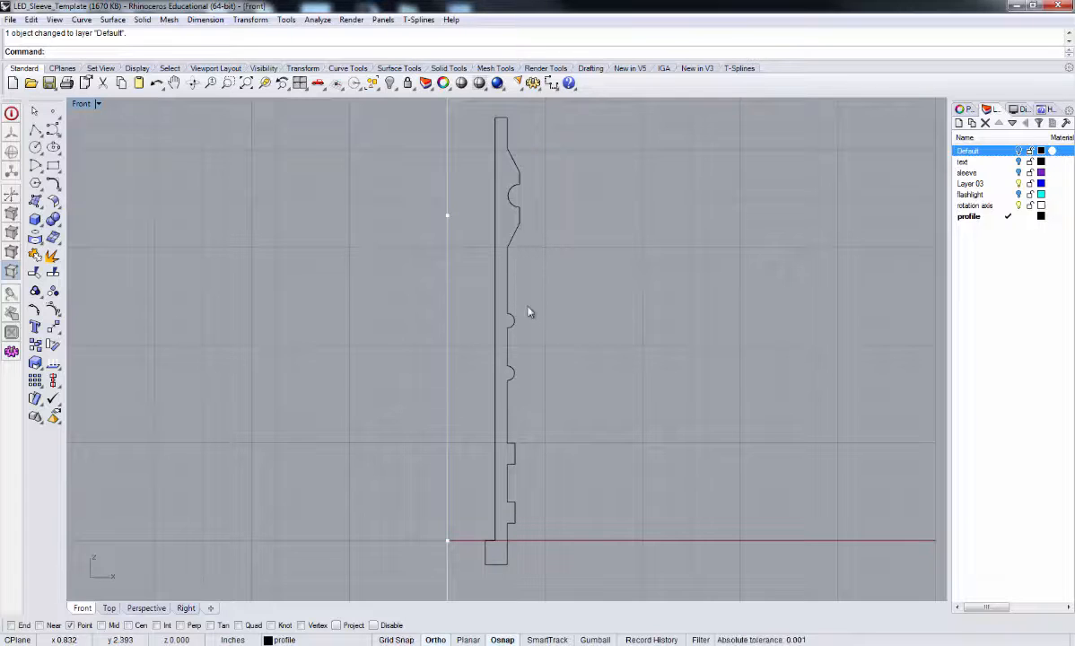
mouse_move(525, 164)
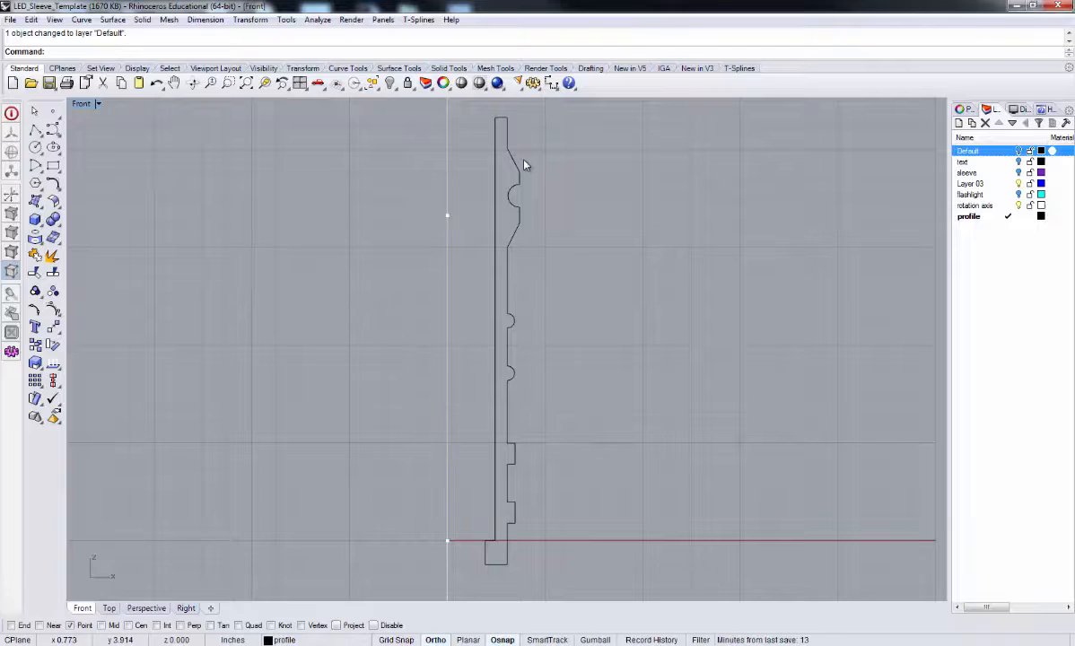
mouse_move(523, 218)
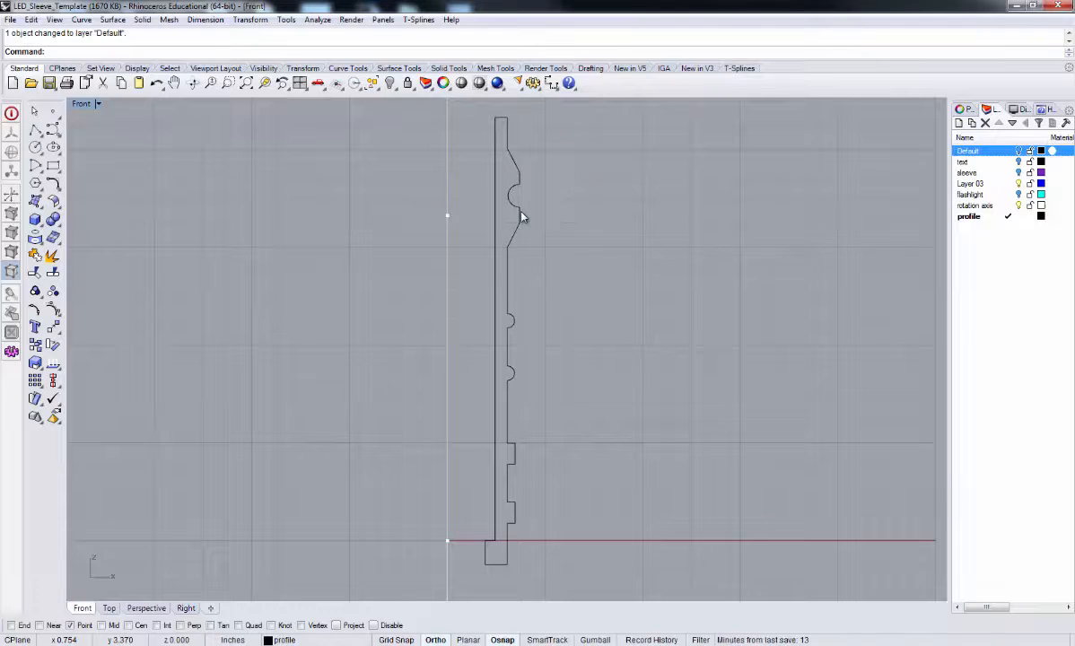
mouse_move(574, 352)
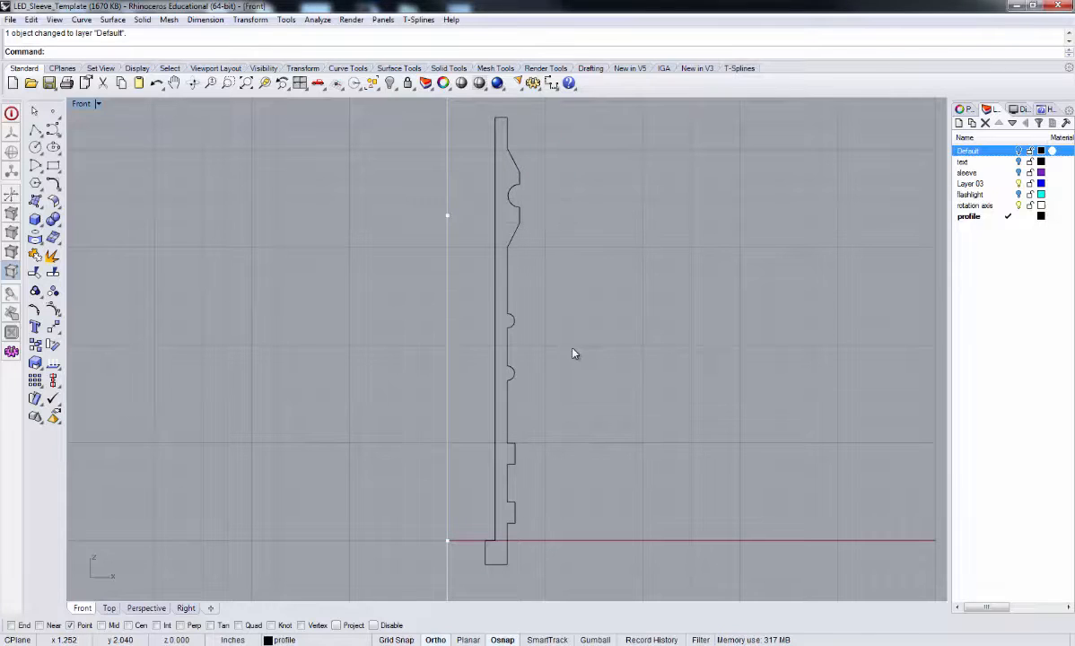
mouse_move(517, 142)
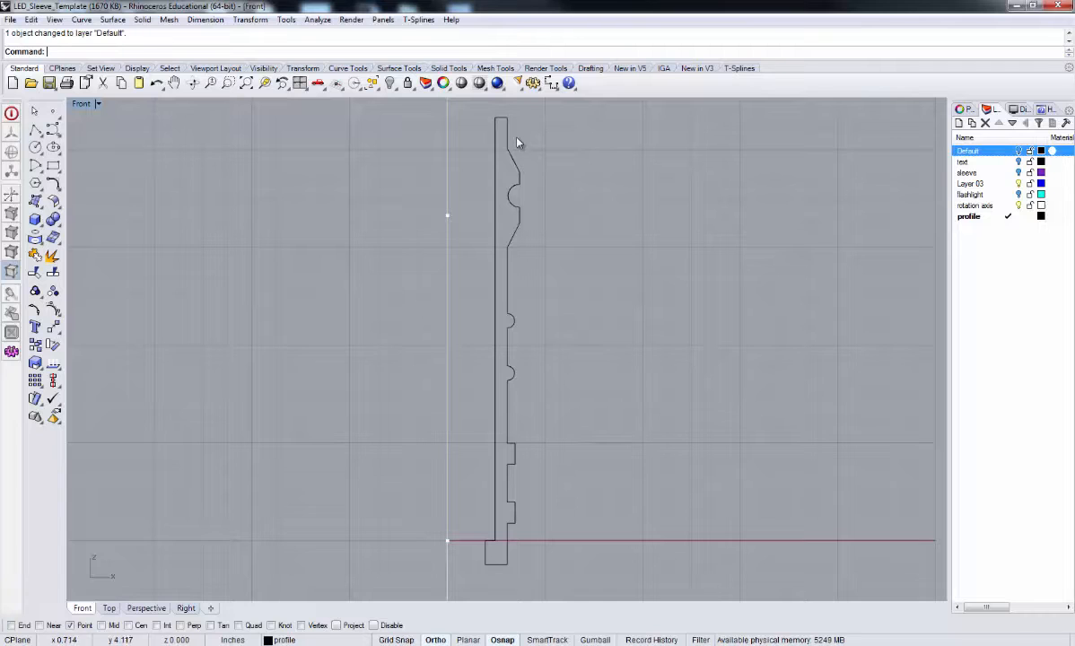
mouse_move(519, 173)
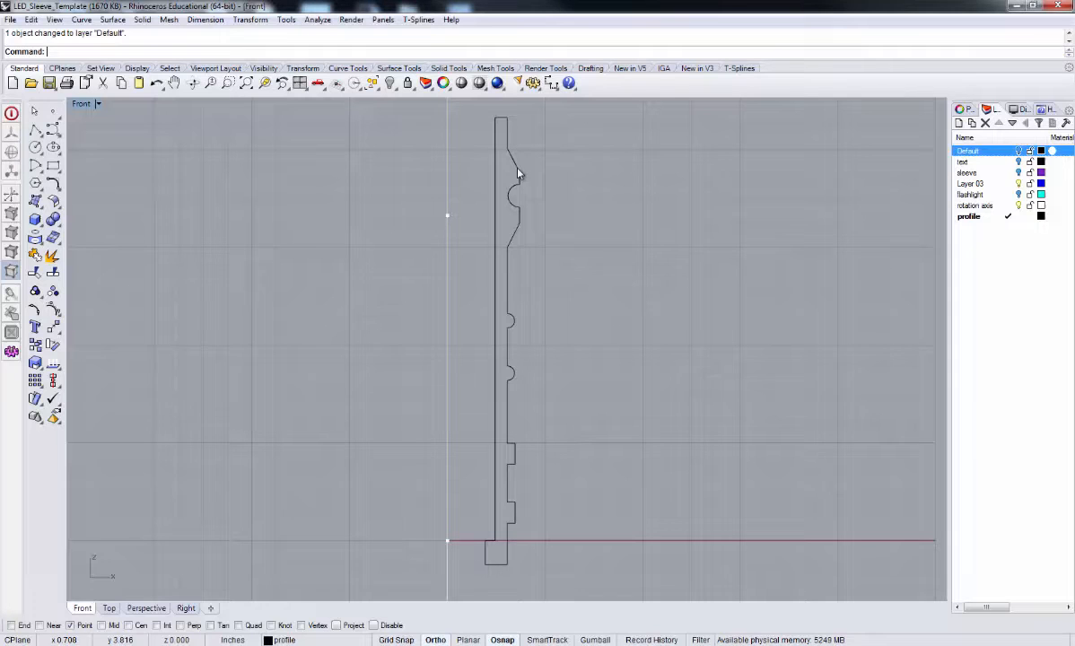